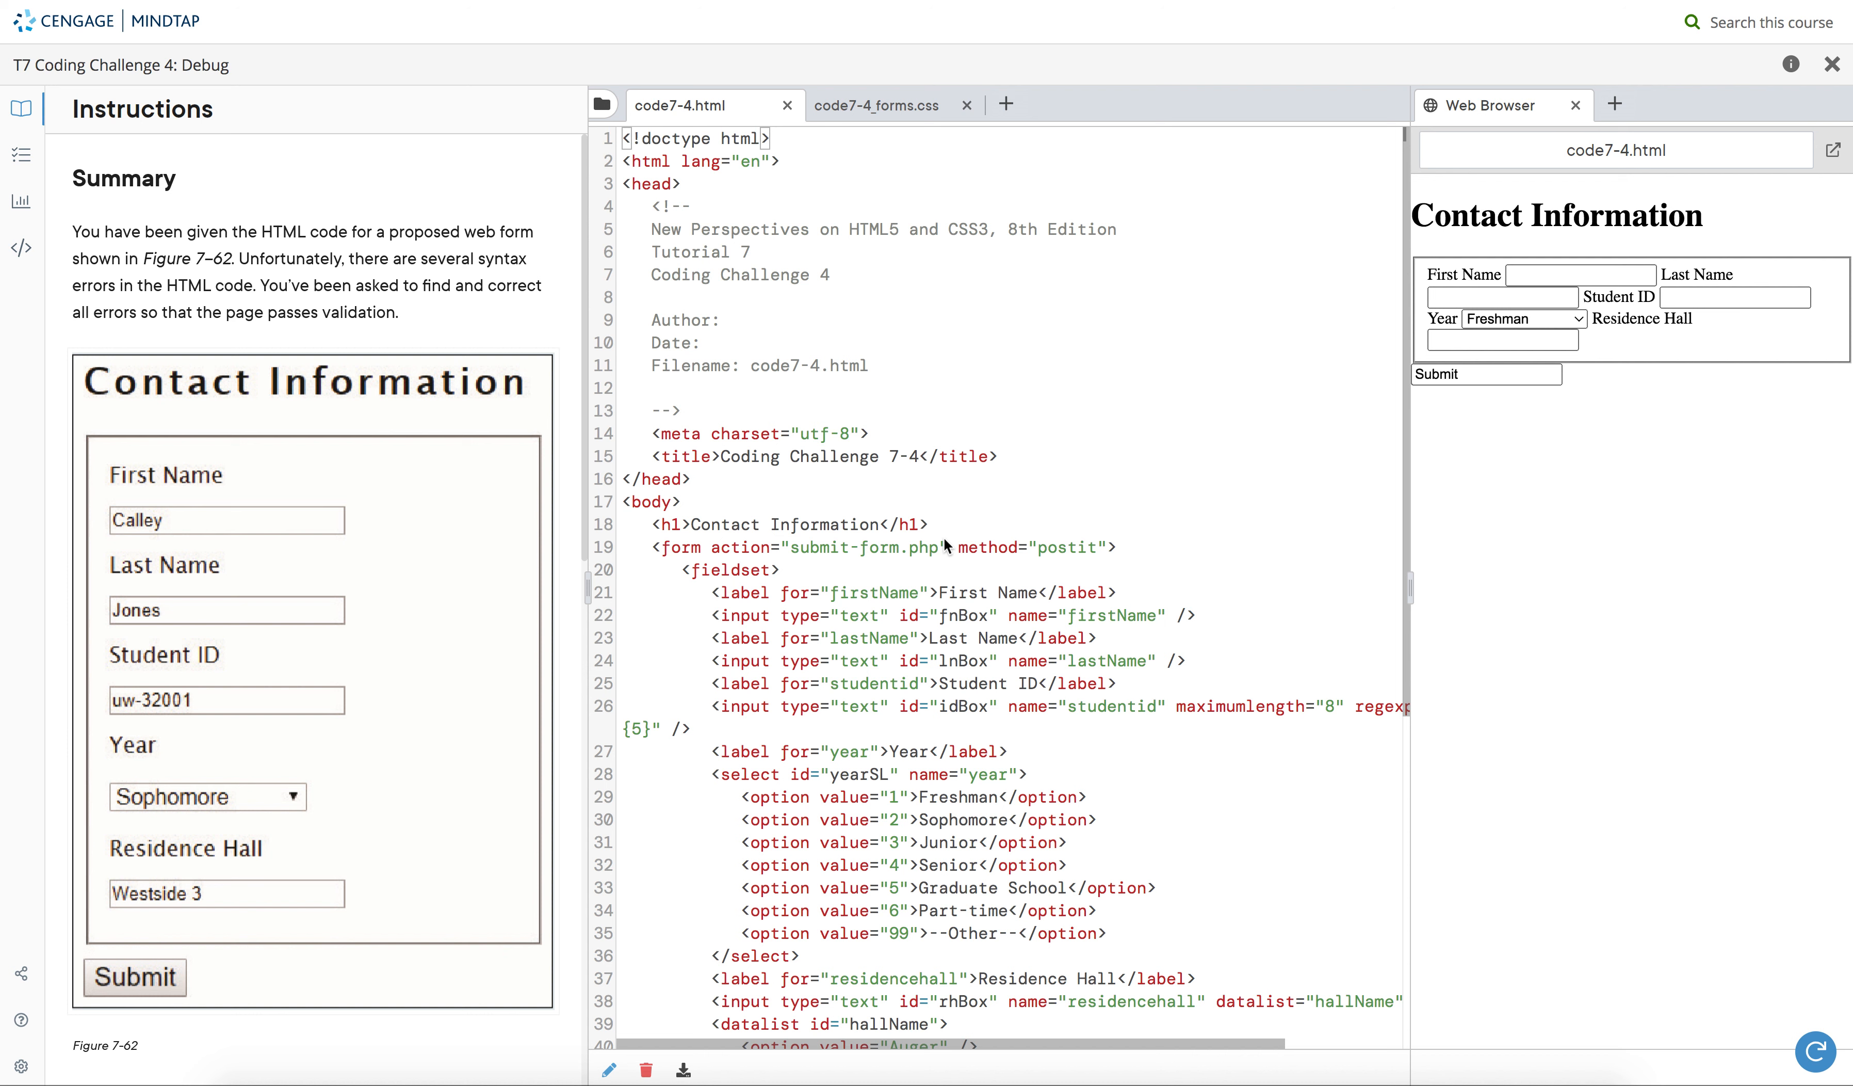
{"action": "mouse_move", "coordinate": [722, 284]}
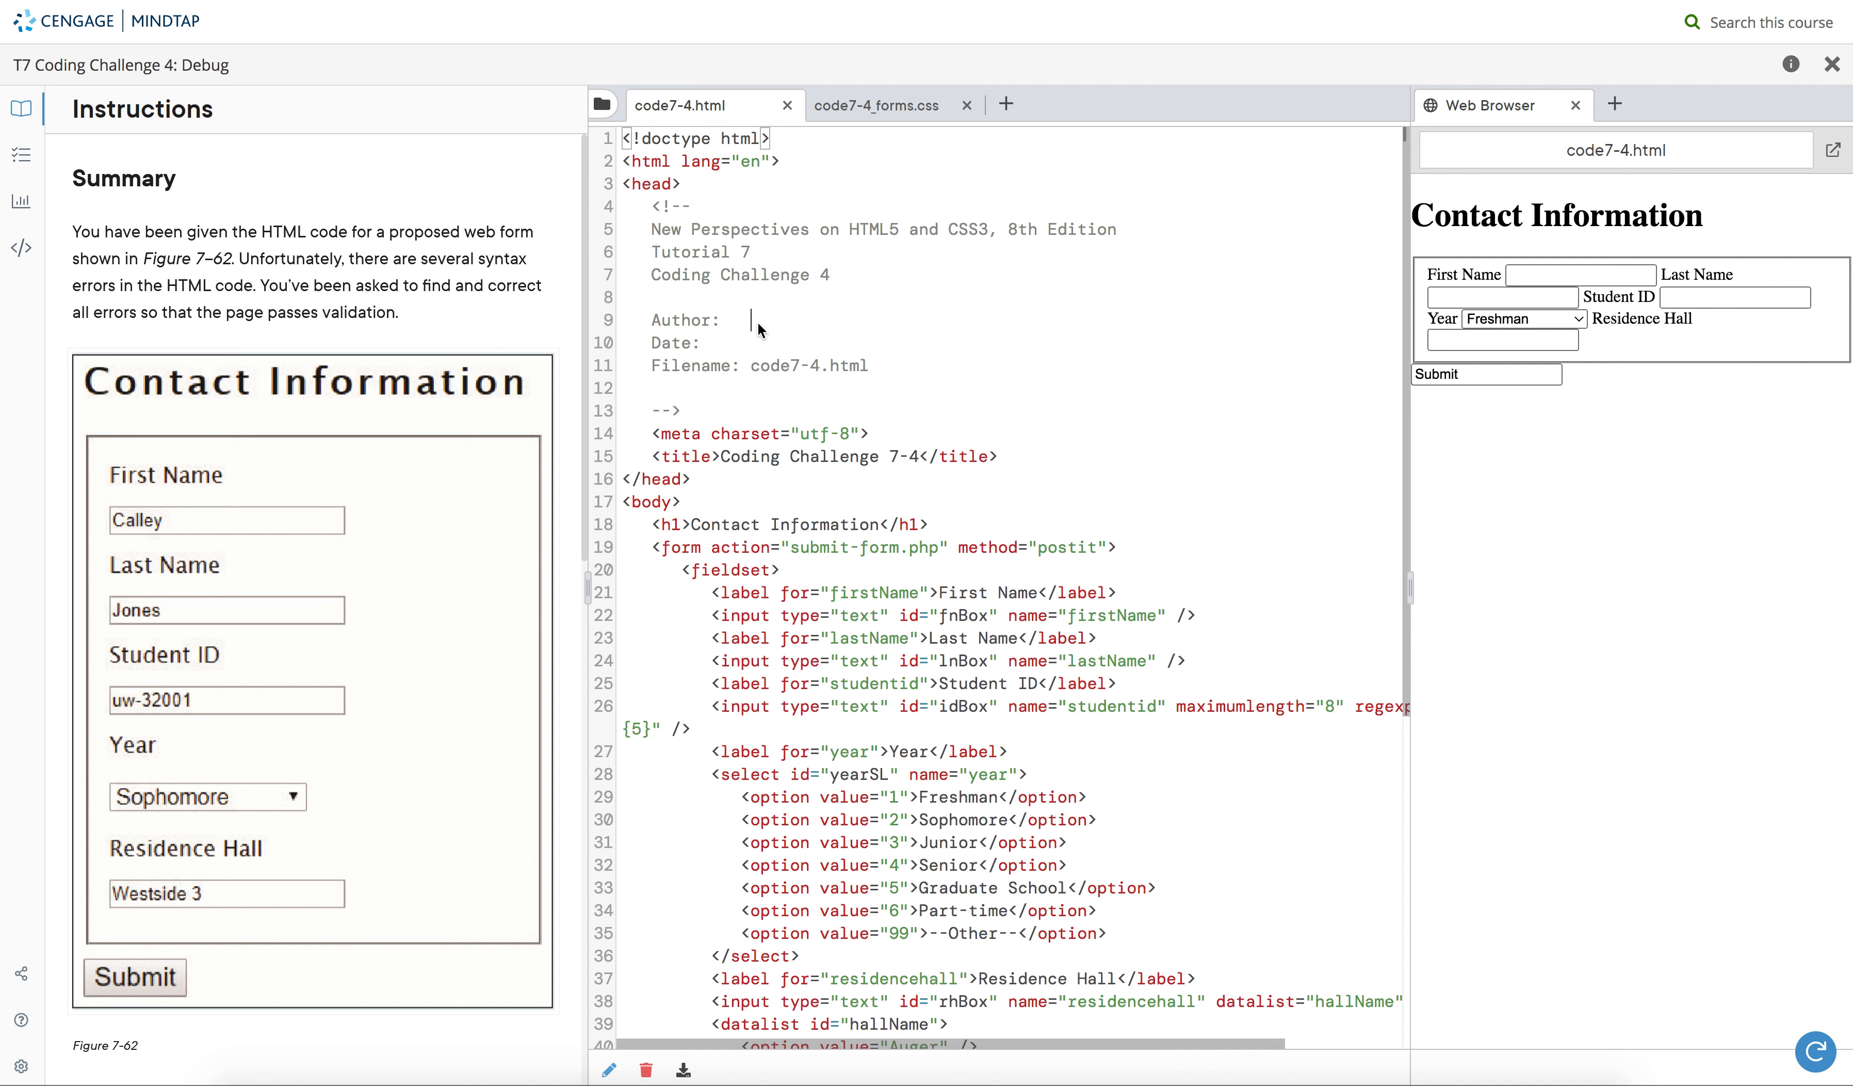
- Enter 'name' after Author: and 02/02/2002 after Date: in the header comment
{"action": "type", "text": "name"}
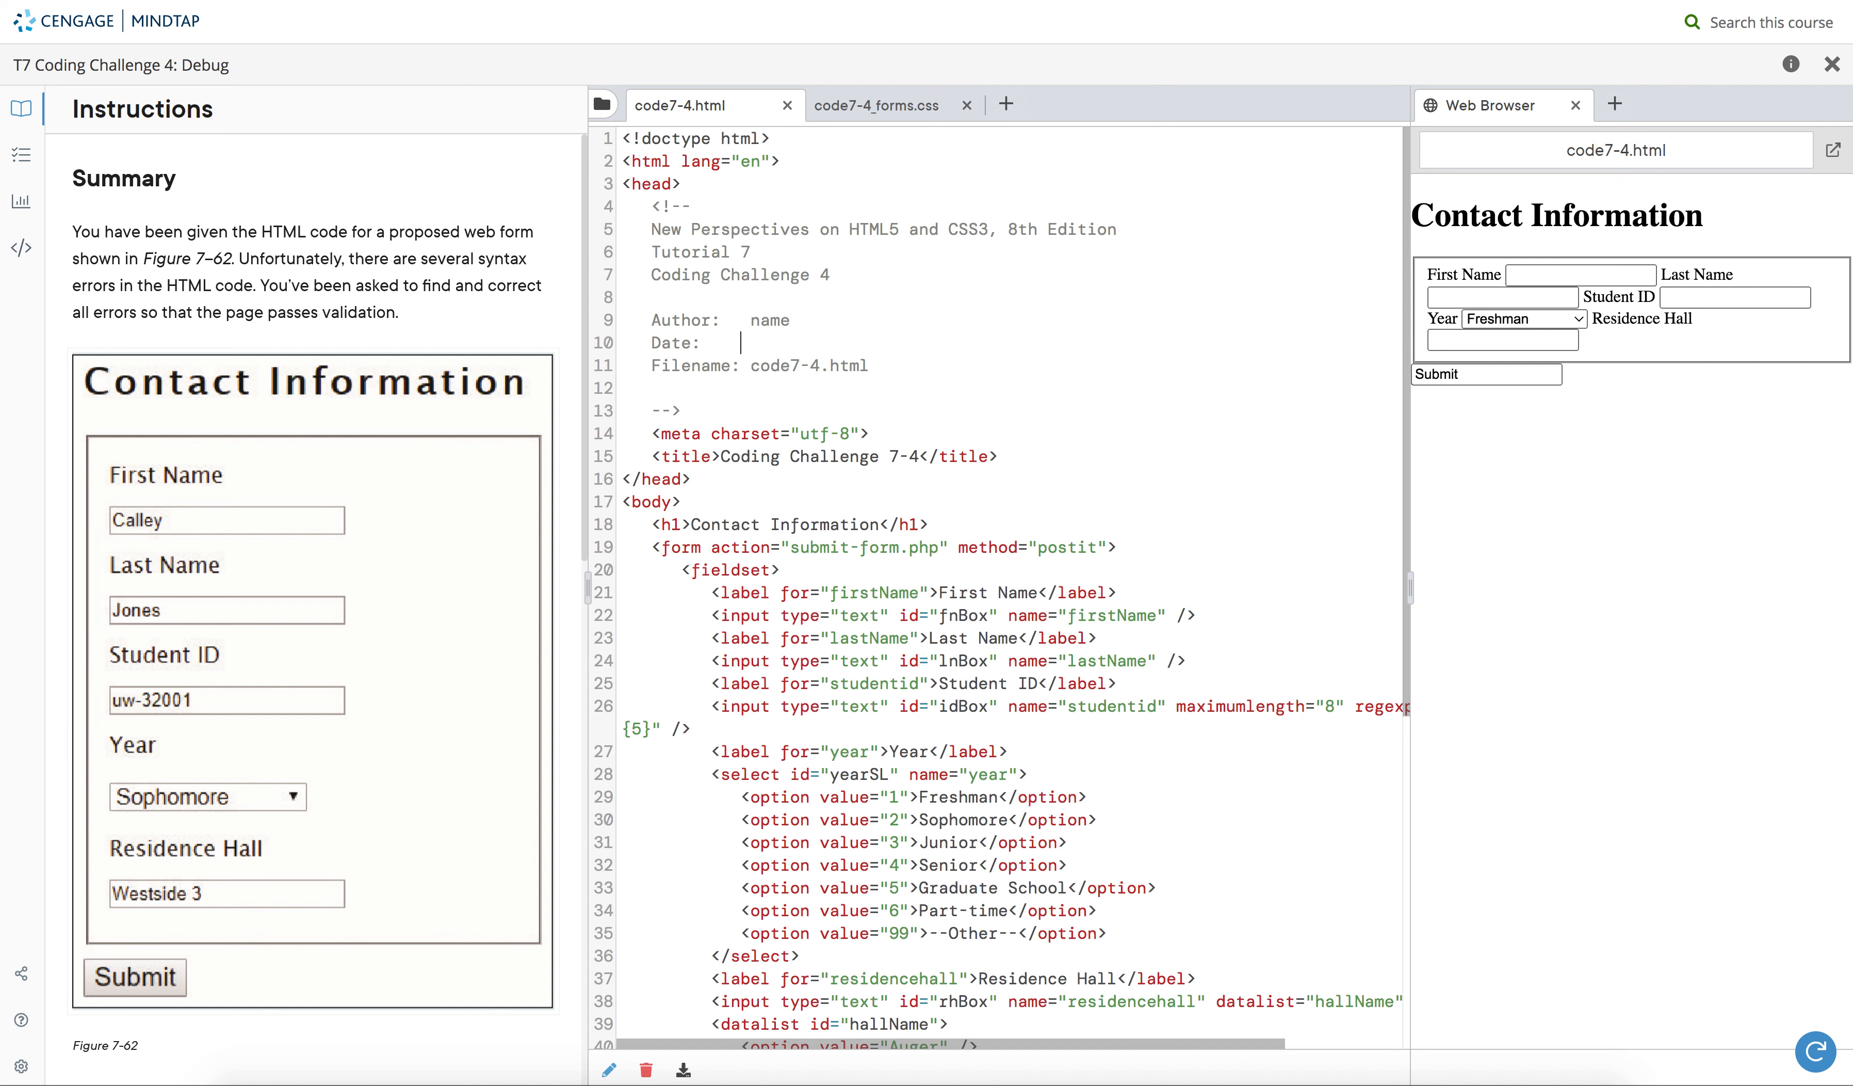
{"action": "type", "text": "02/02"}
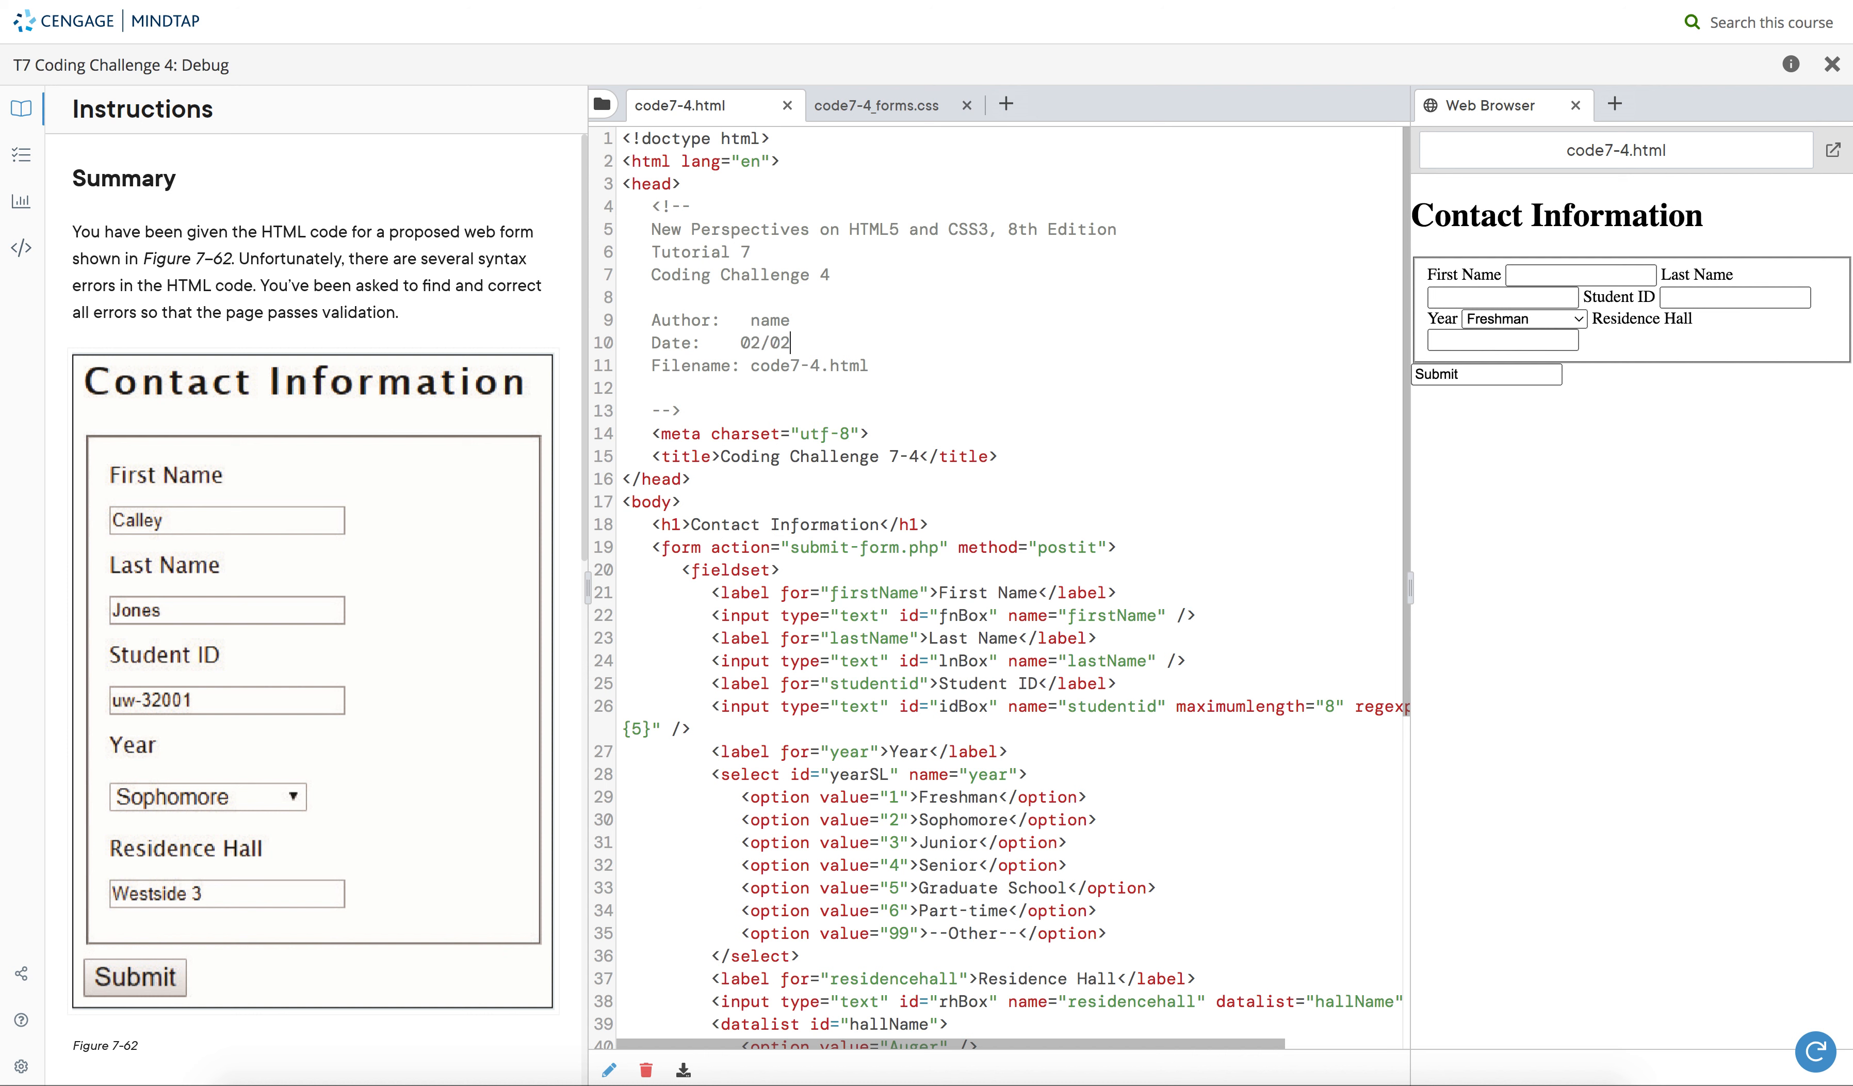
{"action": "type", "text": "2002"}
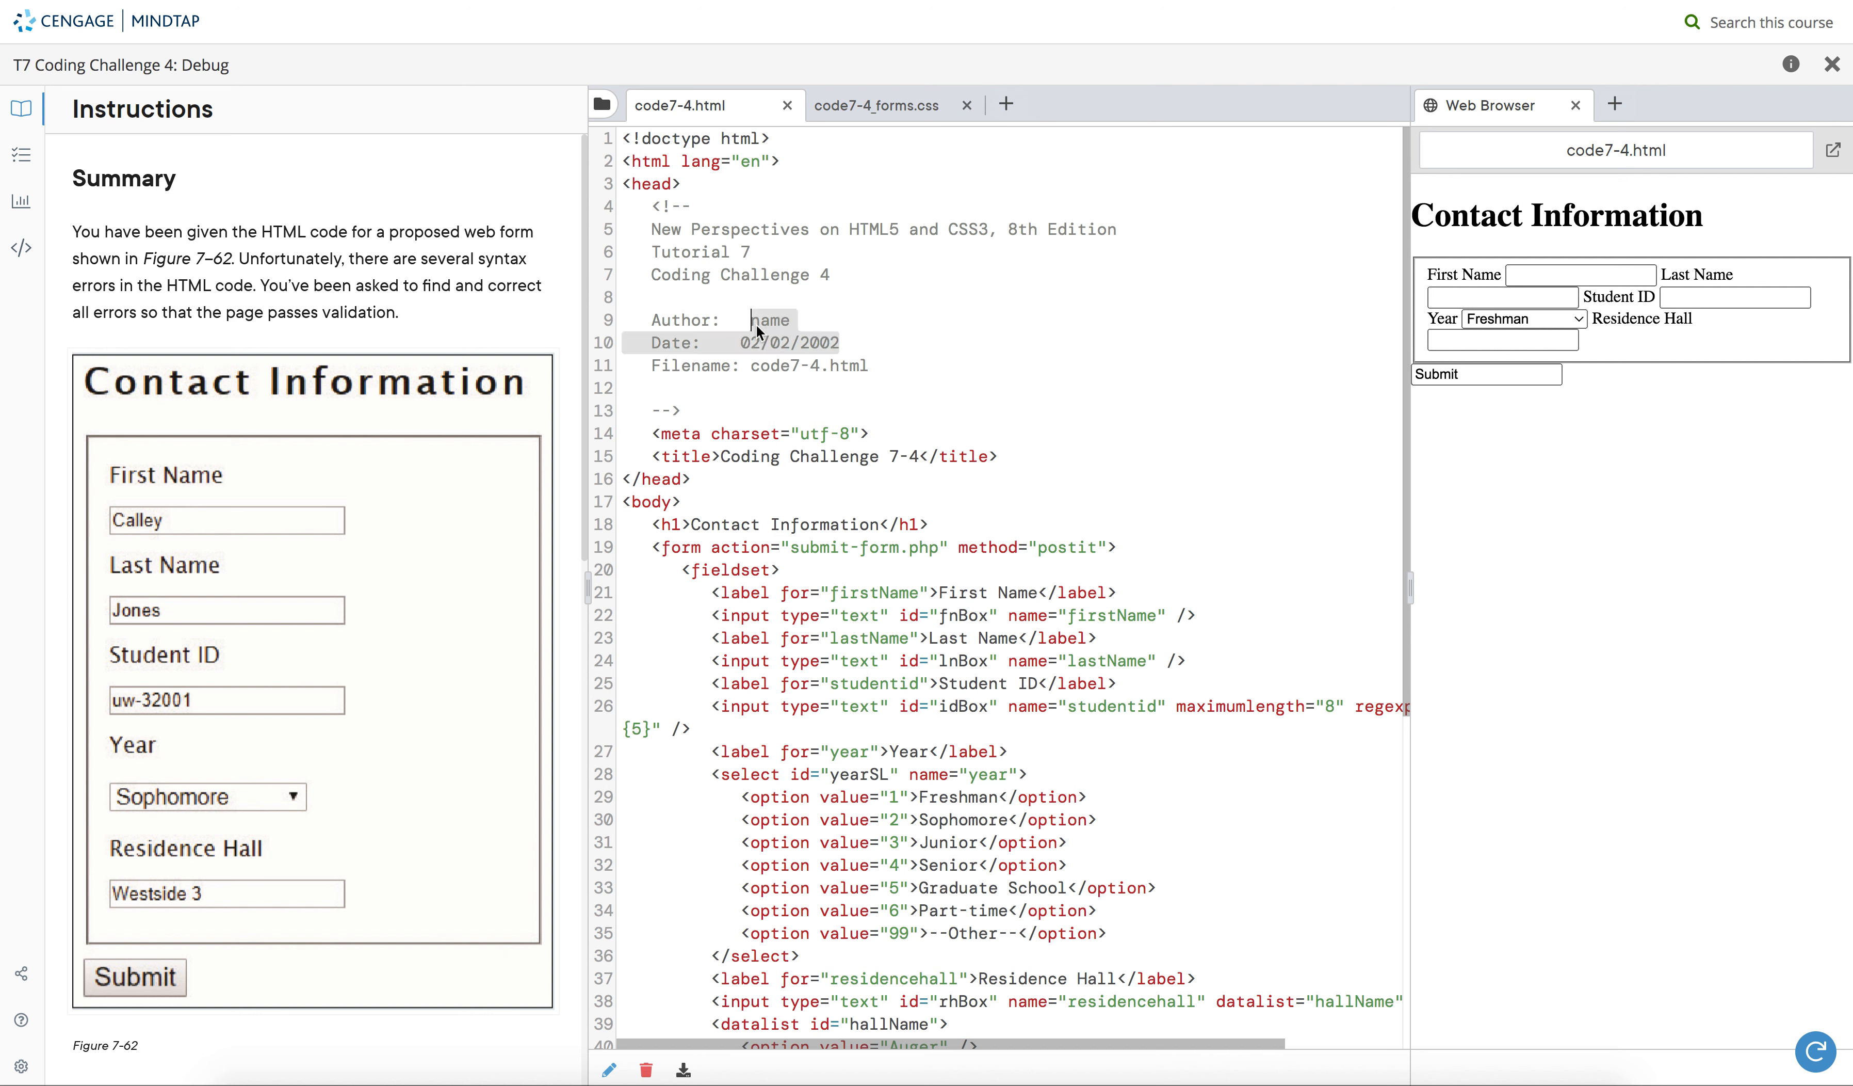
- Check off the first task, author and date in comment, passing 2 of 2 checks
{"action": "left_click", "coordinate": [877, 105]}
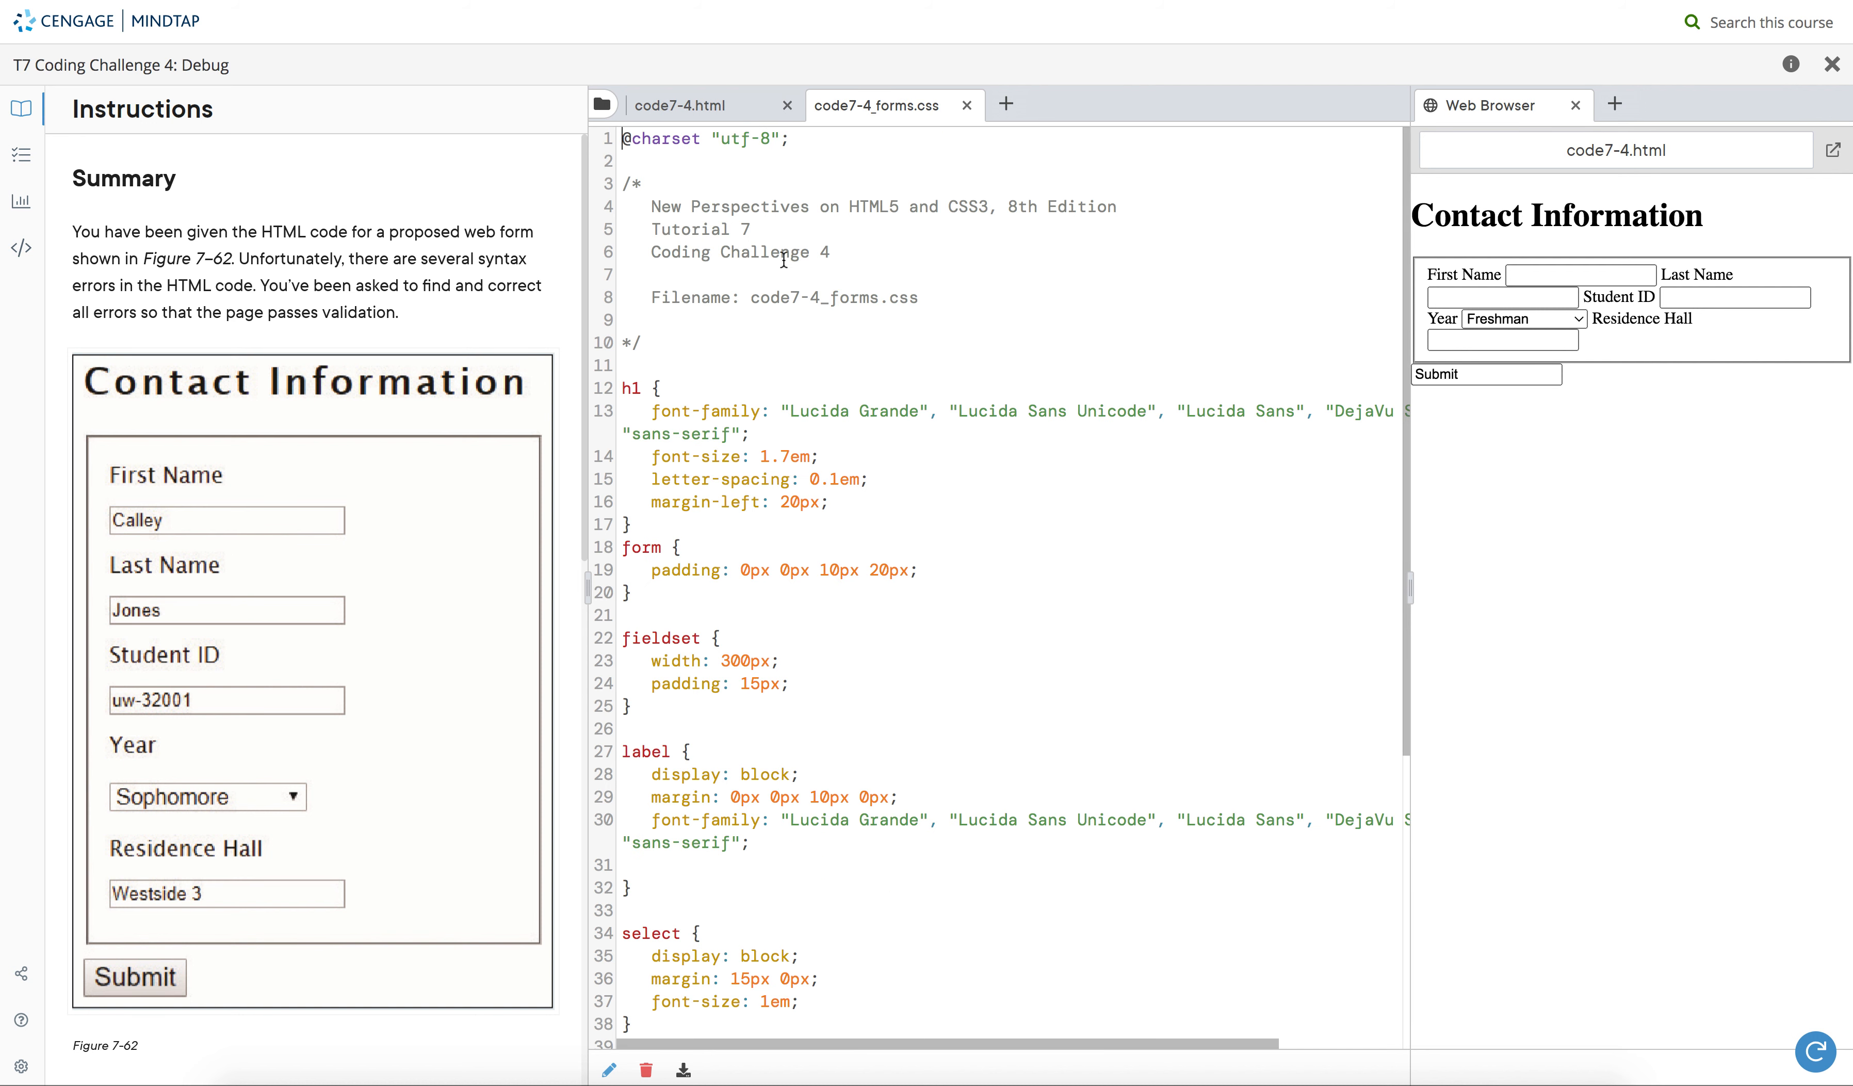
{"action": "scroll", "scroll_direction": "down", "scroll_amount": 3}
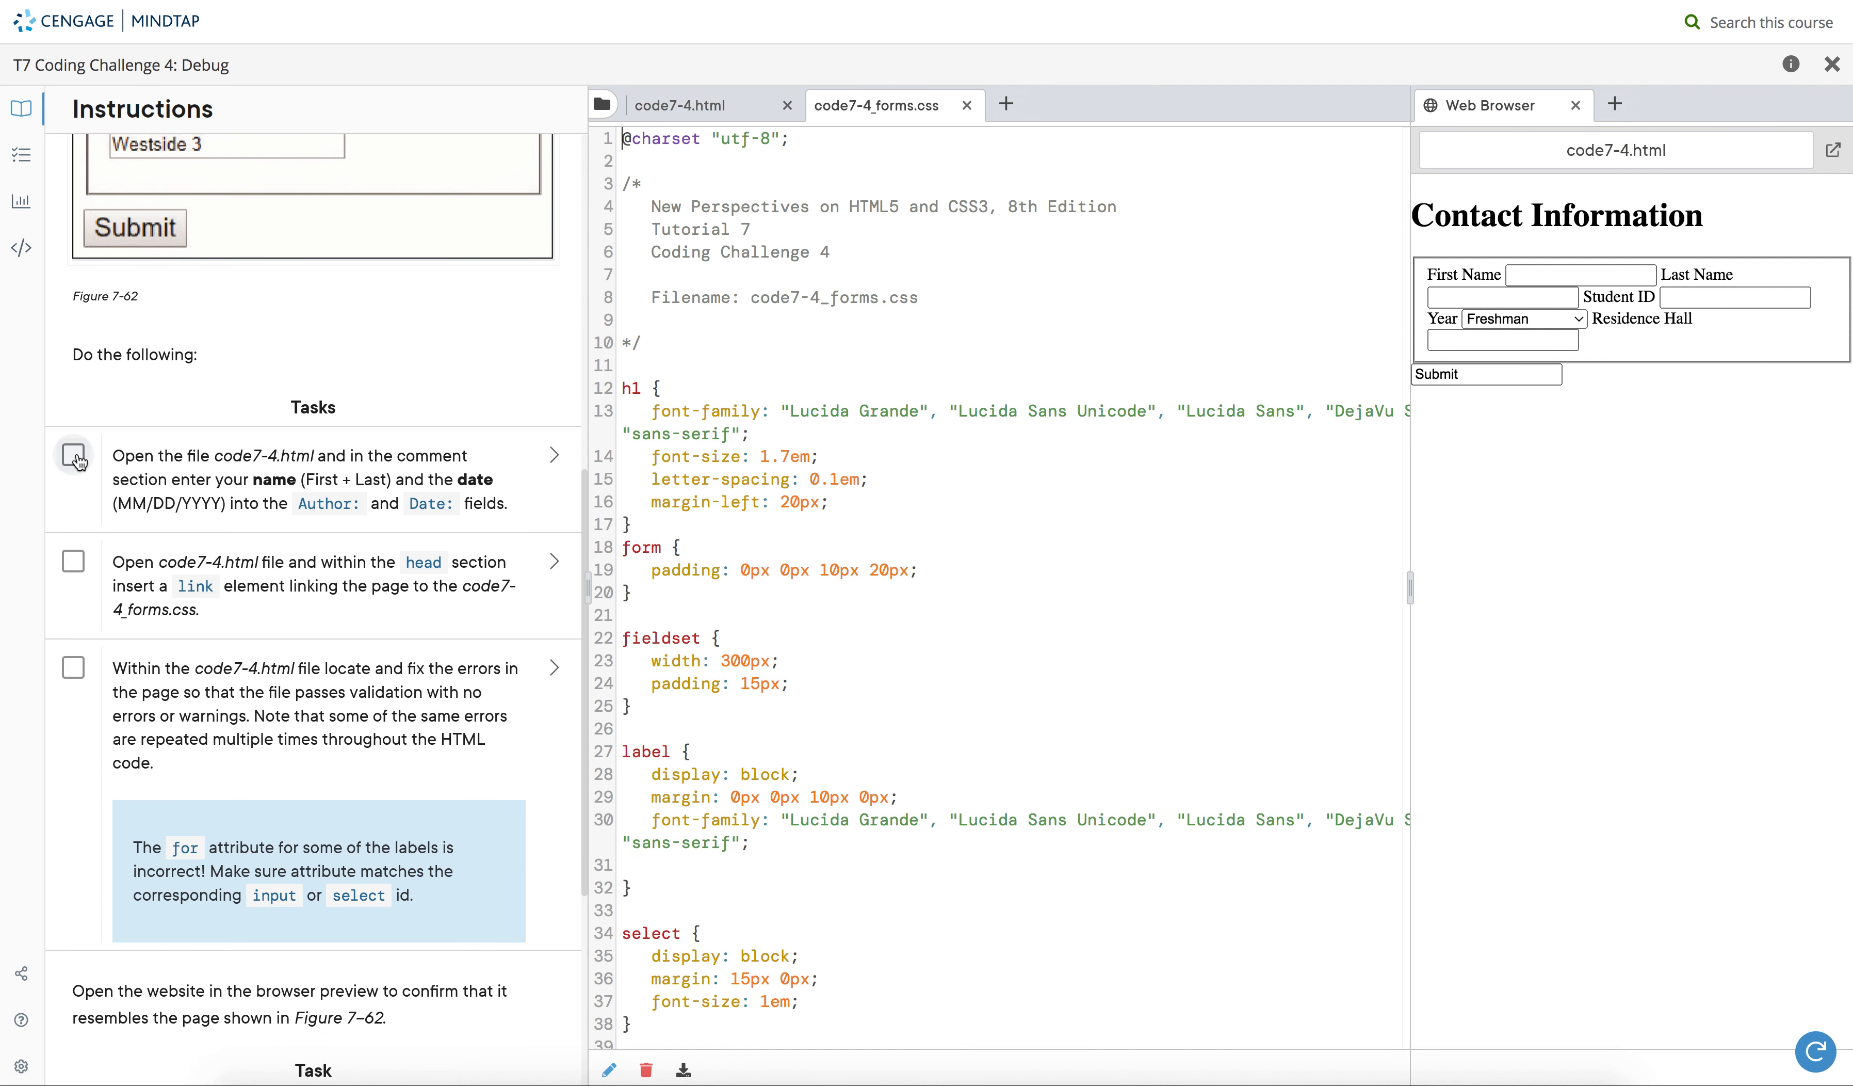
{"action": "left_click", "coordinate": [678, 104]}
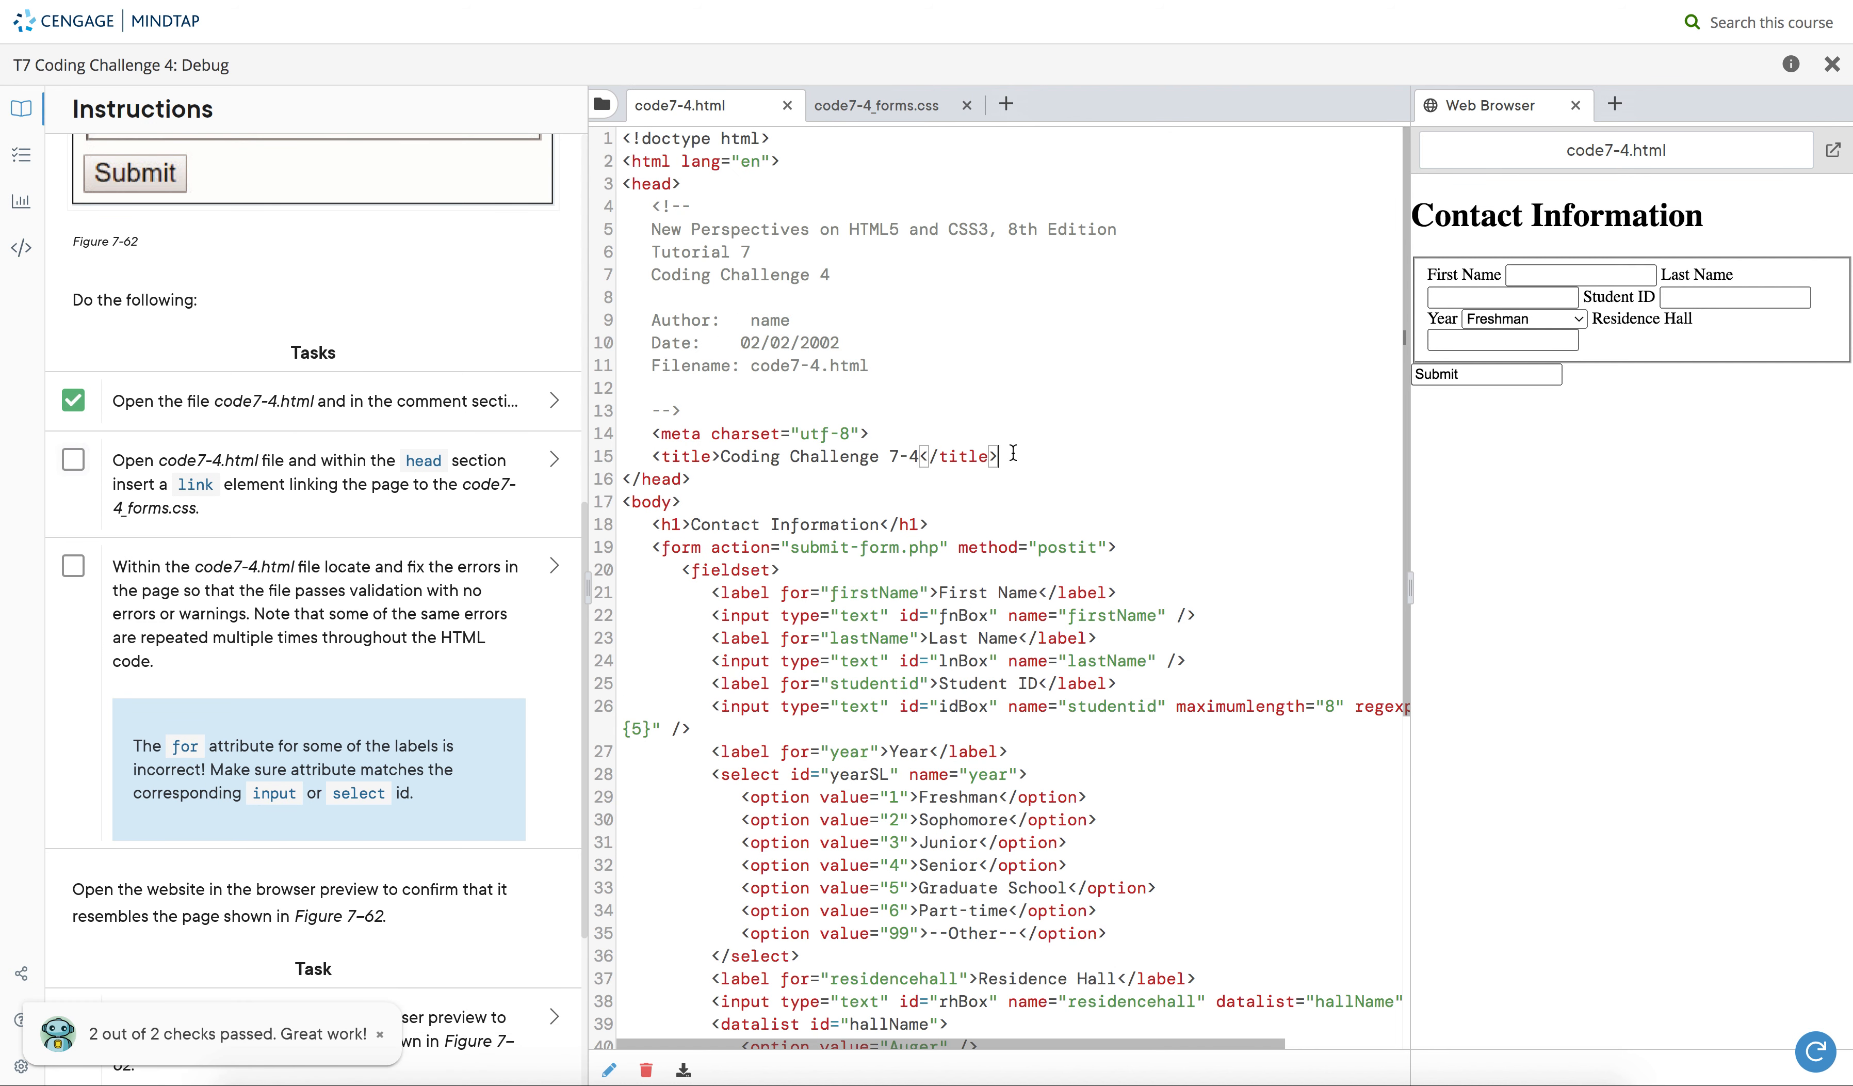
- Add <link rel="stylesheet" href="code7-4_forms.css"> under the title and check off the second task
{"action": "type", "text": "<link"}
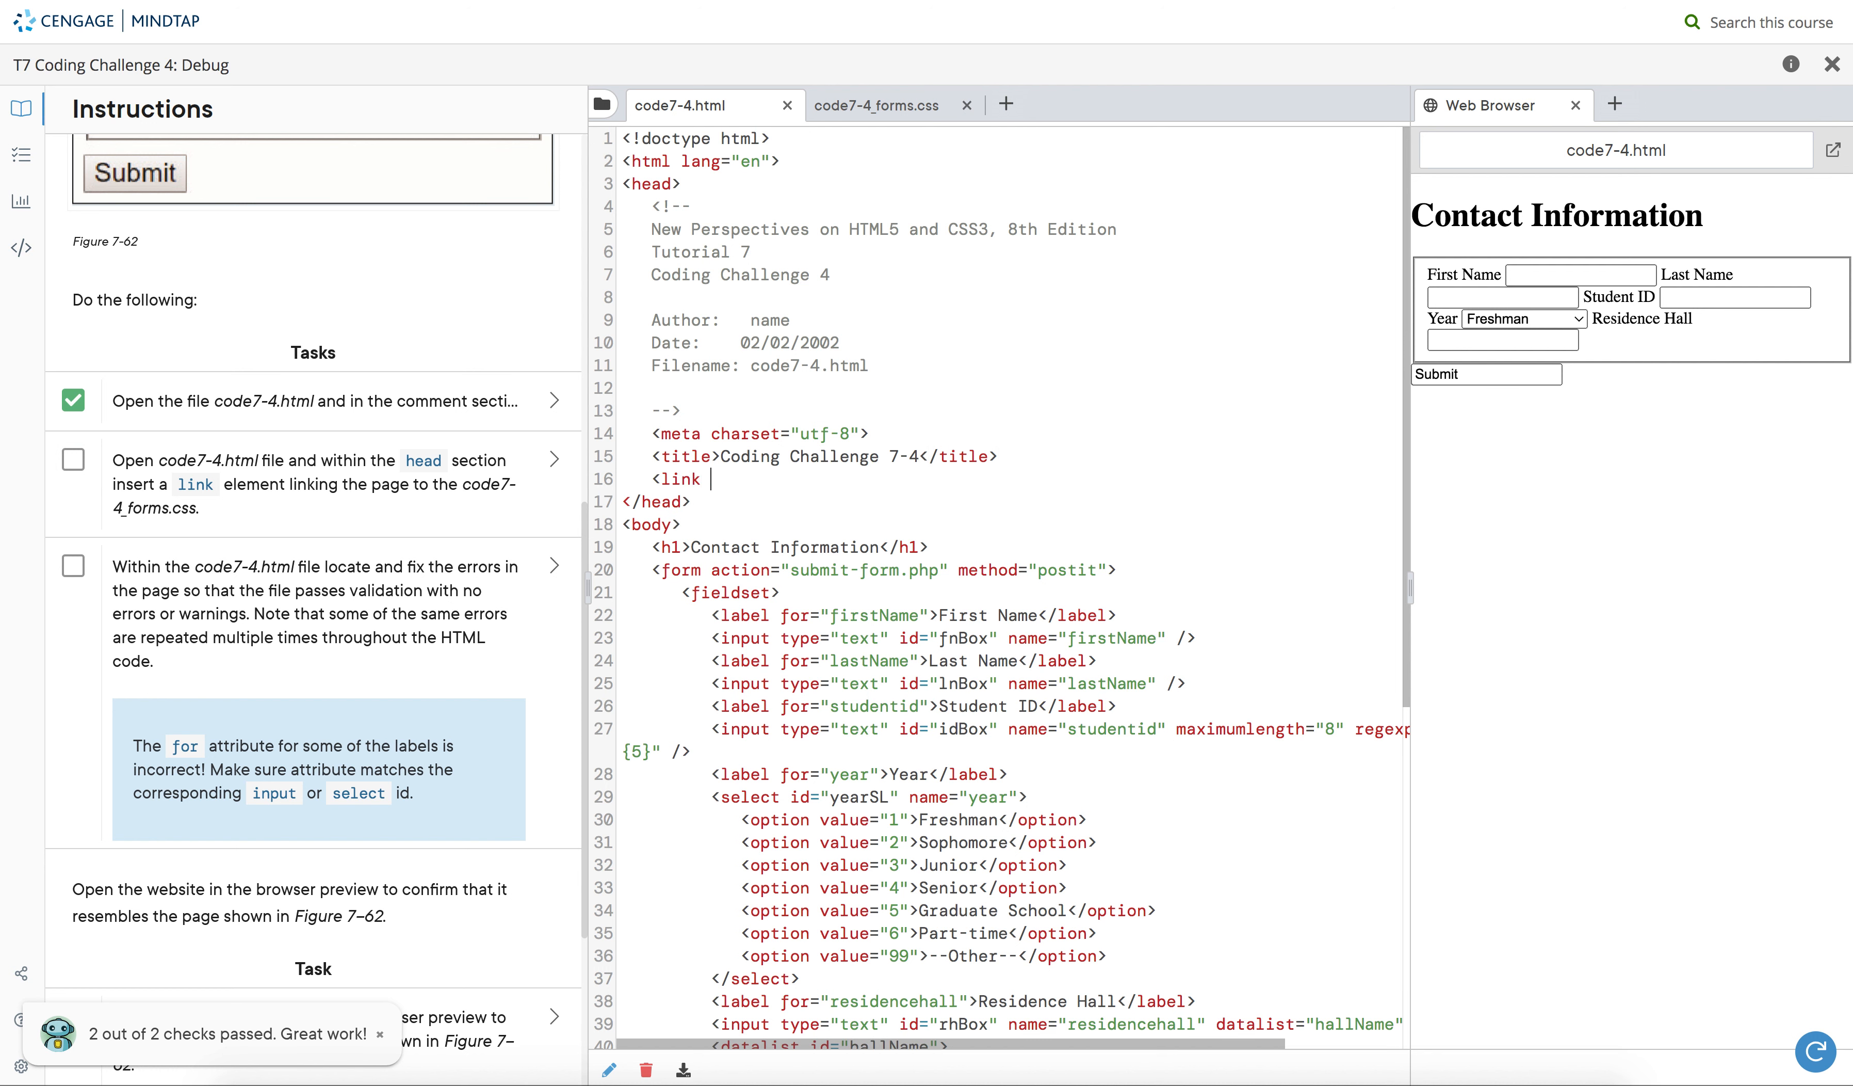
{"action": "type", "text": "rel=\"styl"}
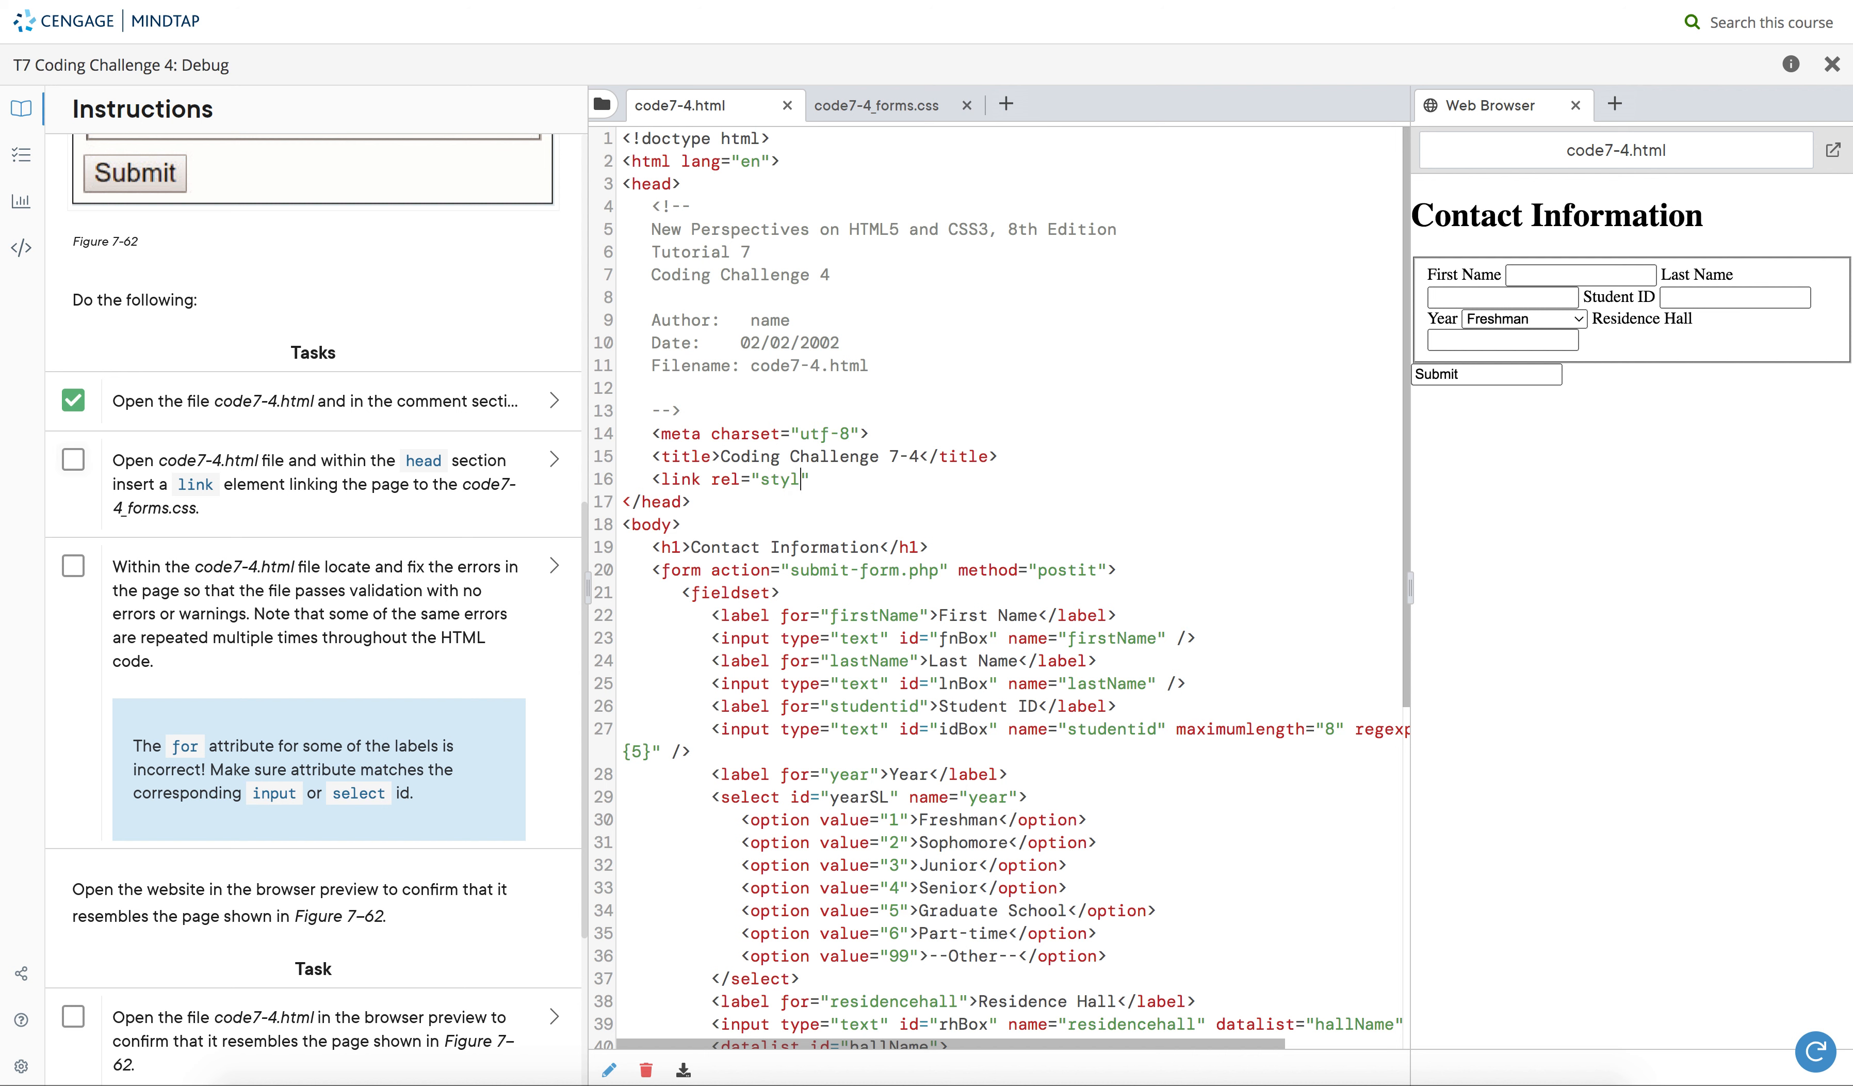
{"action": "type", "text": "esheet\""}
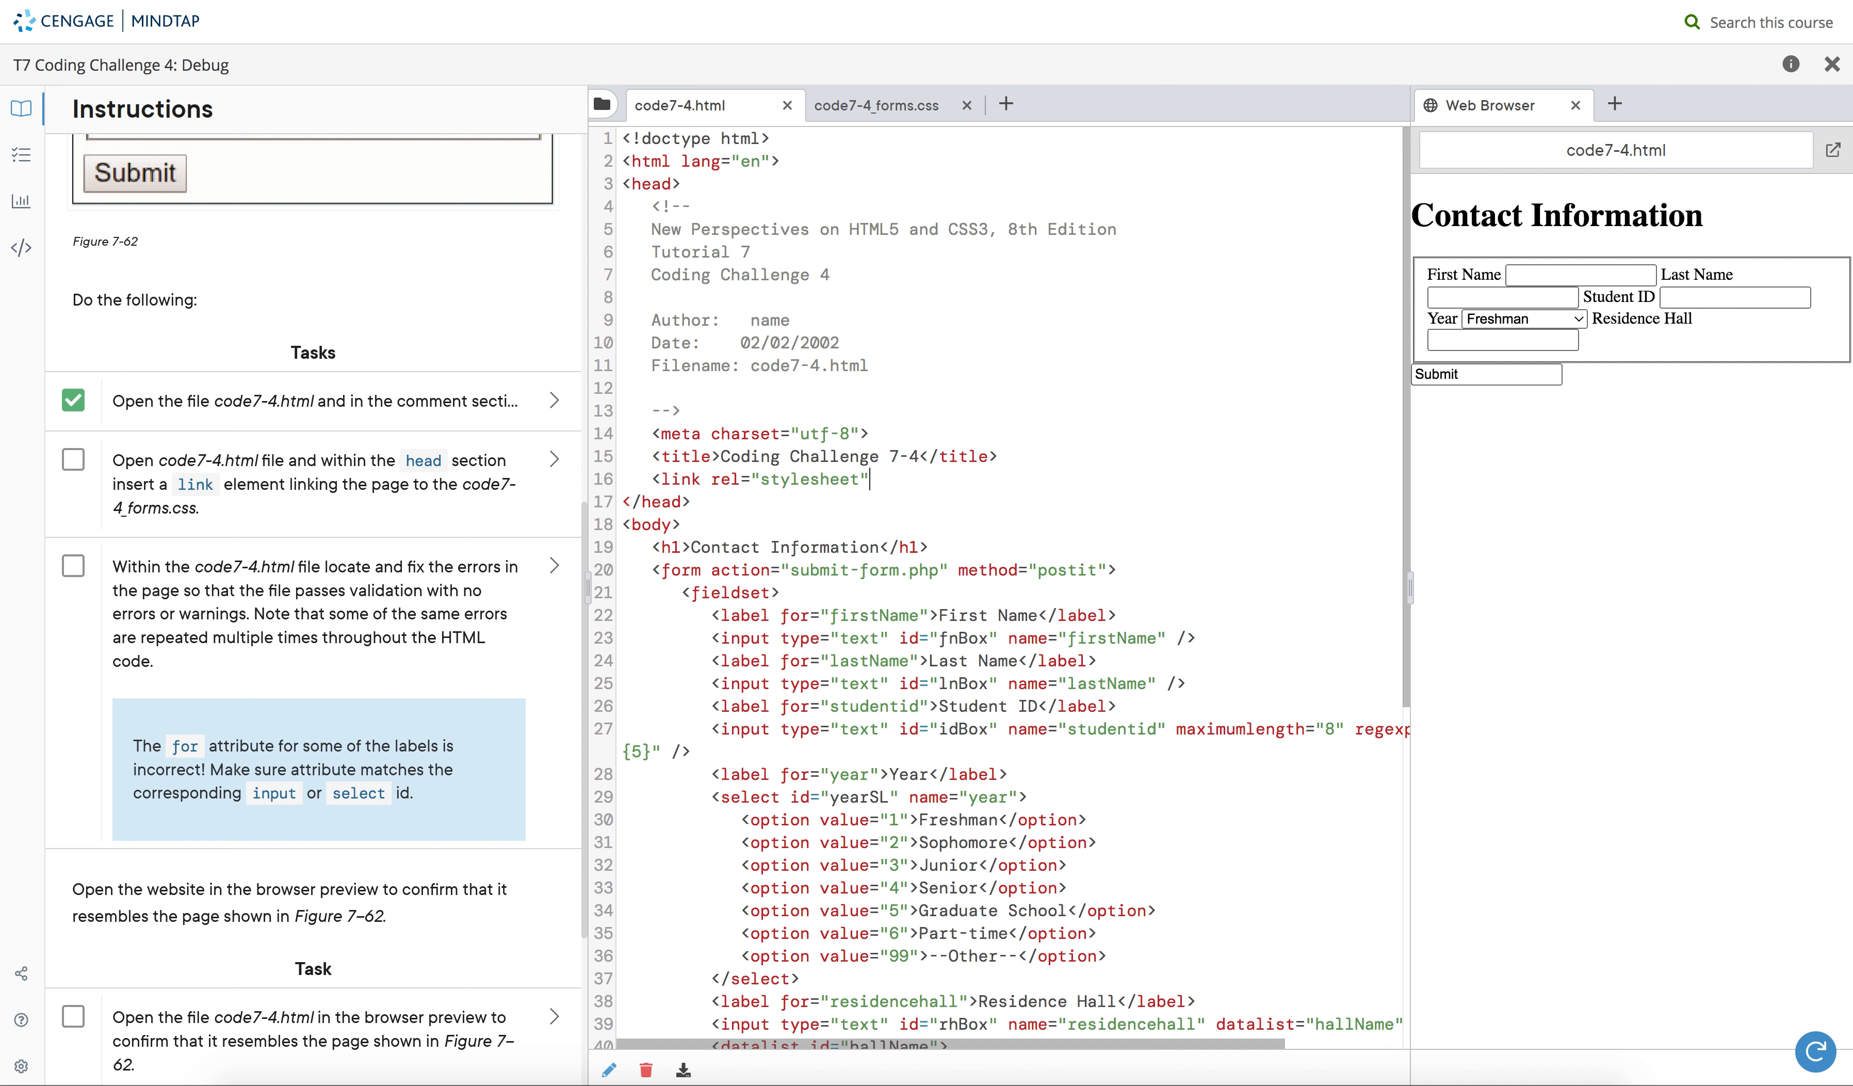
{"action": "type", "text": "href"}
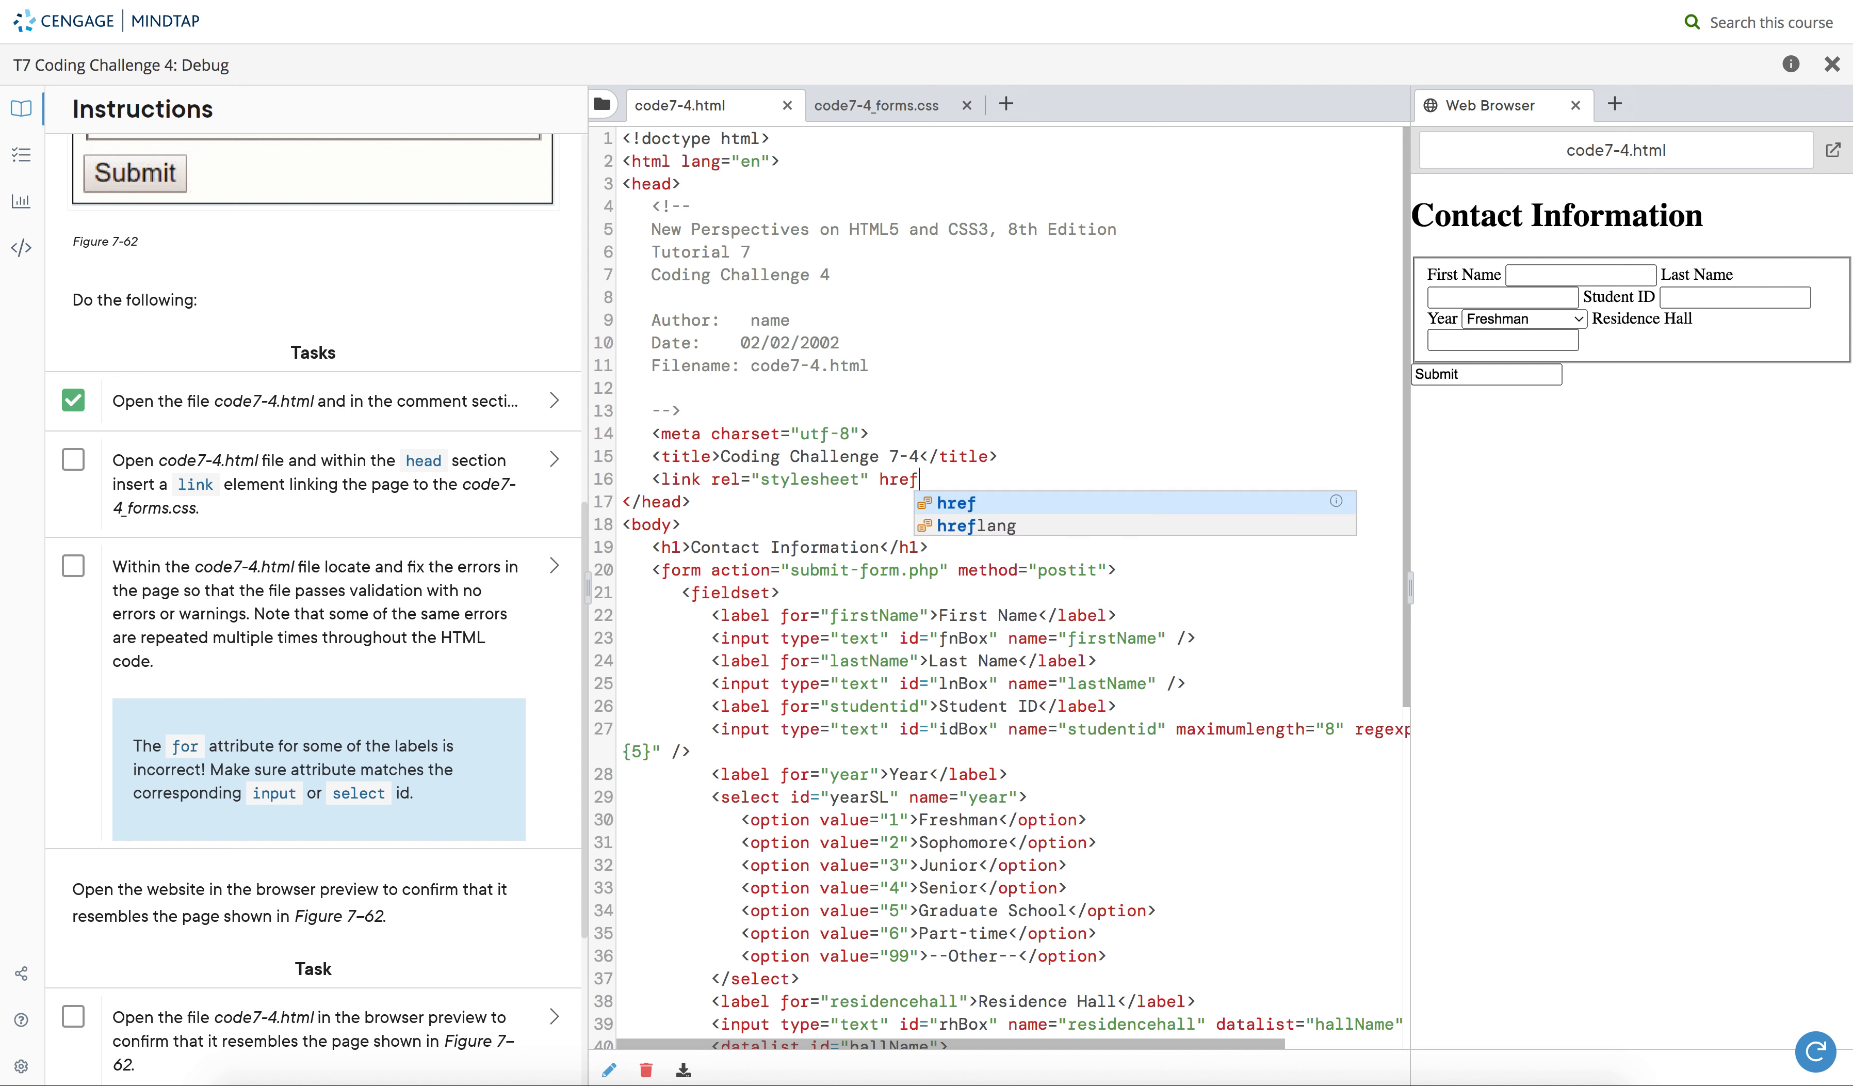
{"action": "left_click", "coordinate": [954, 503]}
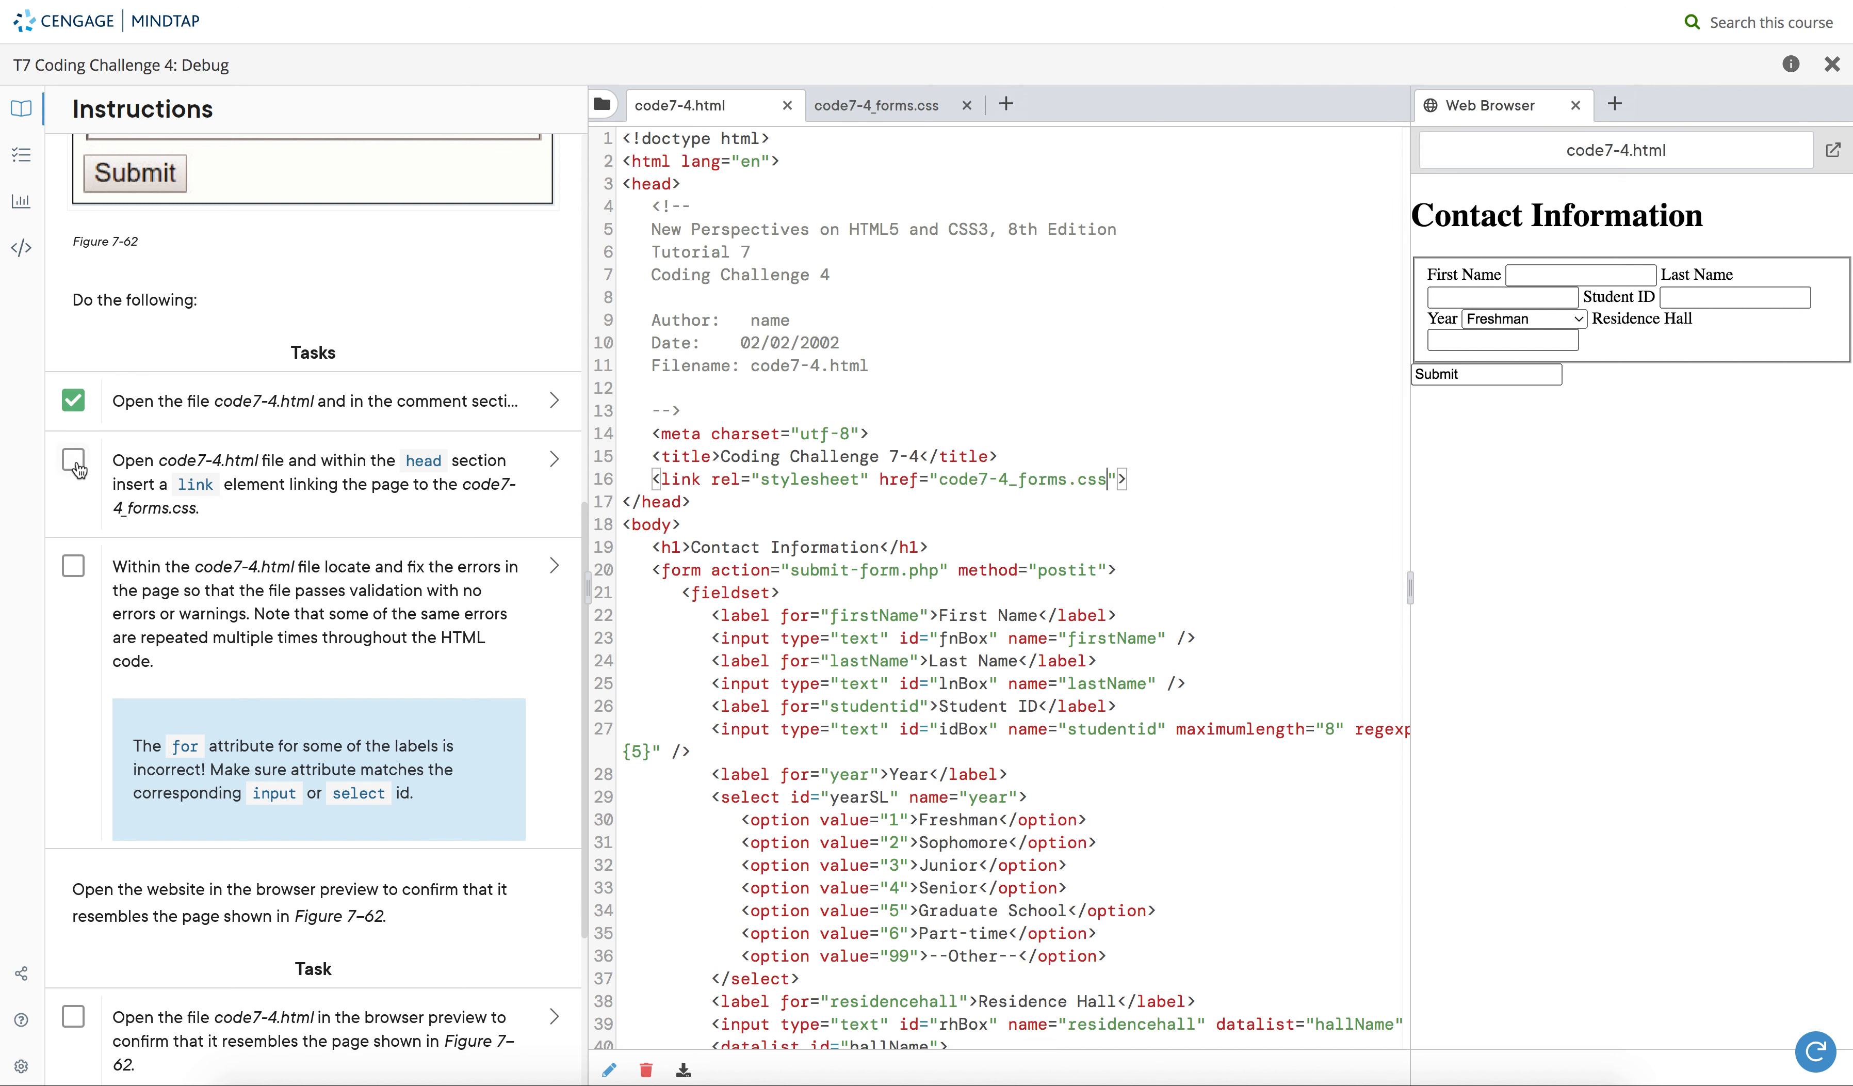
{"action": "left_click", "coordinate": [72, 463]}
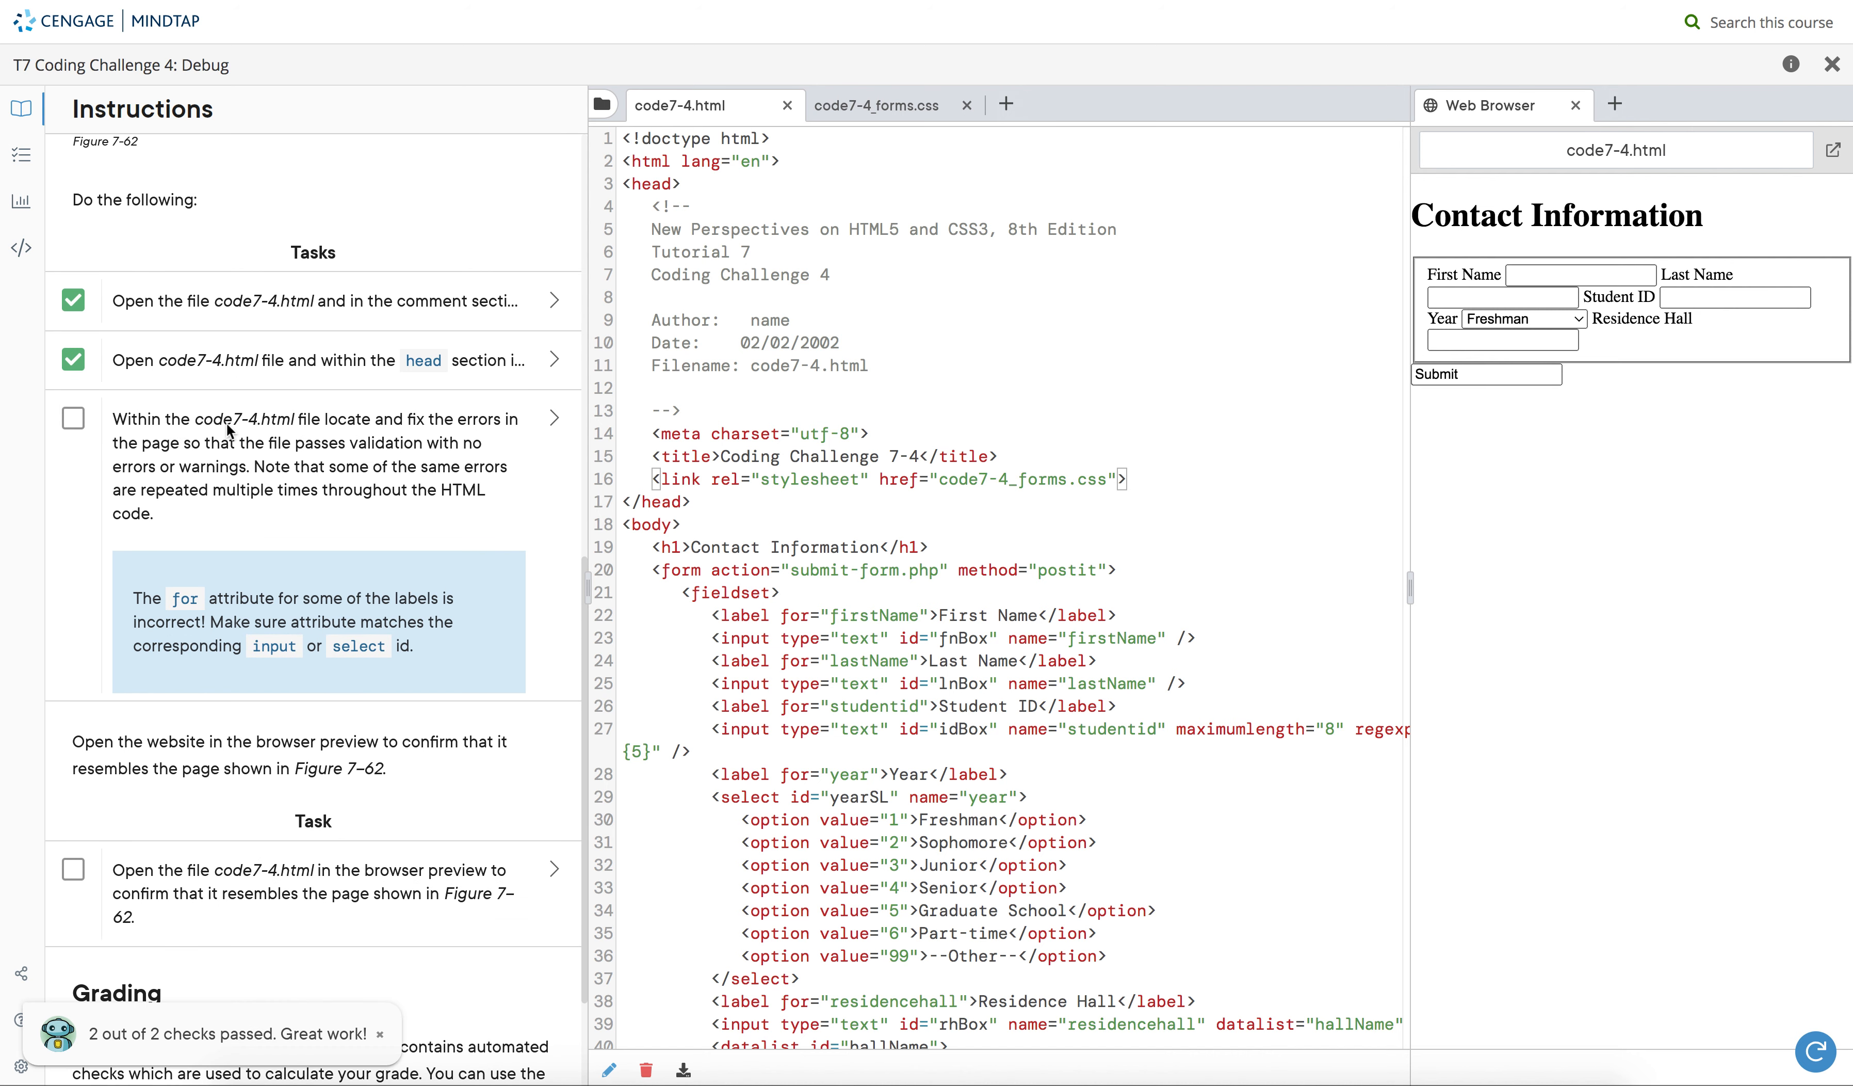
{"action": "mouse_move", "coordinate": [401, 525]}
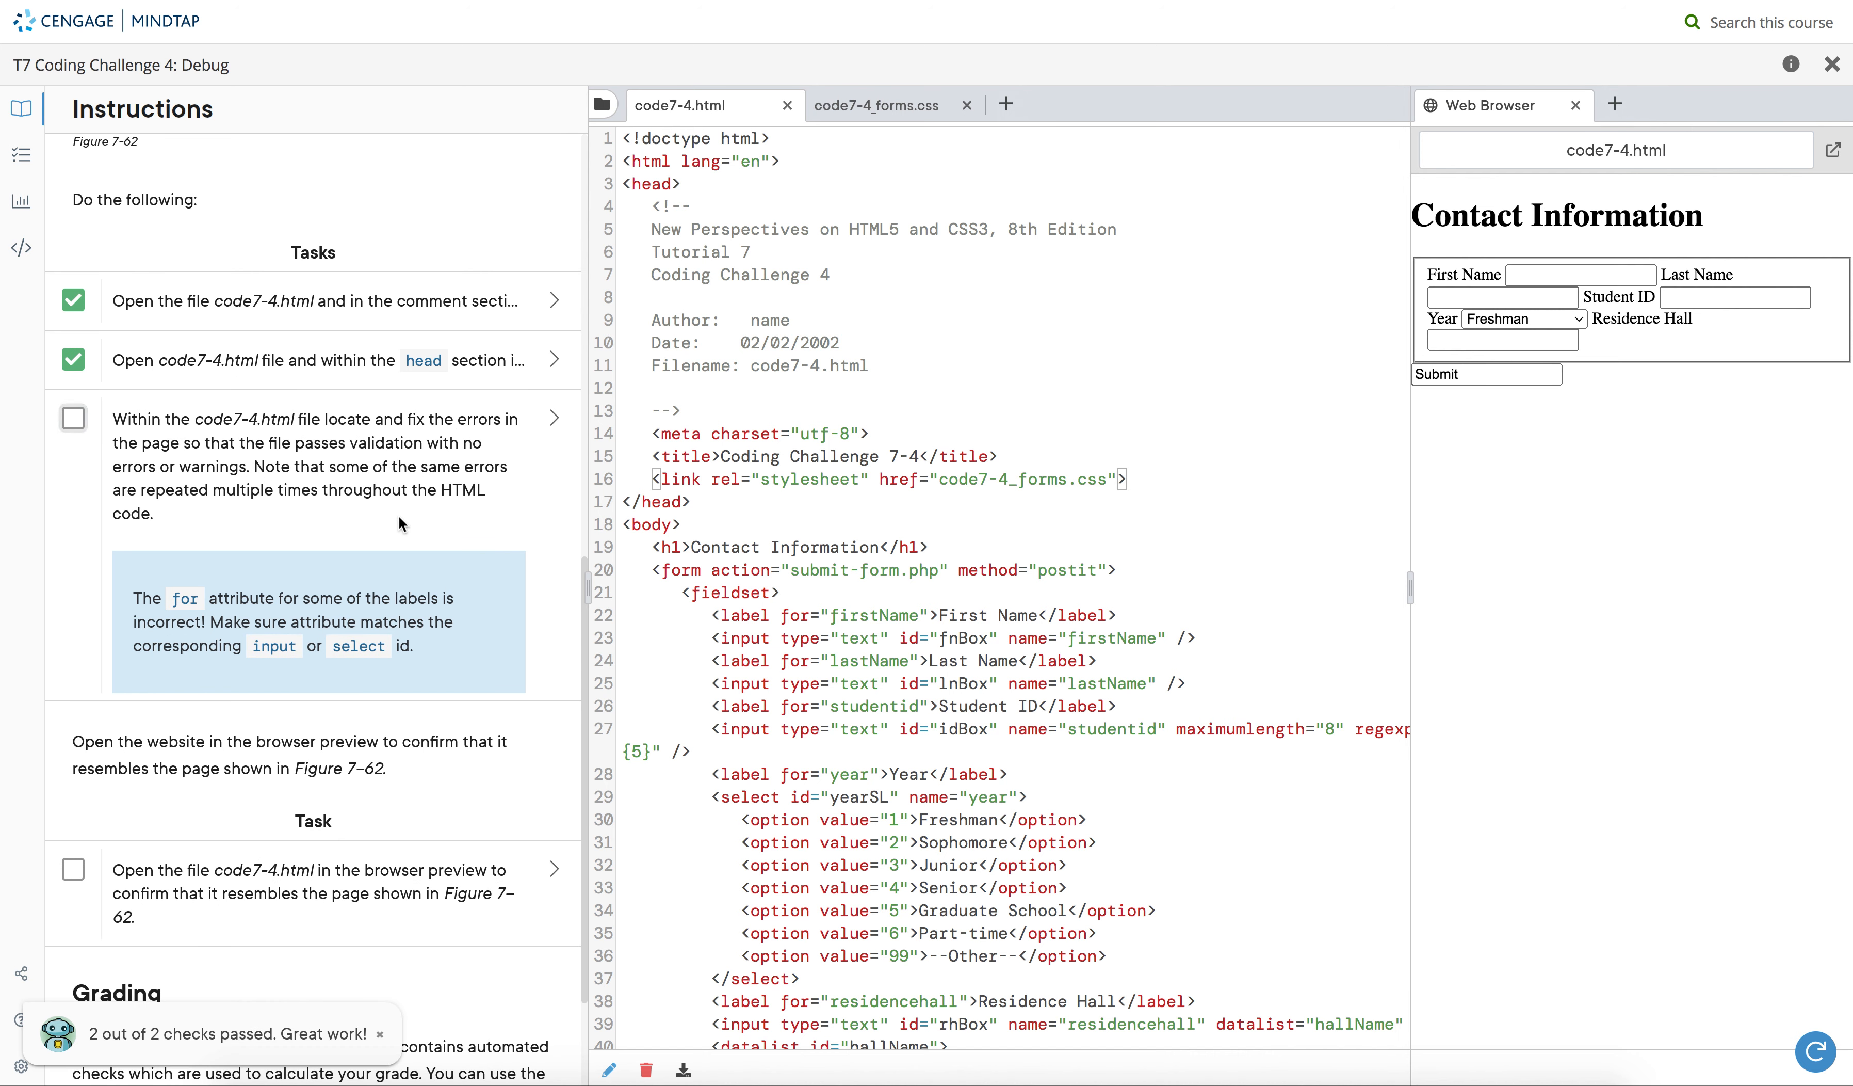
- Expand the fix-the-errors task to show its incomplete checks, Fix error #1 through #8
{"action": "scroll", "scroll_direction": "down", "scroll_amount": 3}
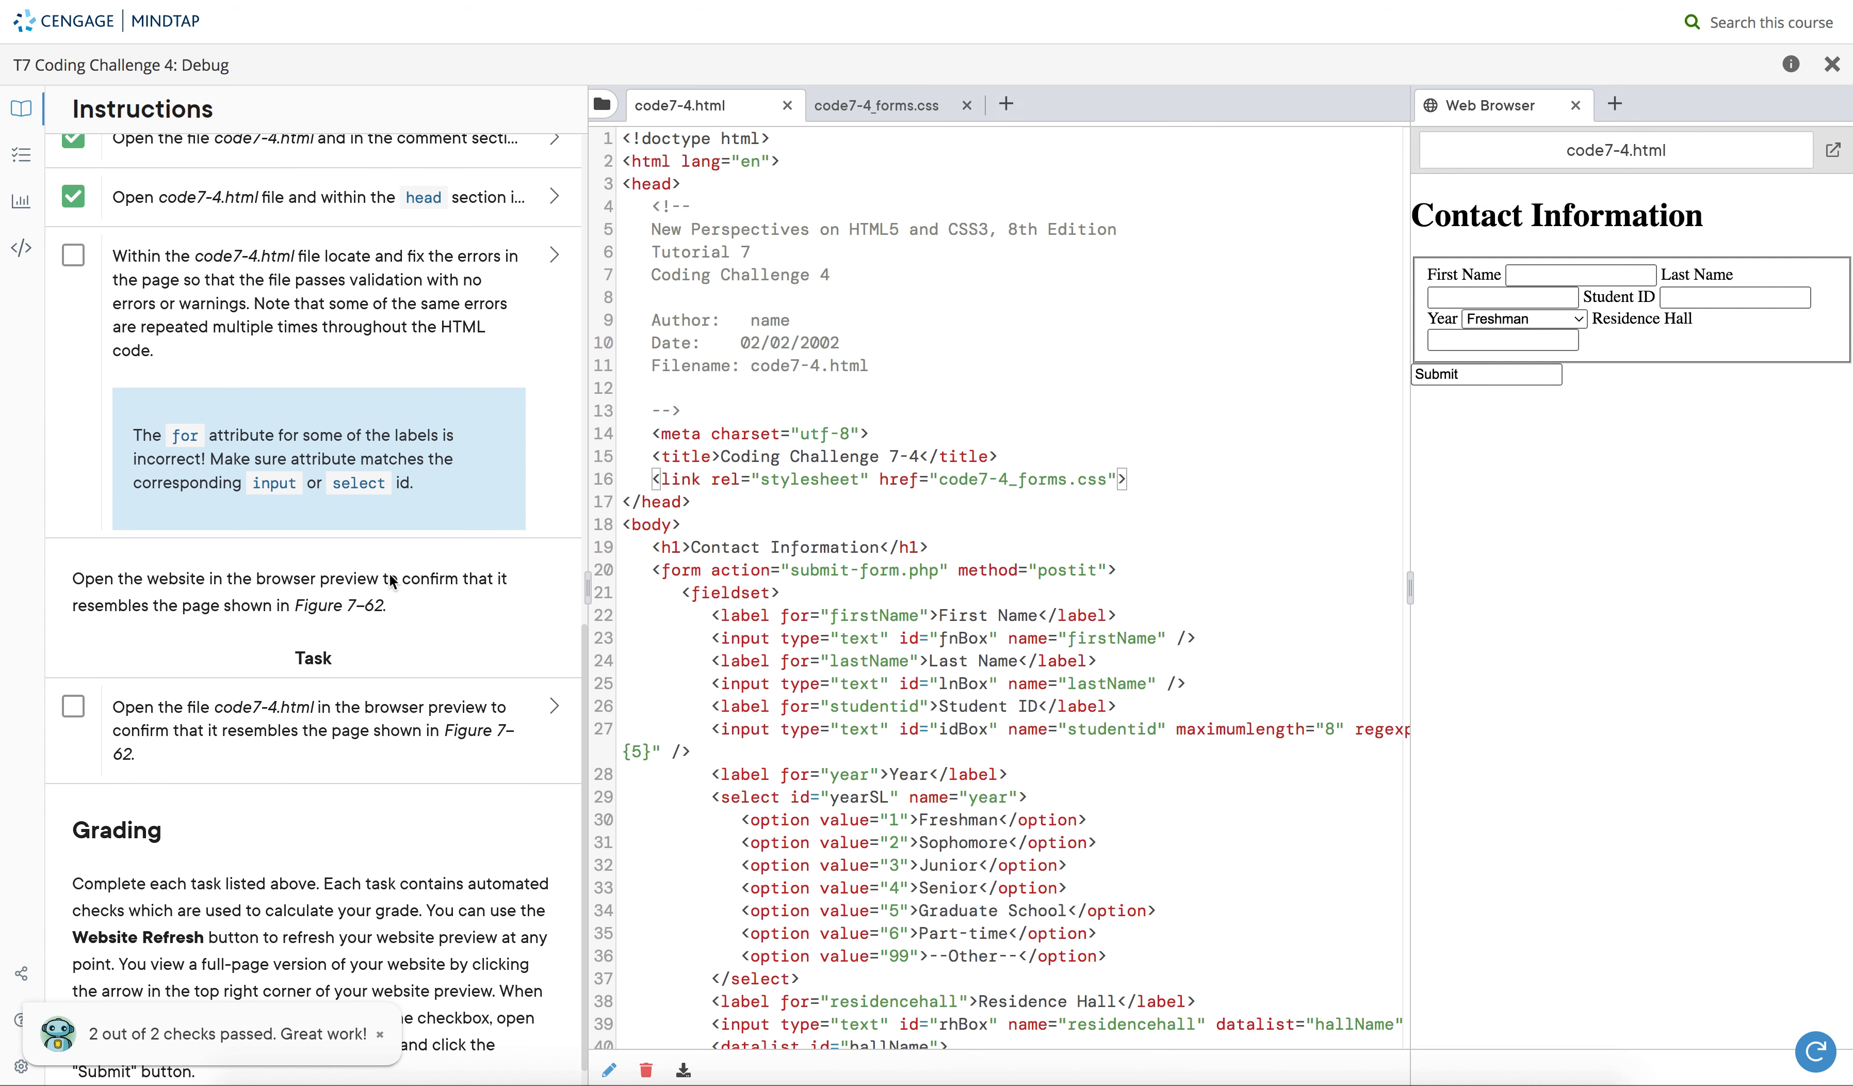
{"action": "left_click", "coordinate": [551, 298]}
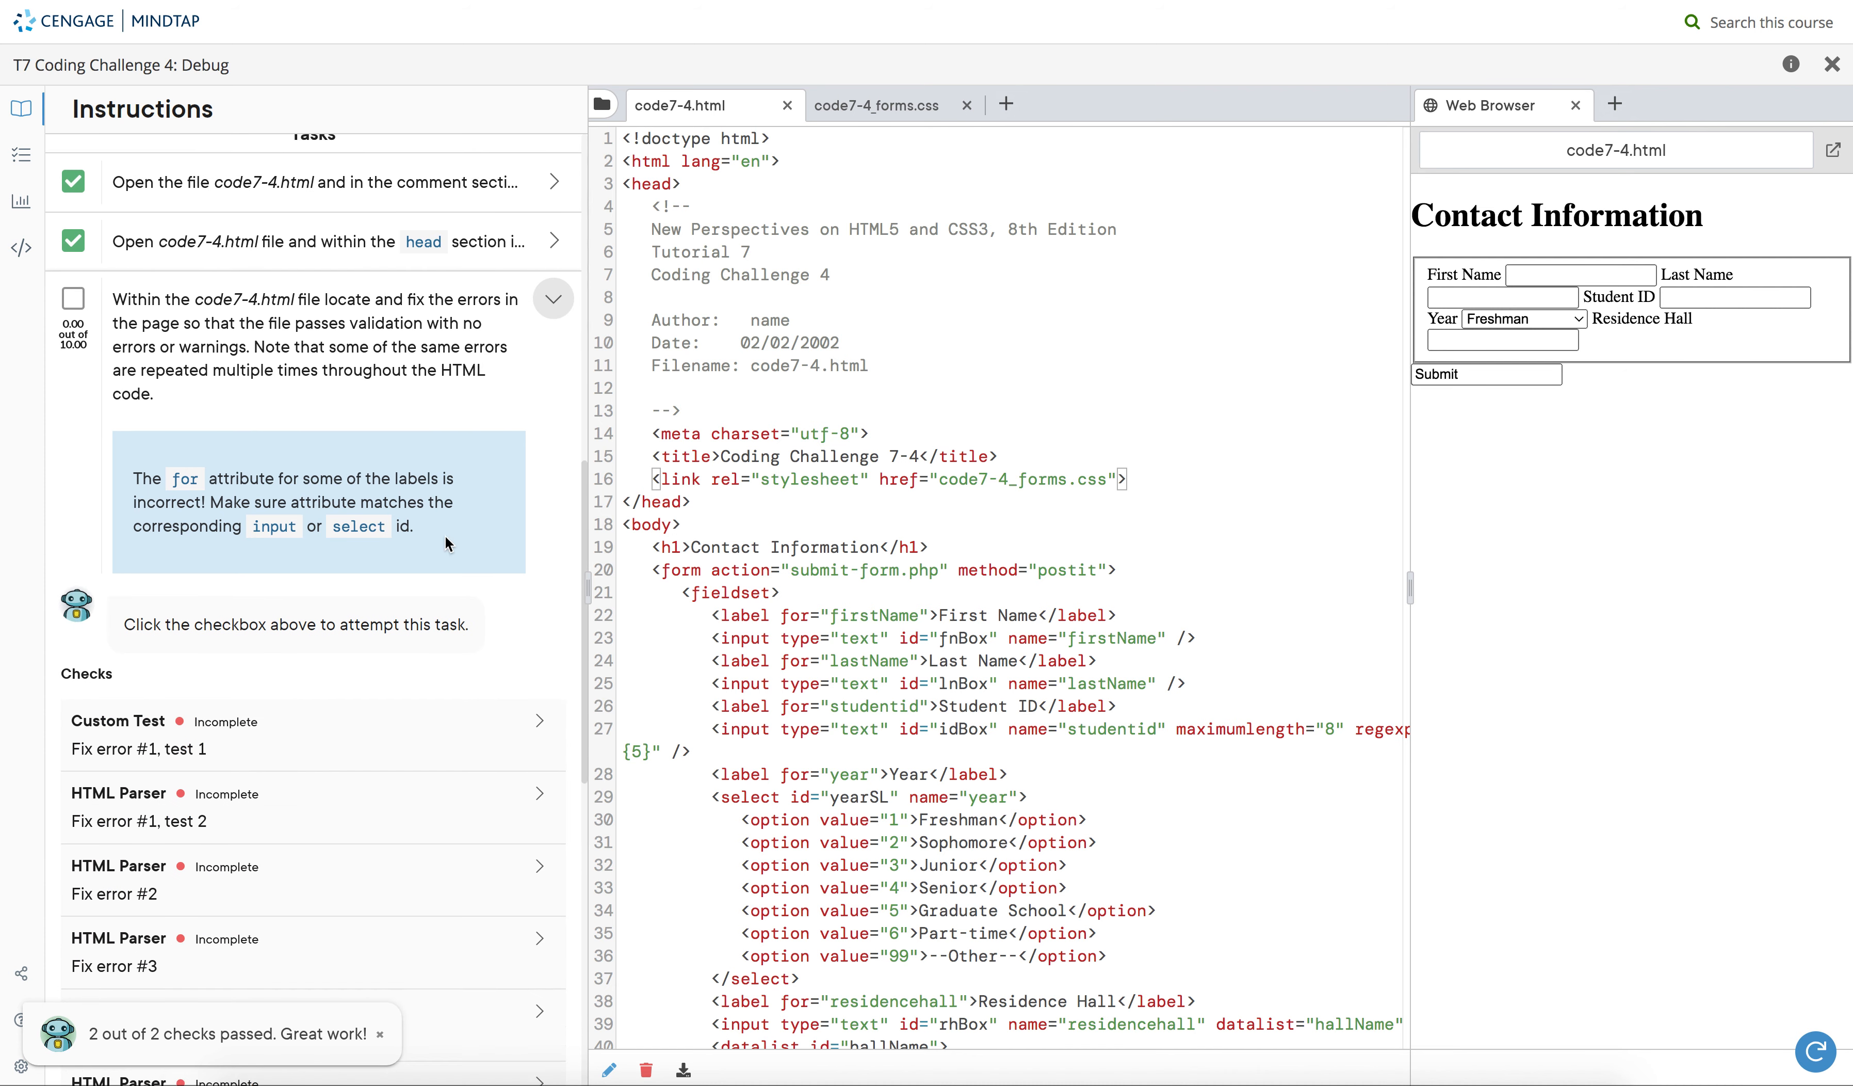
{"action": "scroll", "scroll_direction": "down", "scroll_amount": 3}
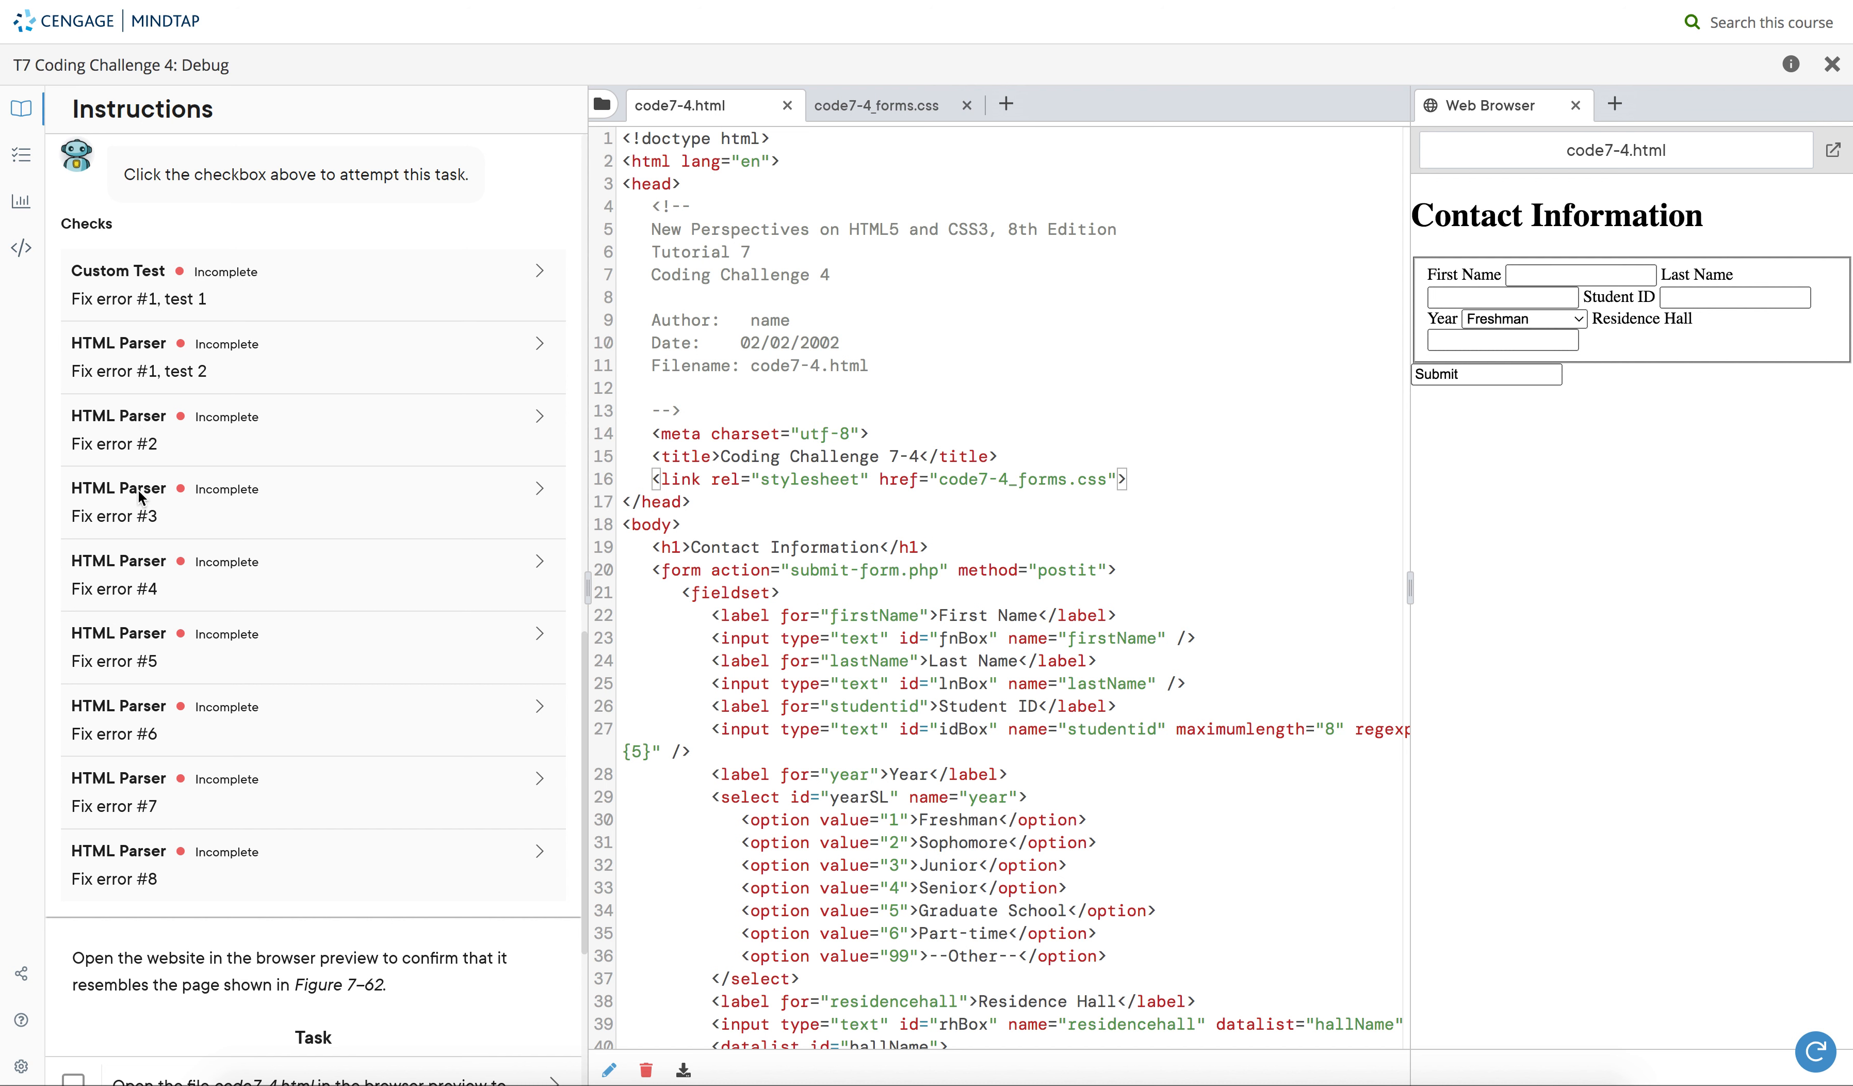
{"action": "scroll", "scroll_direction": "down", "scroll_amount": 3}
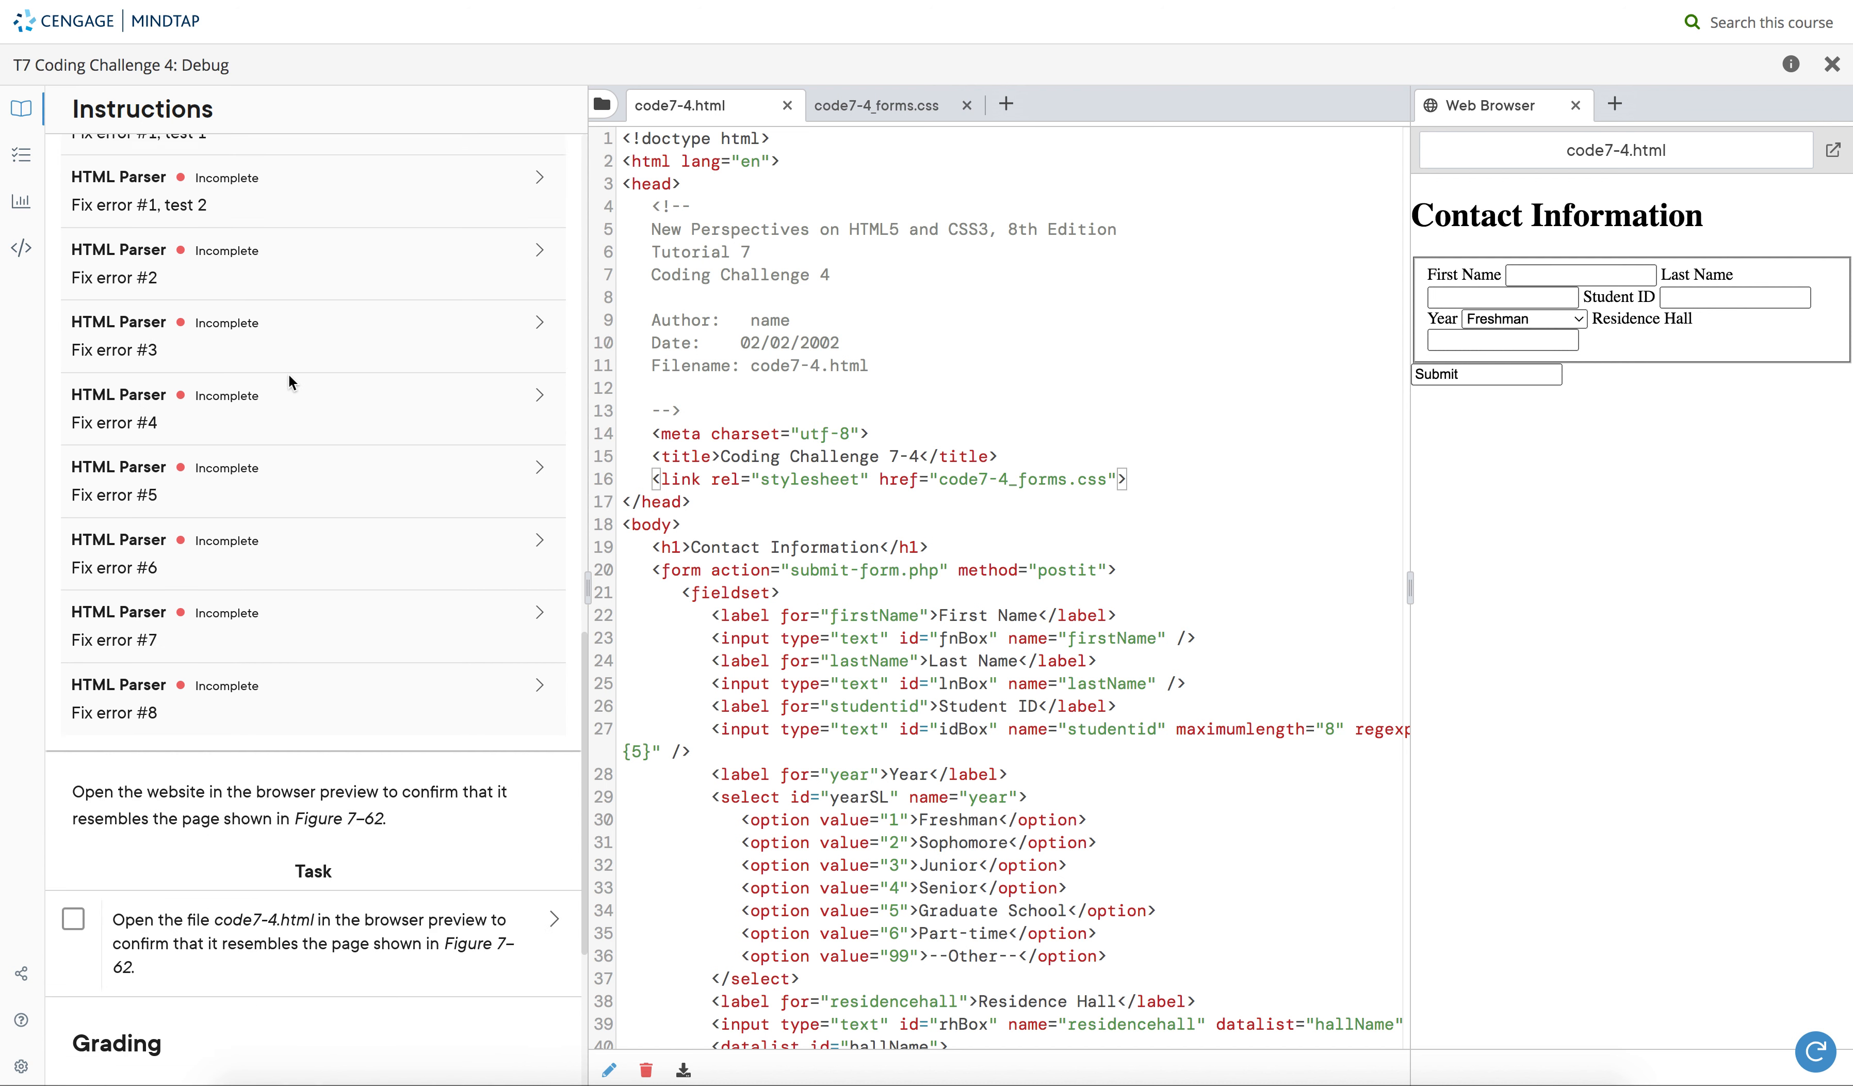
{"action": "scroll", "scroll_direction": "up", "scroll_amount": 3}
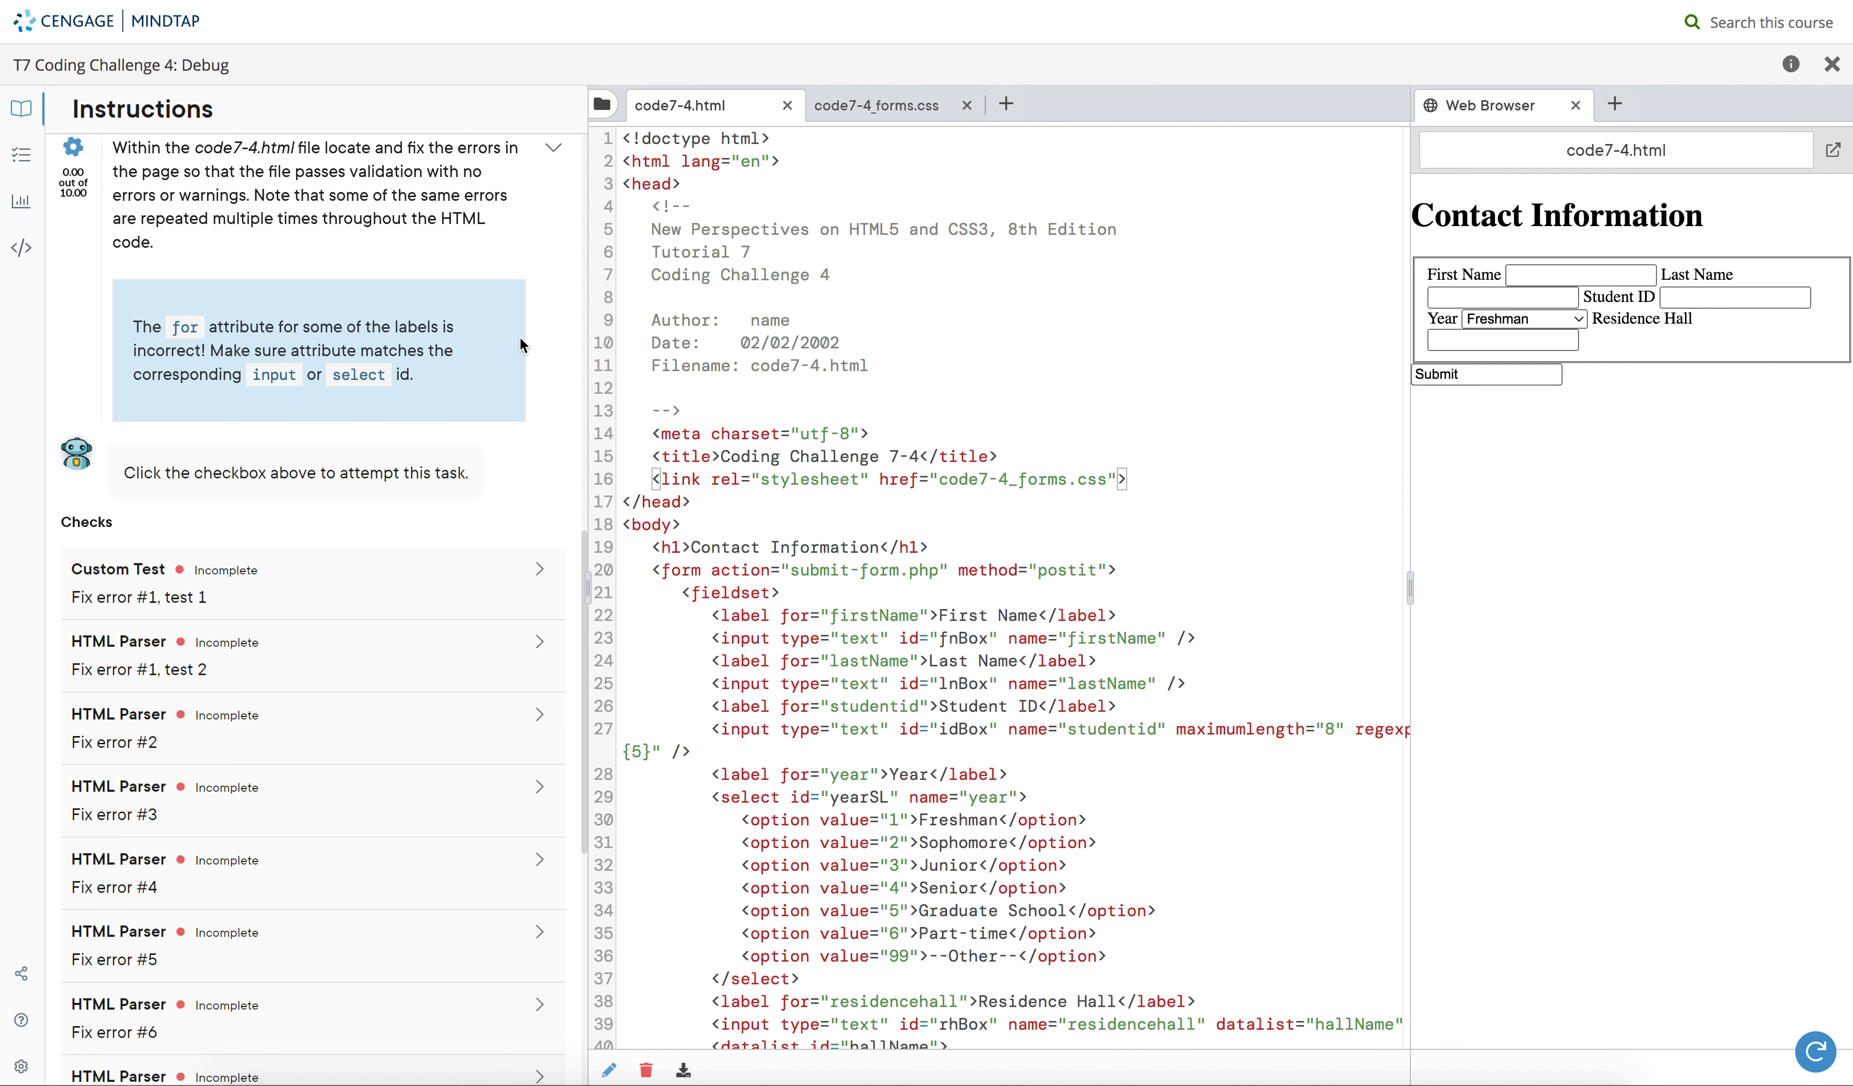
{"action": "scroll", "scroll_direction": "down", "scroll_amount": 3}
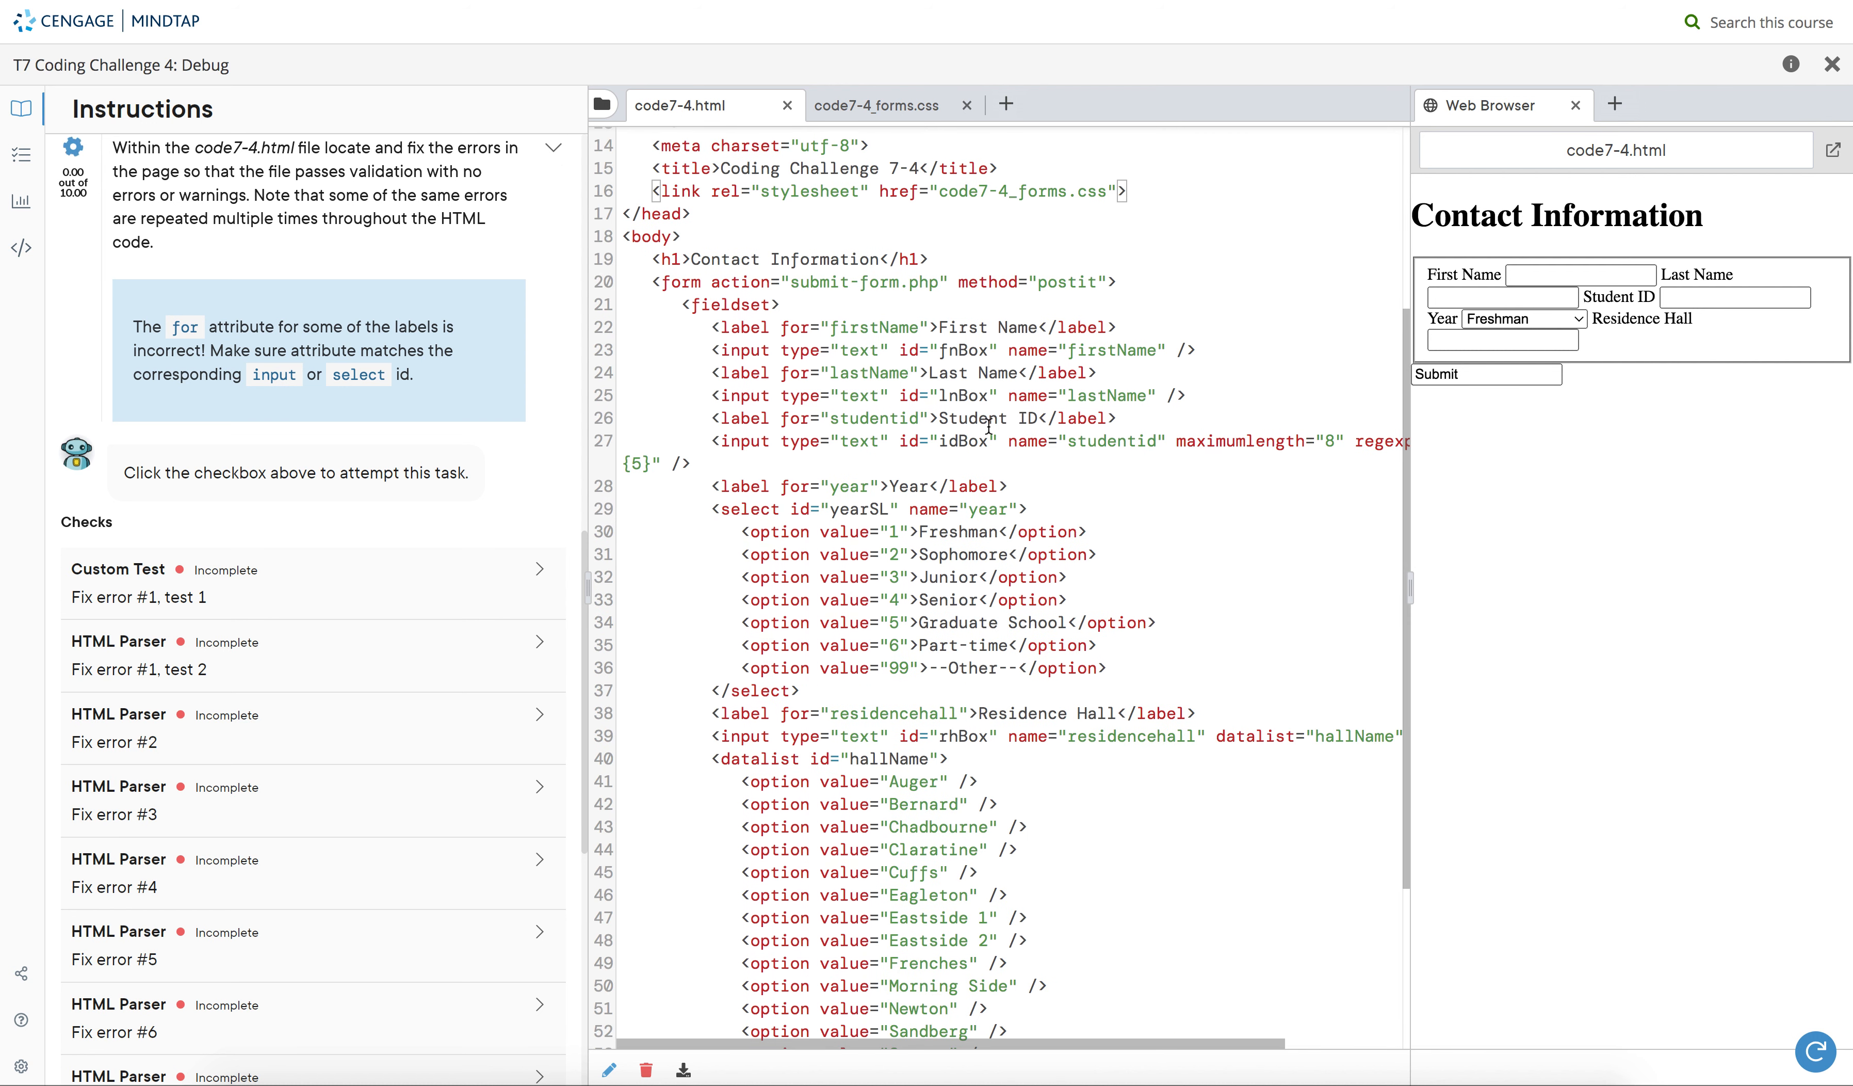
{"action": "mouse_move", "coordinate": [1099, 462]}
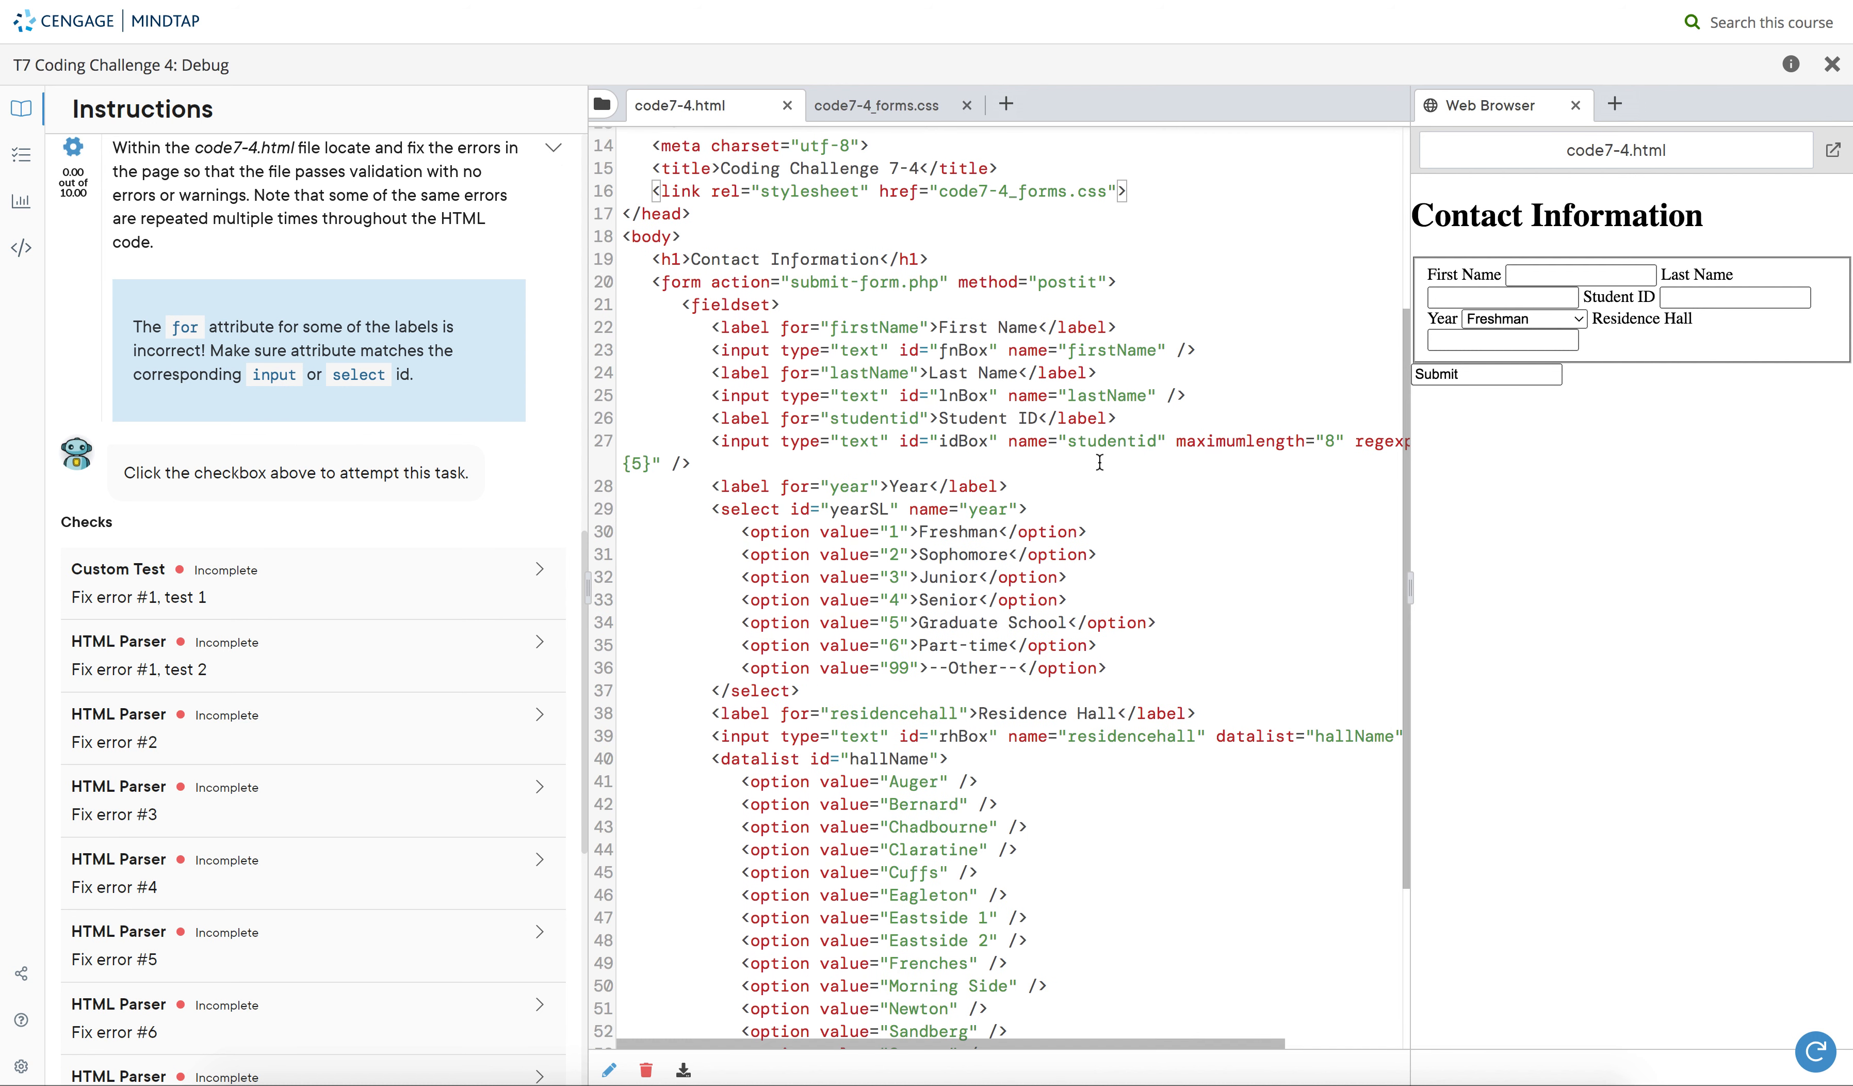
{"action": "scroll", "scroll_direction": "down", "scroll_amount": 3}
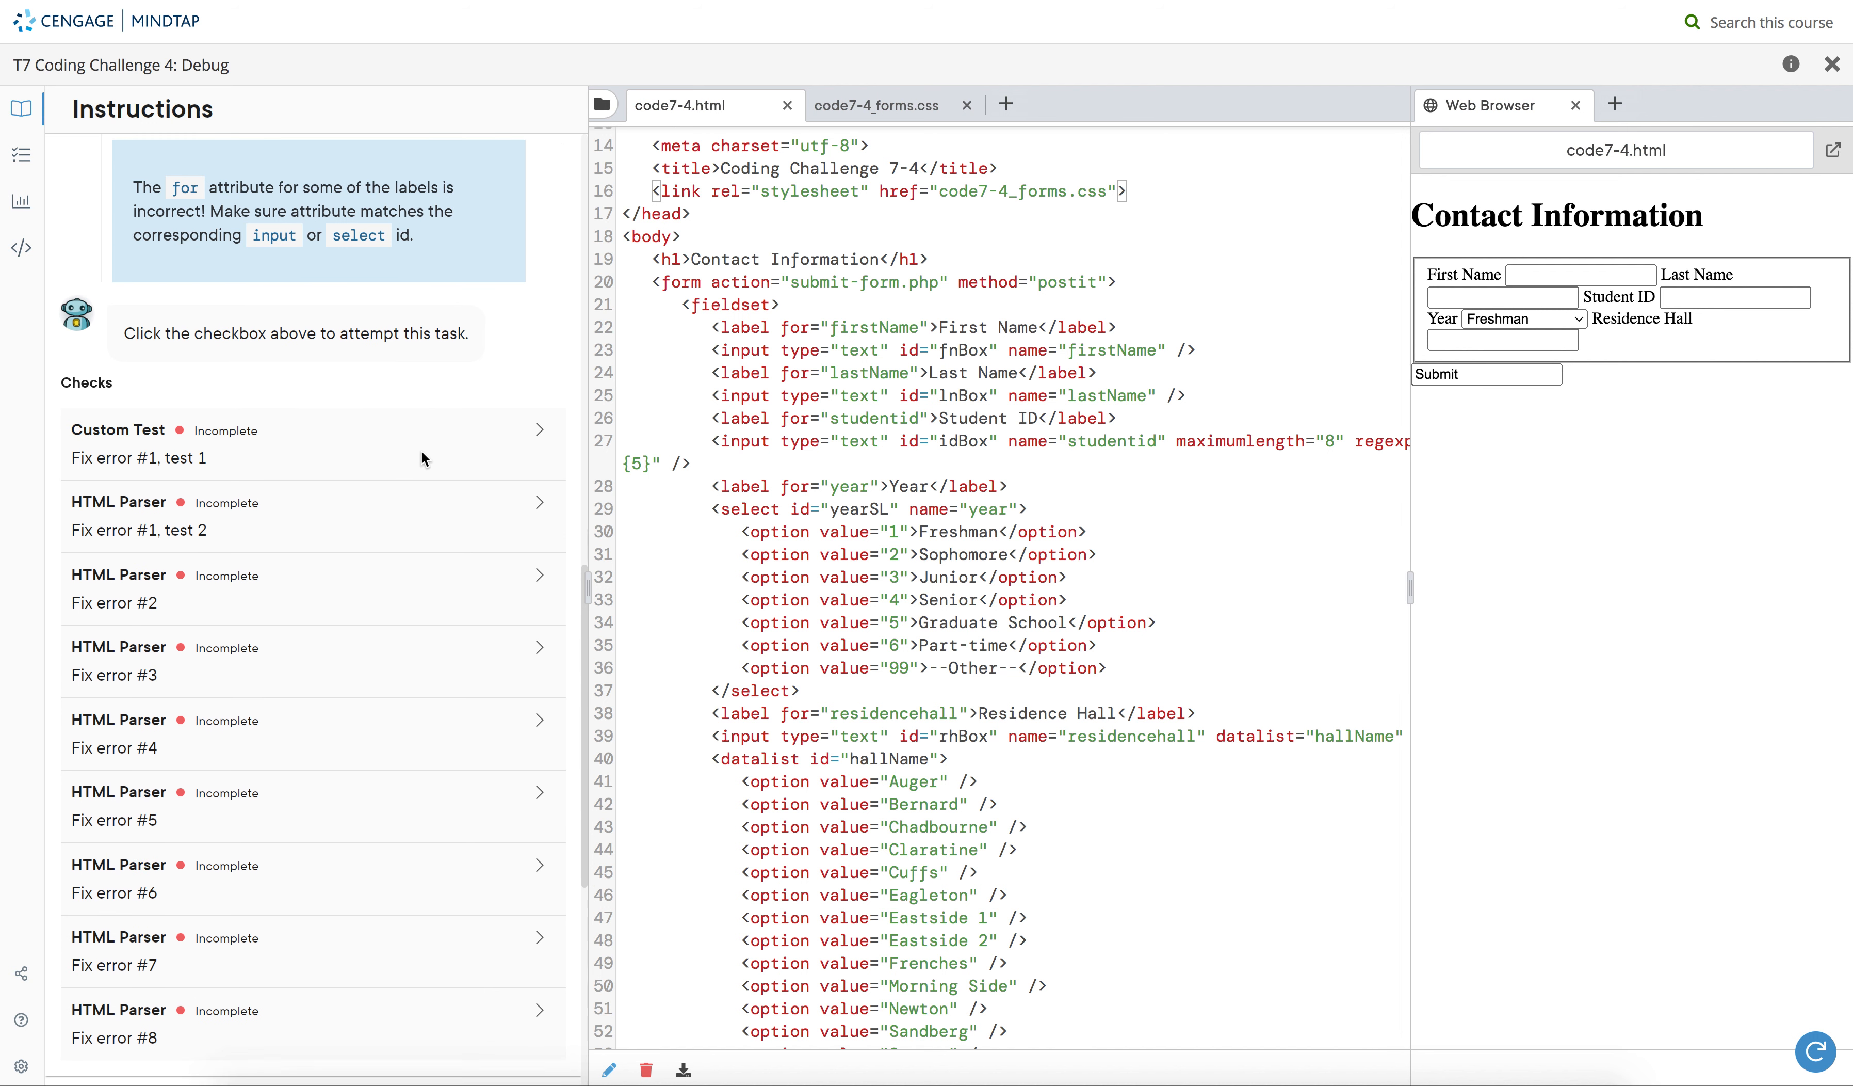
- Correct the Year label's for attribute to yearSL among the HTML validation fixes
{"action": "scroll", "scroll_direction": "up", "scroll_amount": 3}
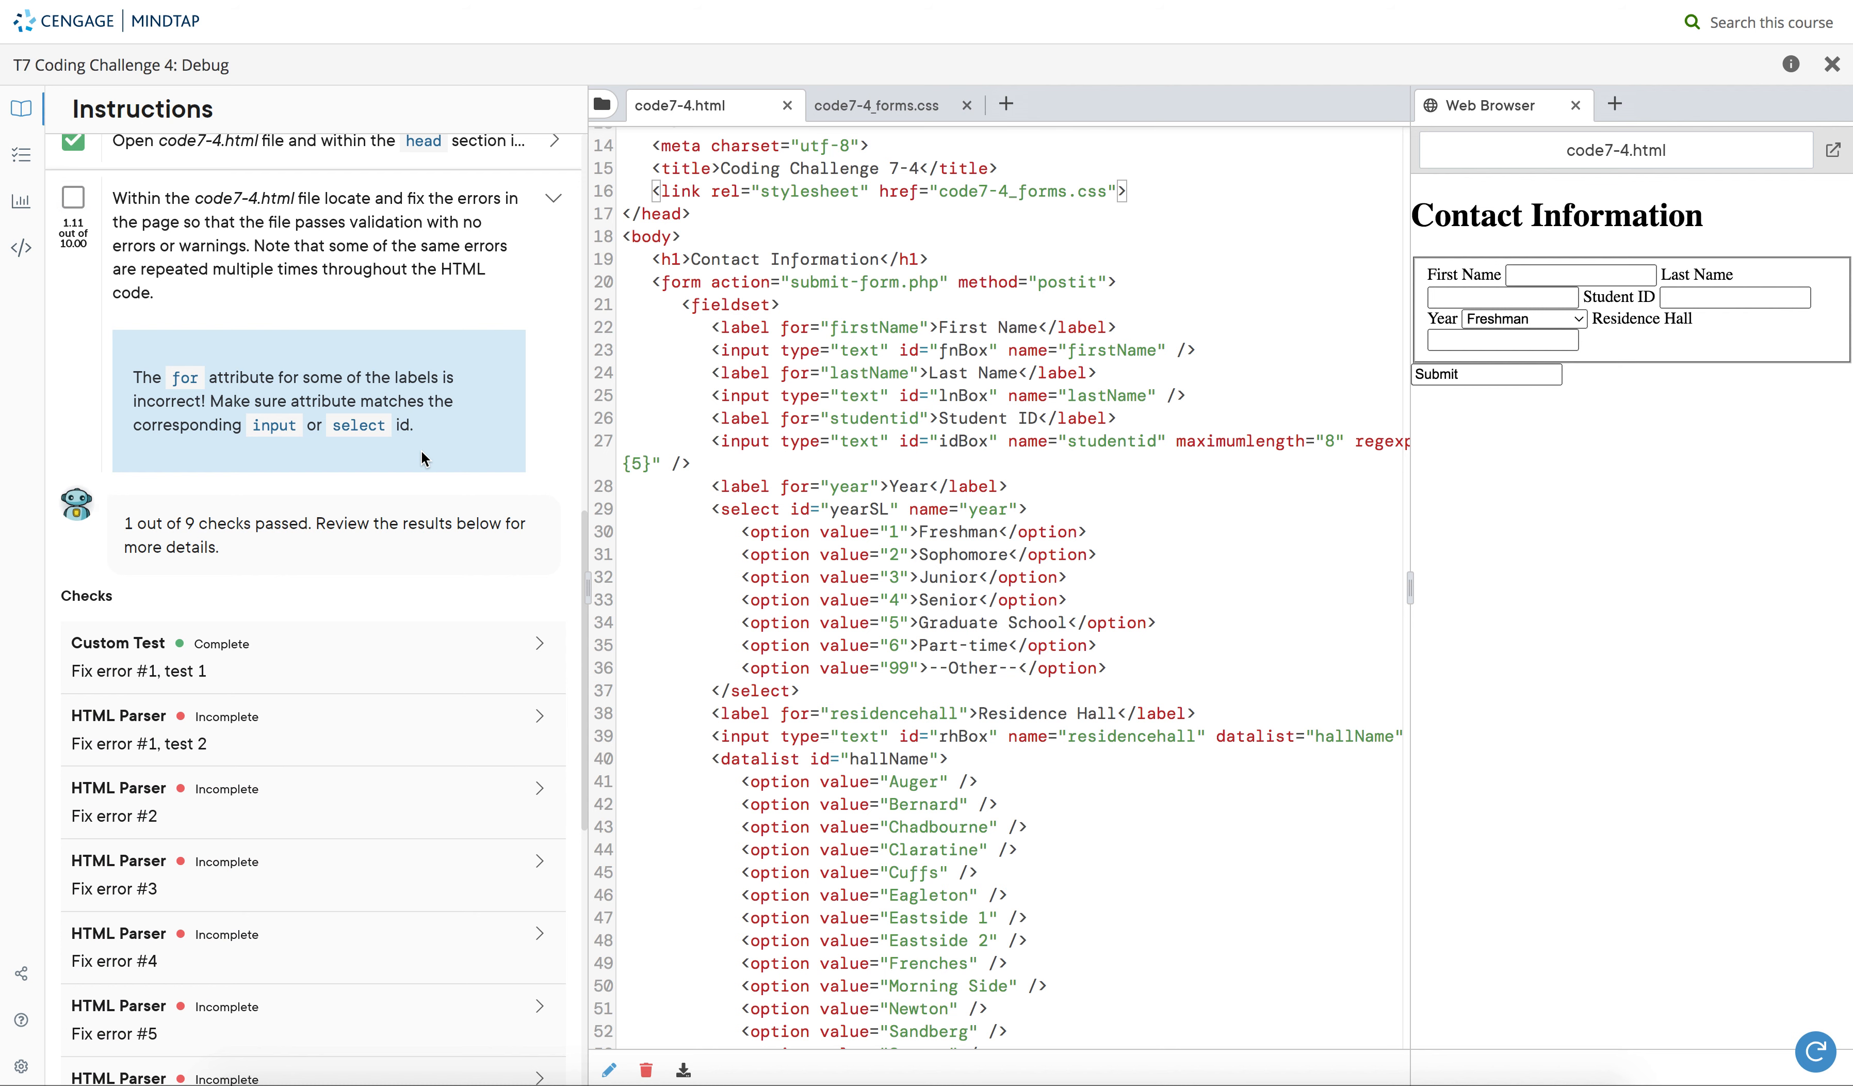
{"action": "scroll", "scroll_direction": "down", "scroll_amount": 3}
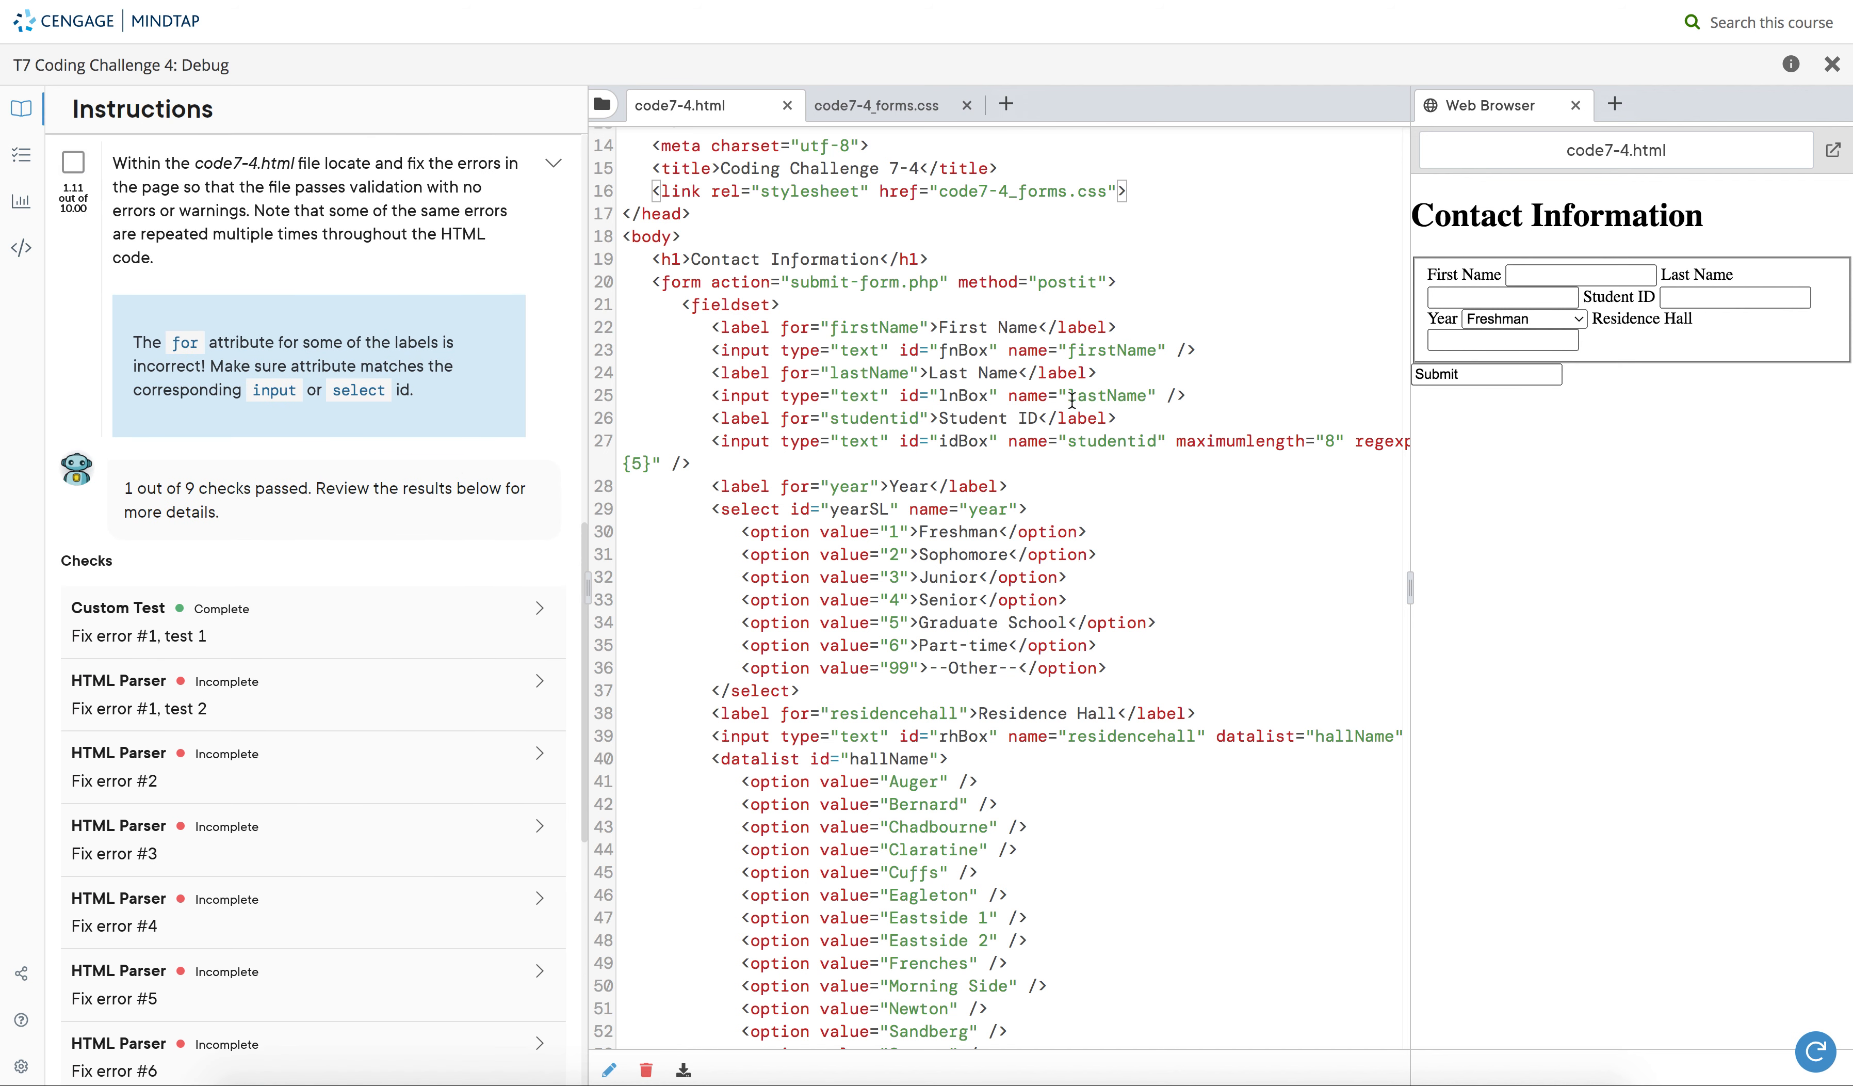
{"action": "scroll", "scroll_direction": "down", "scroll_amount": 3}
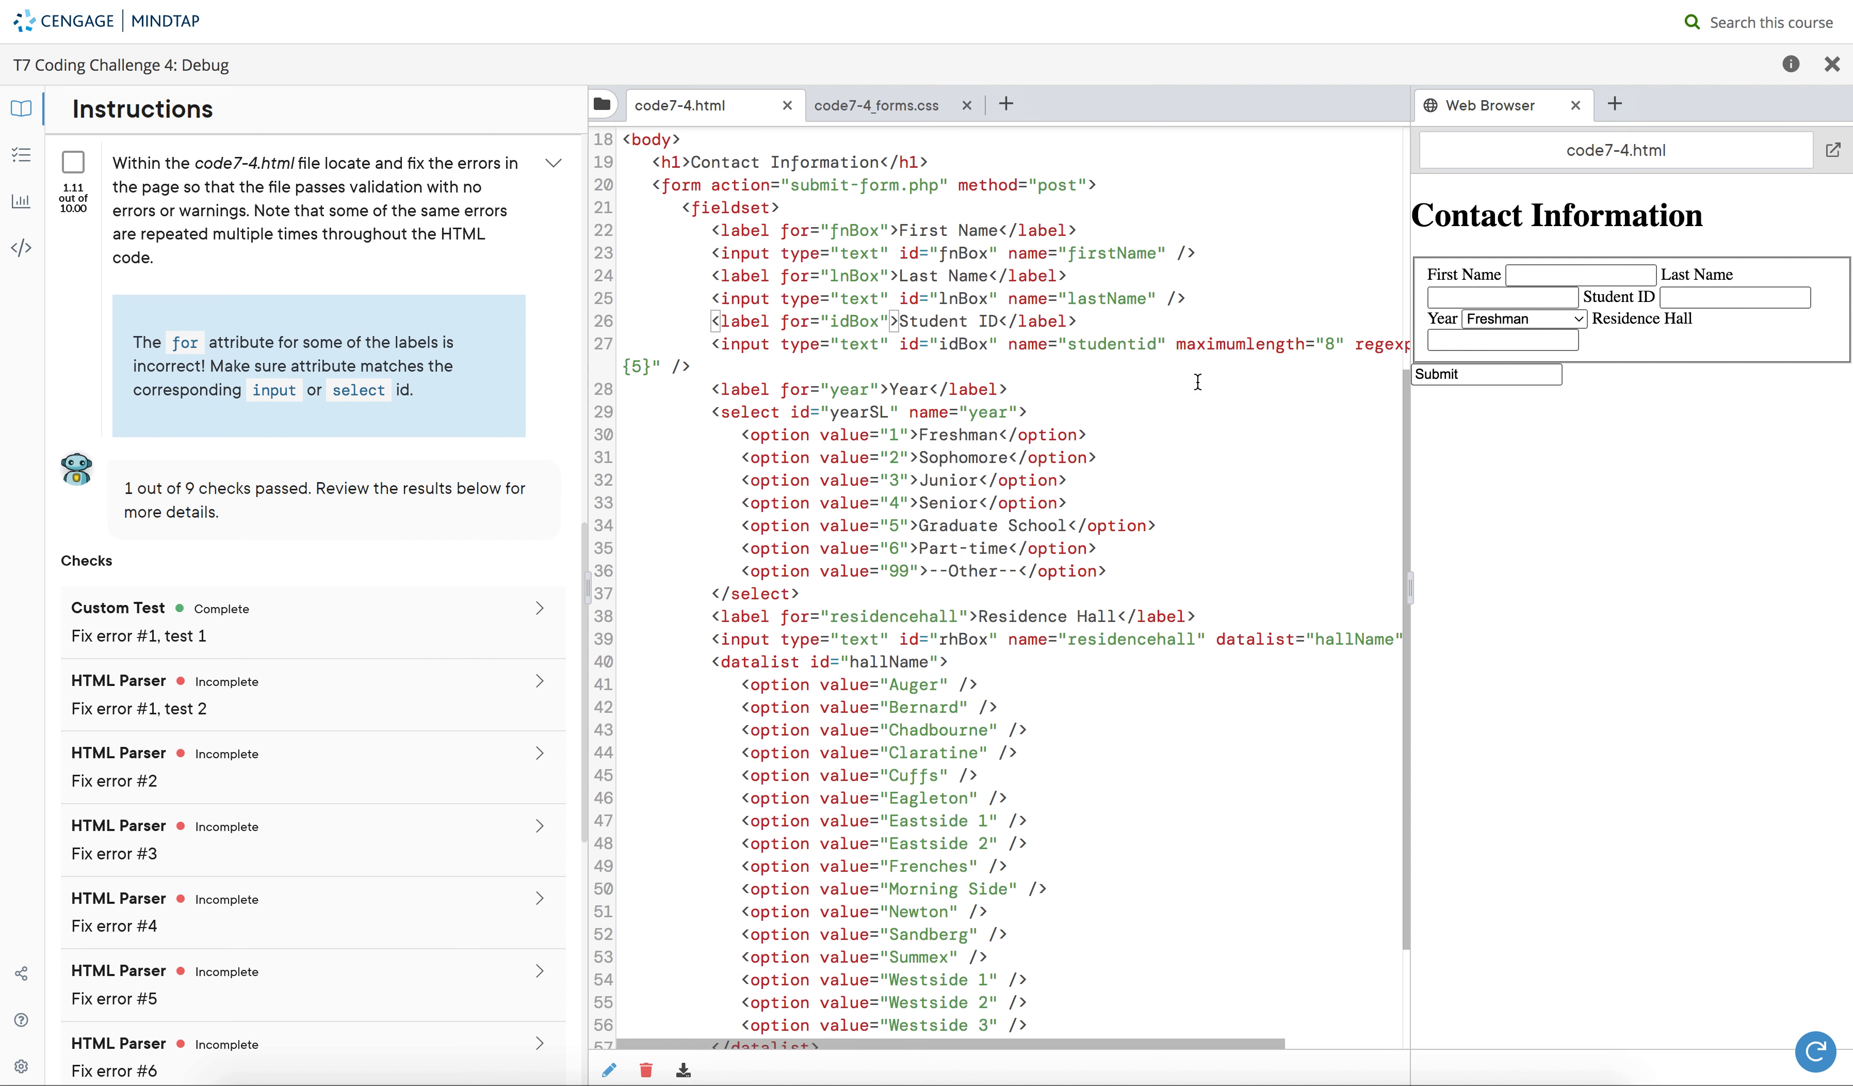
{"action": "scroll", "scroll_direction": "down", "scroll_amount": 3}
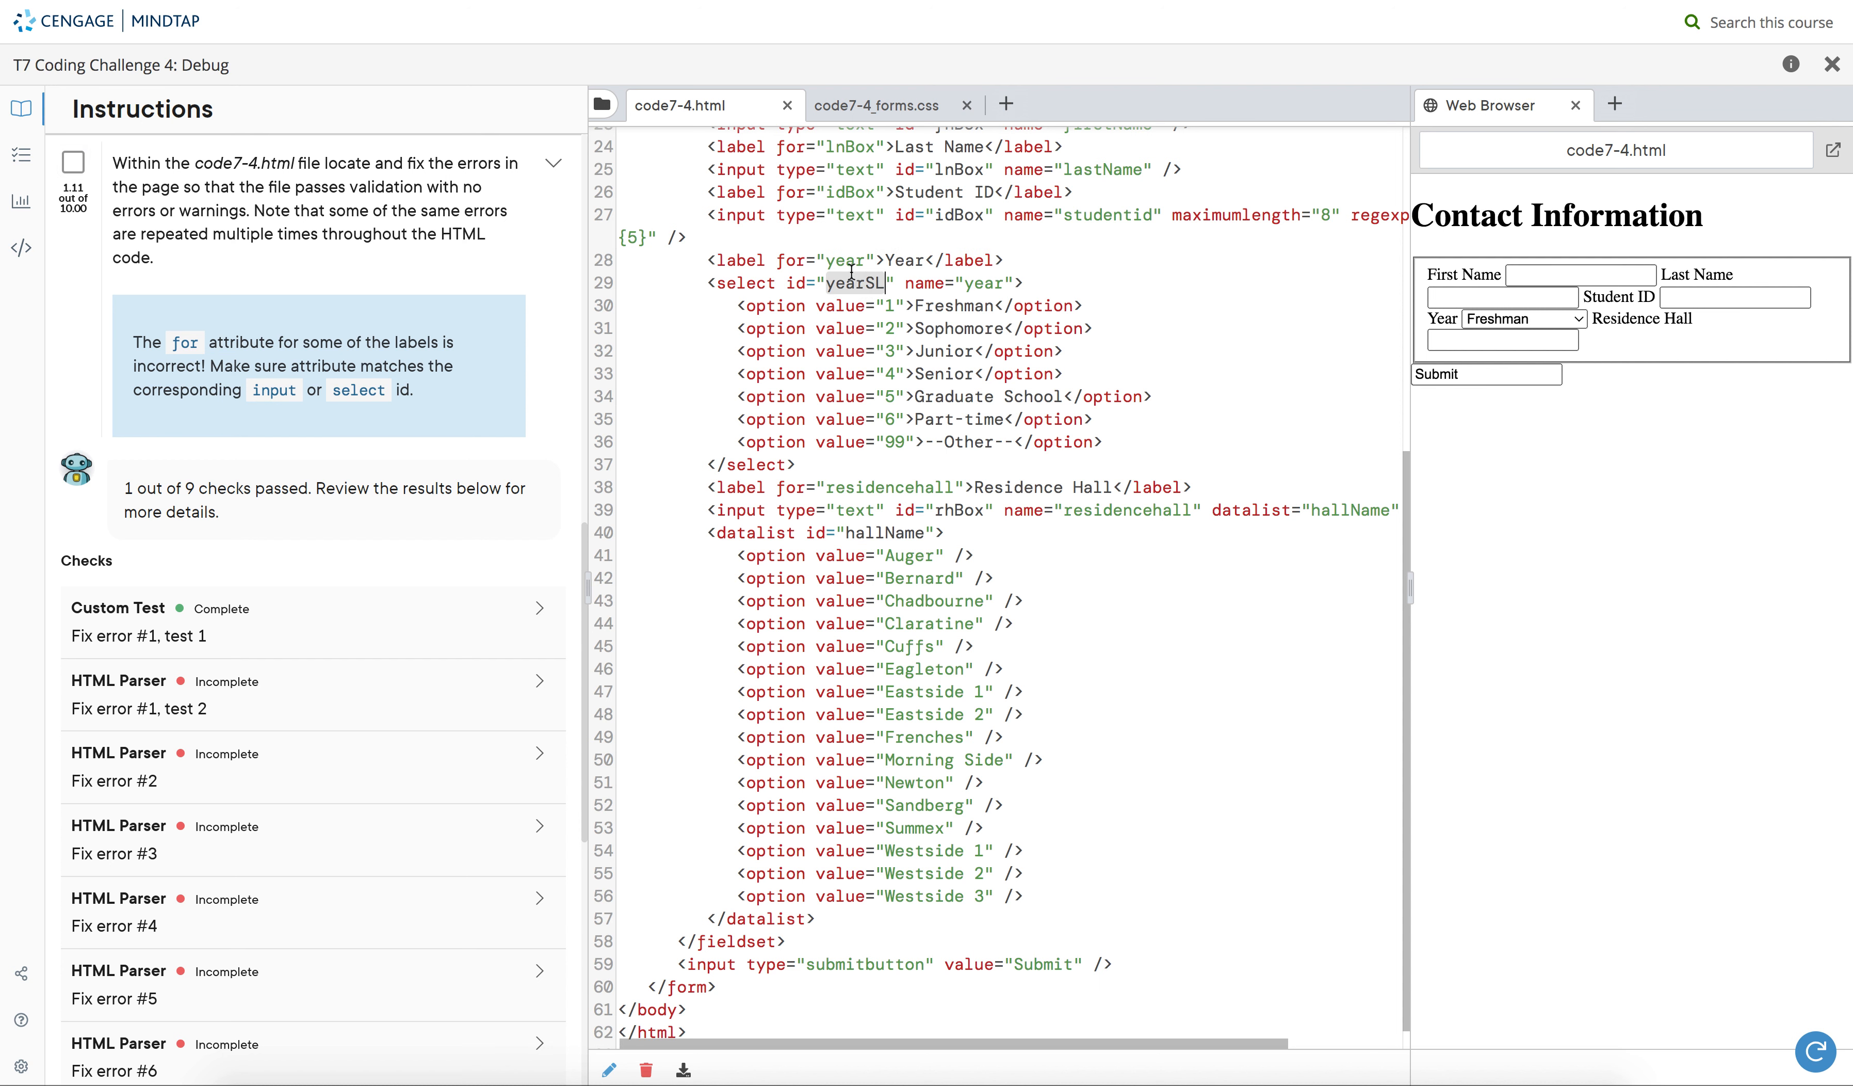
{"action": "type", "text": "yearSL"}
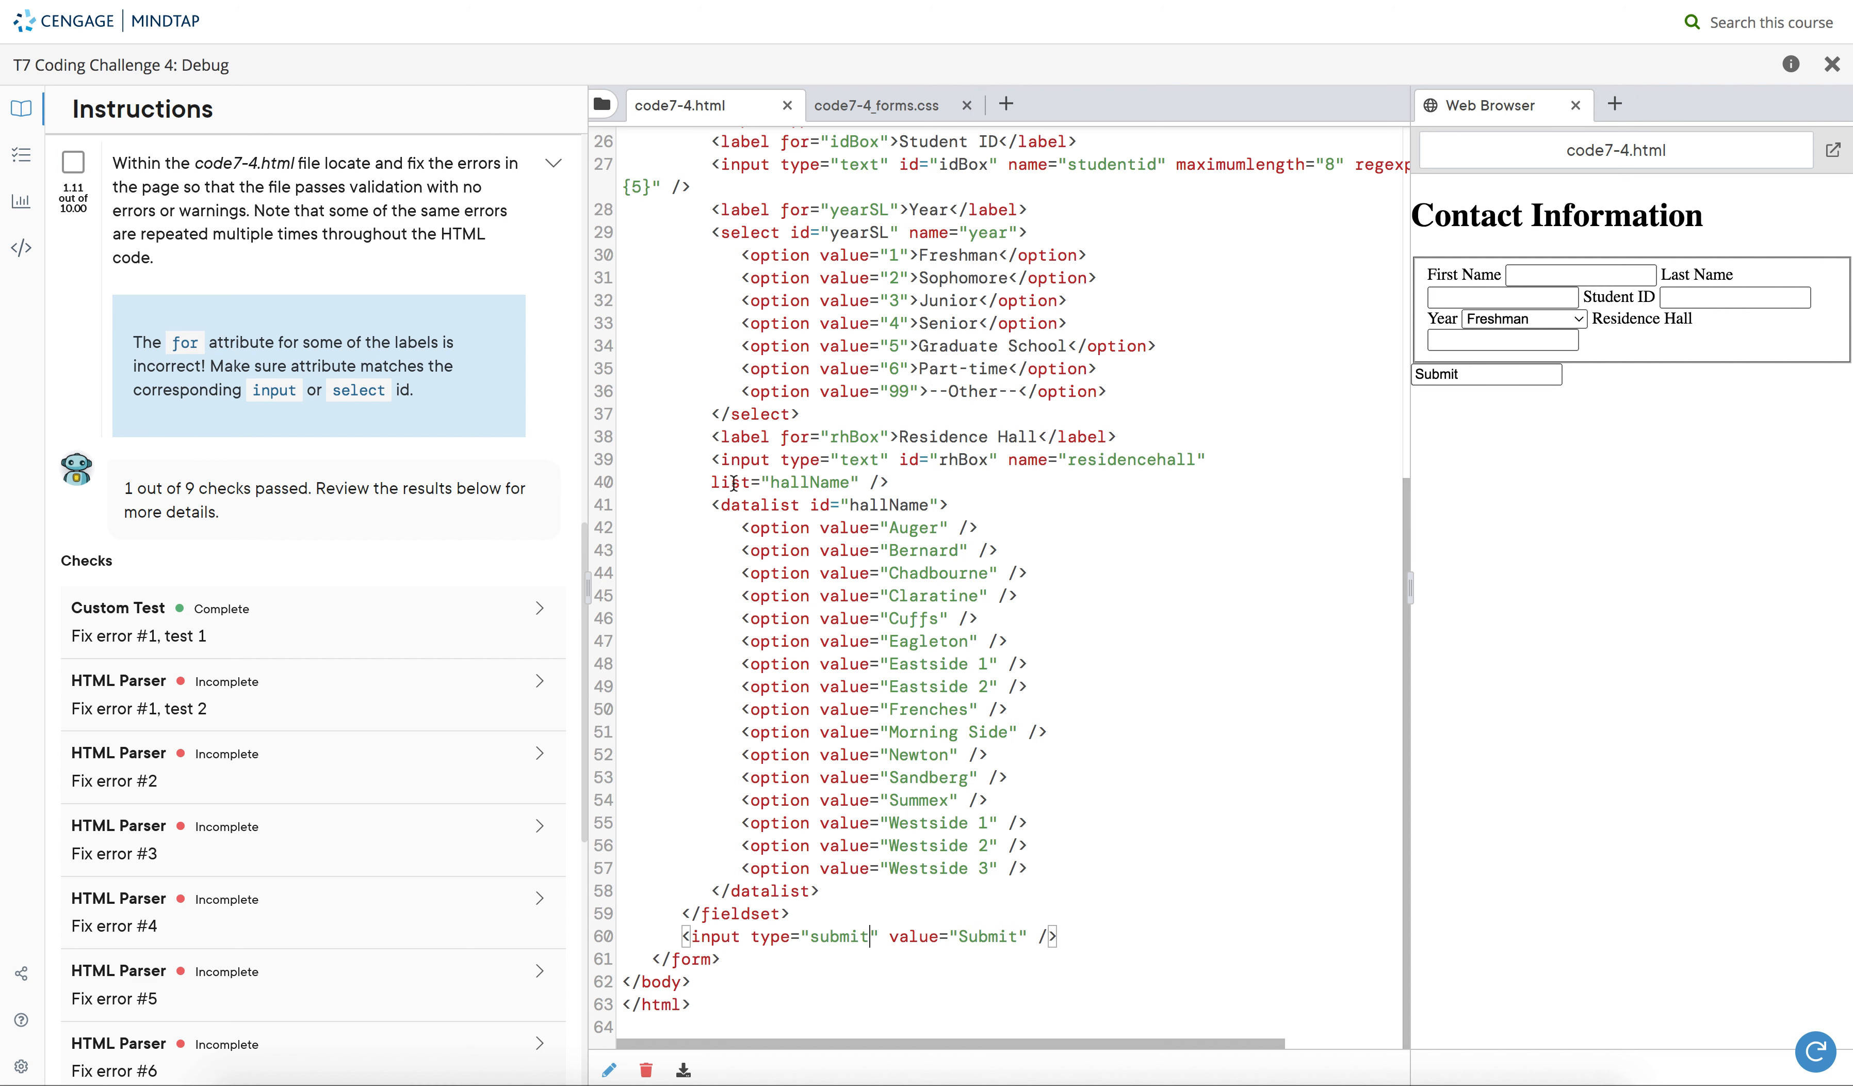
{"action": "scroll", "scroll_direction": "up", "scroll_amount": 3}
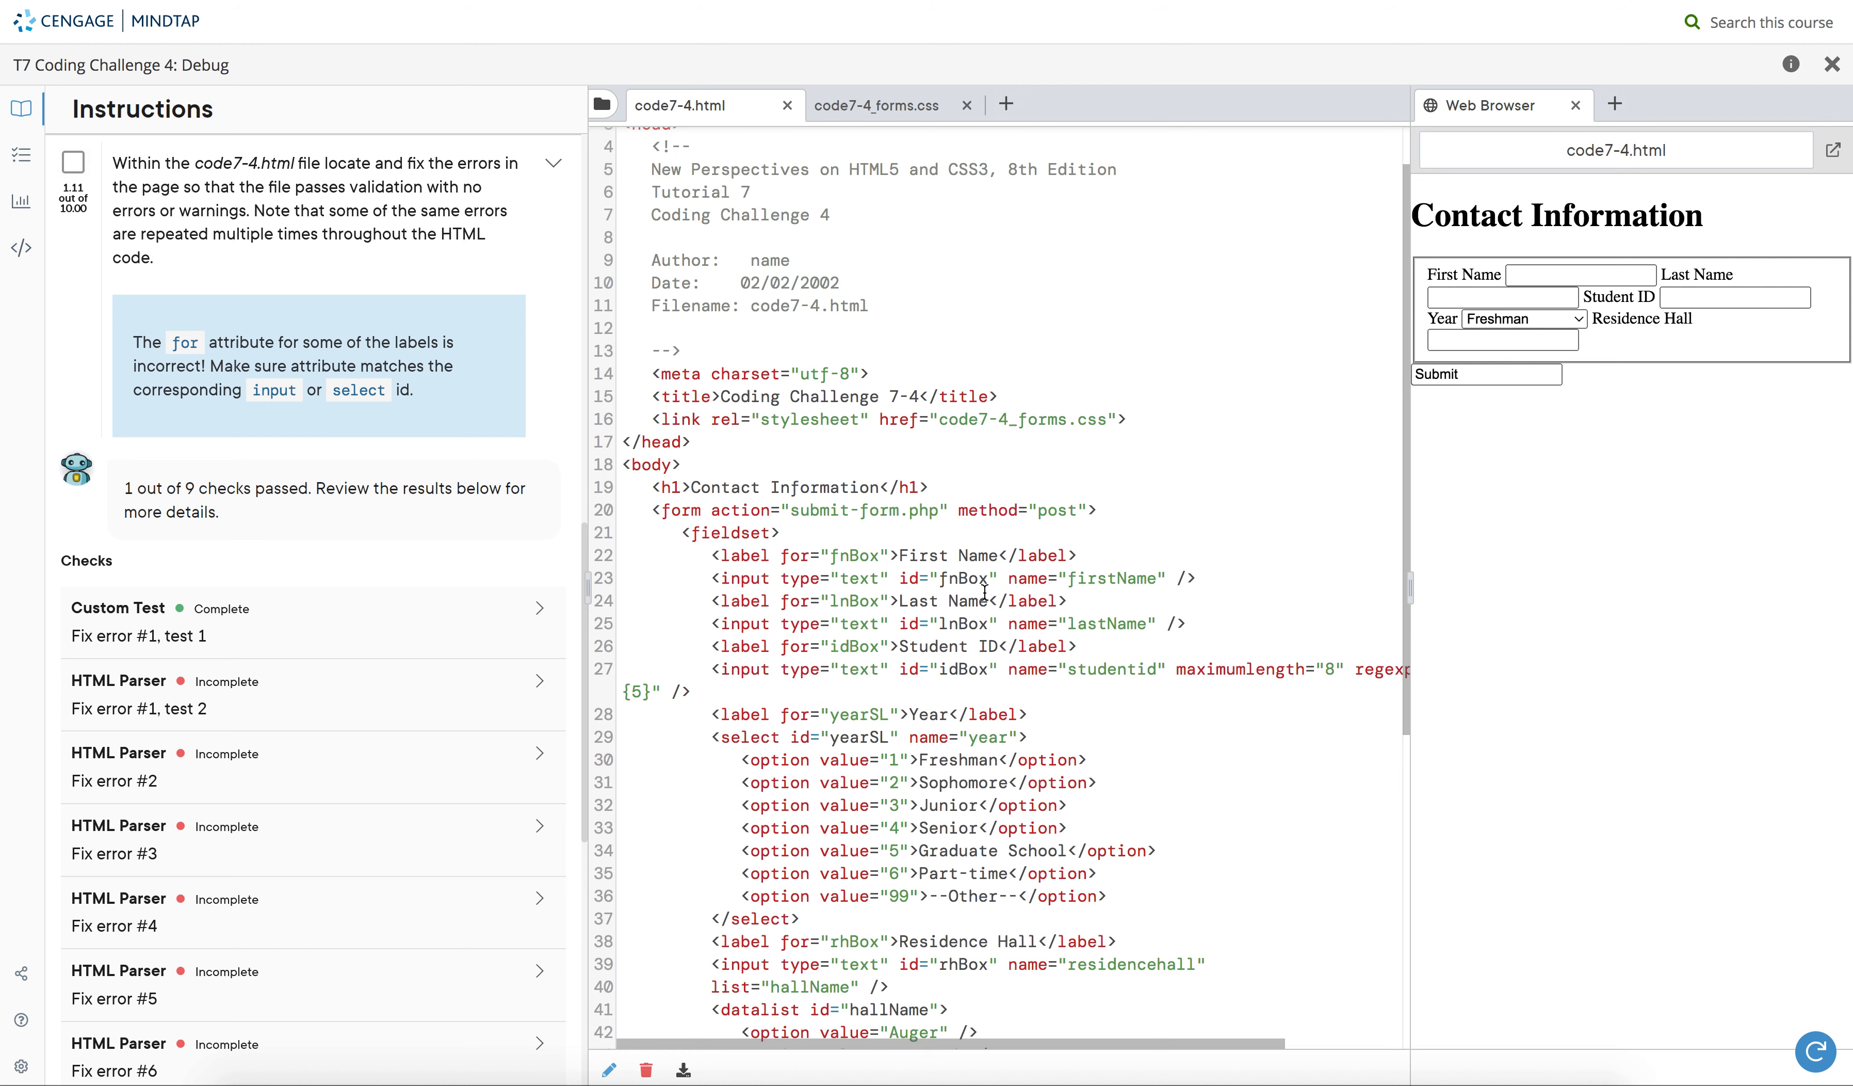
{"action": "scroll", "scroll_direction": "down", "scroll_amount": 3}
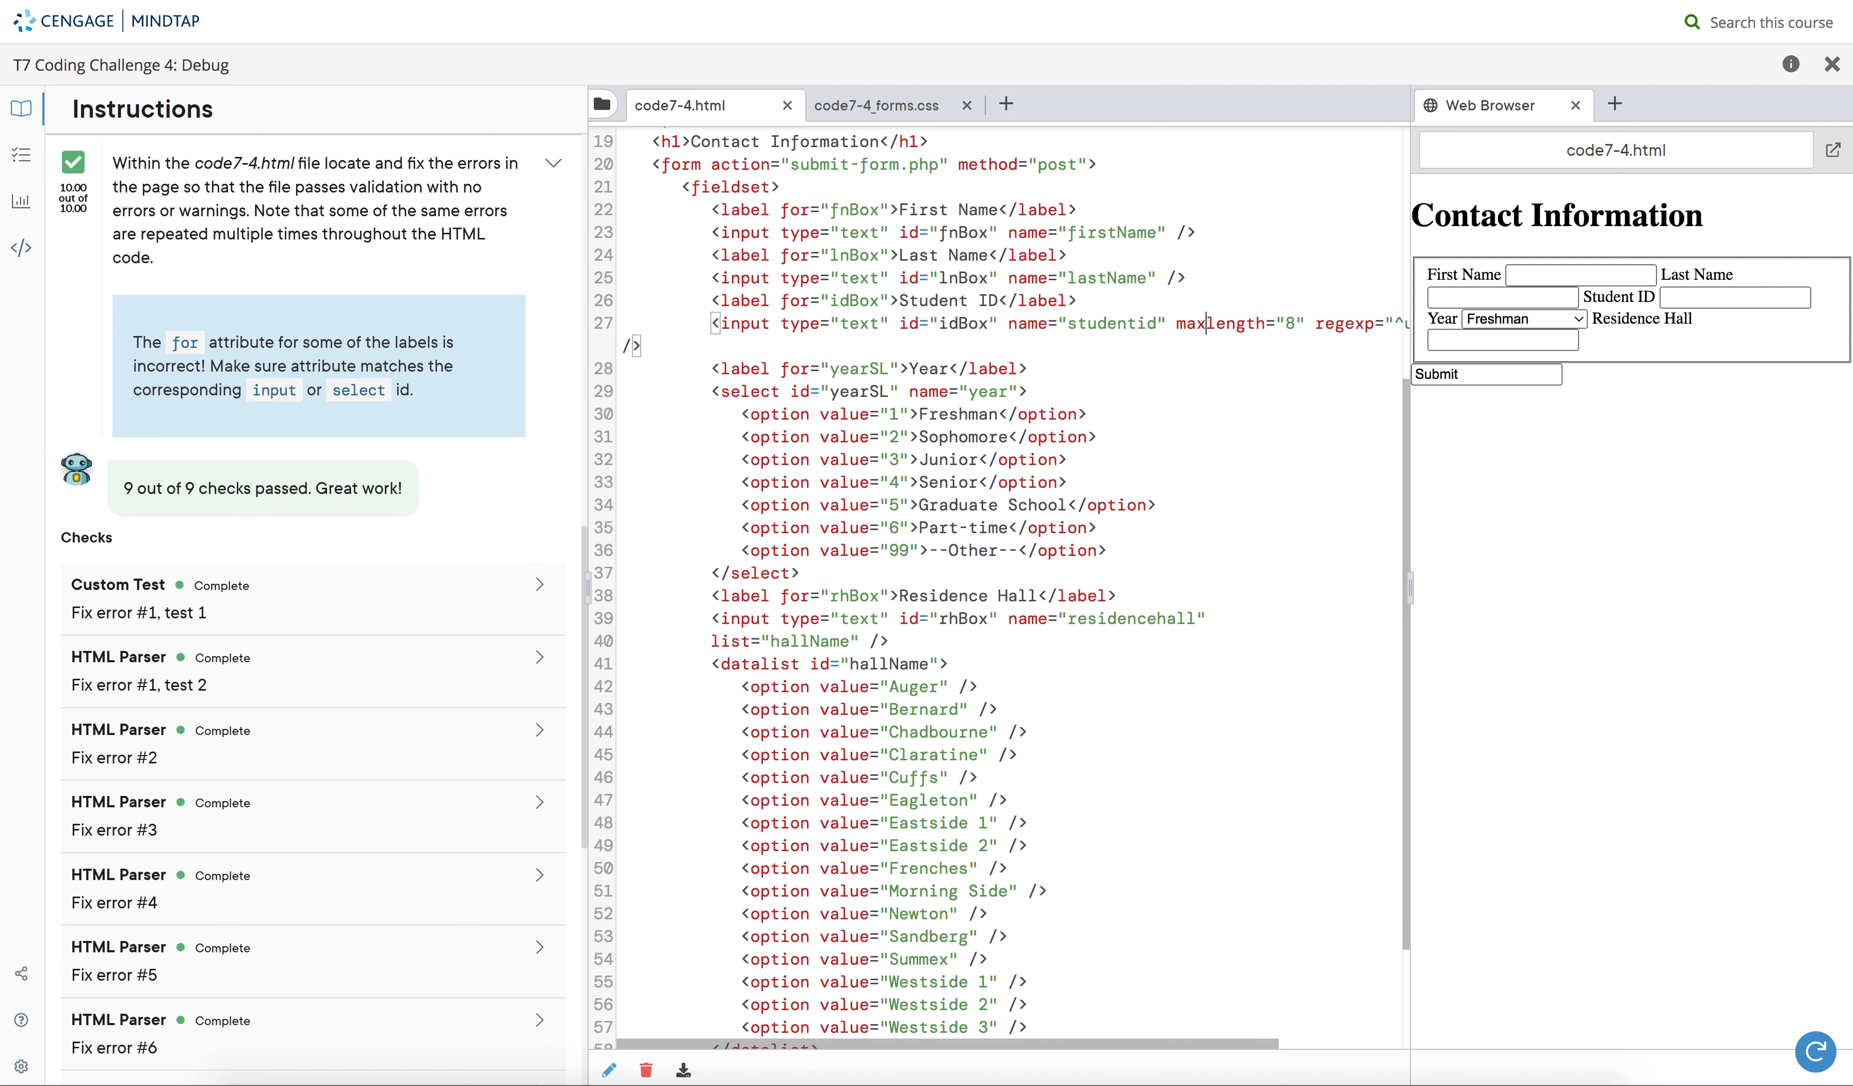
- Scroll through the results to review all 9 of 9 validation checks passing
{"action": "scroll", "scroll_direction": "down", "scroll_amount": 3}
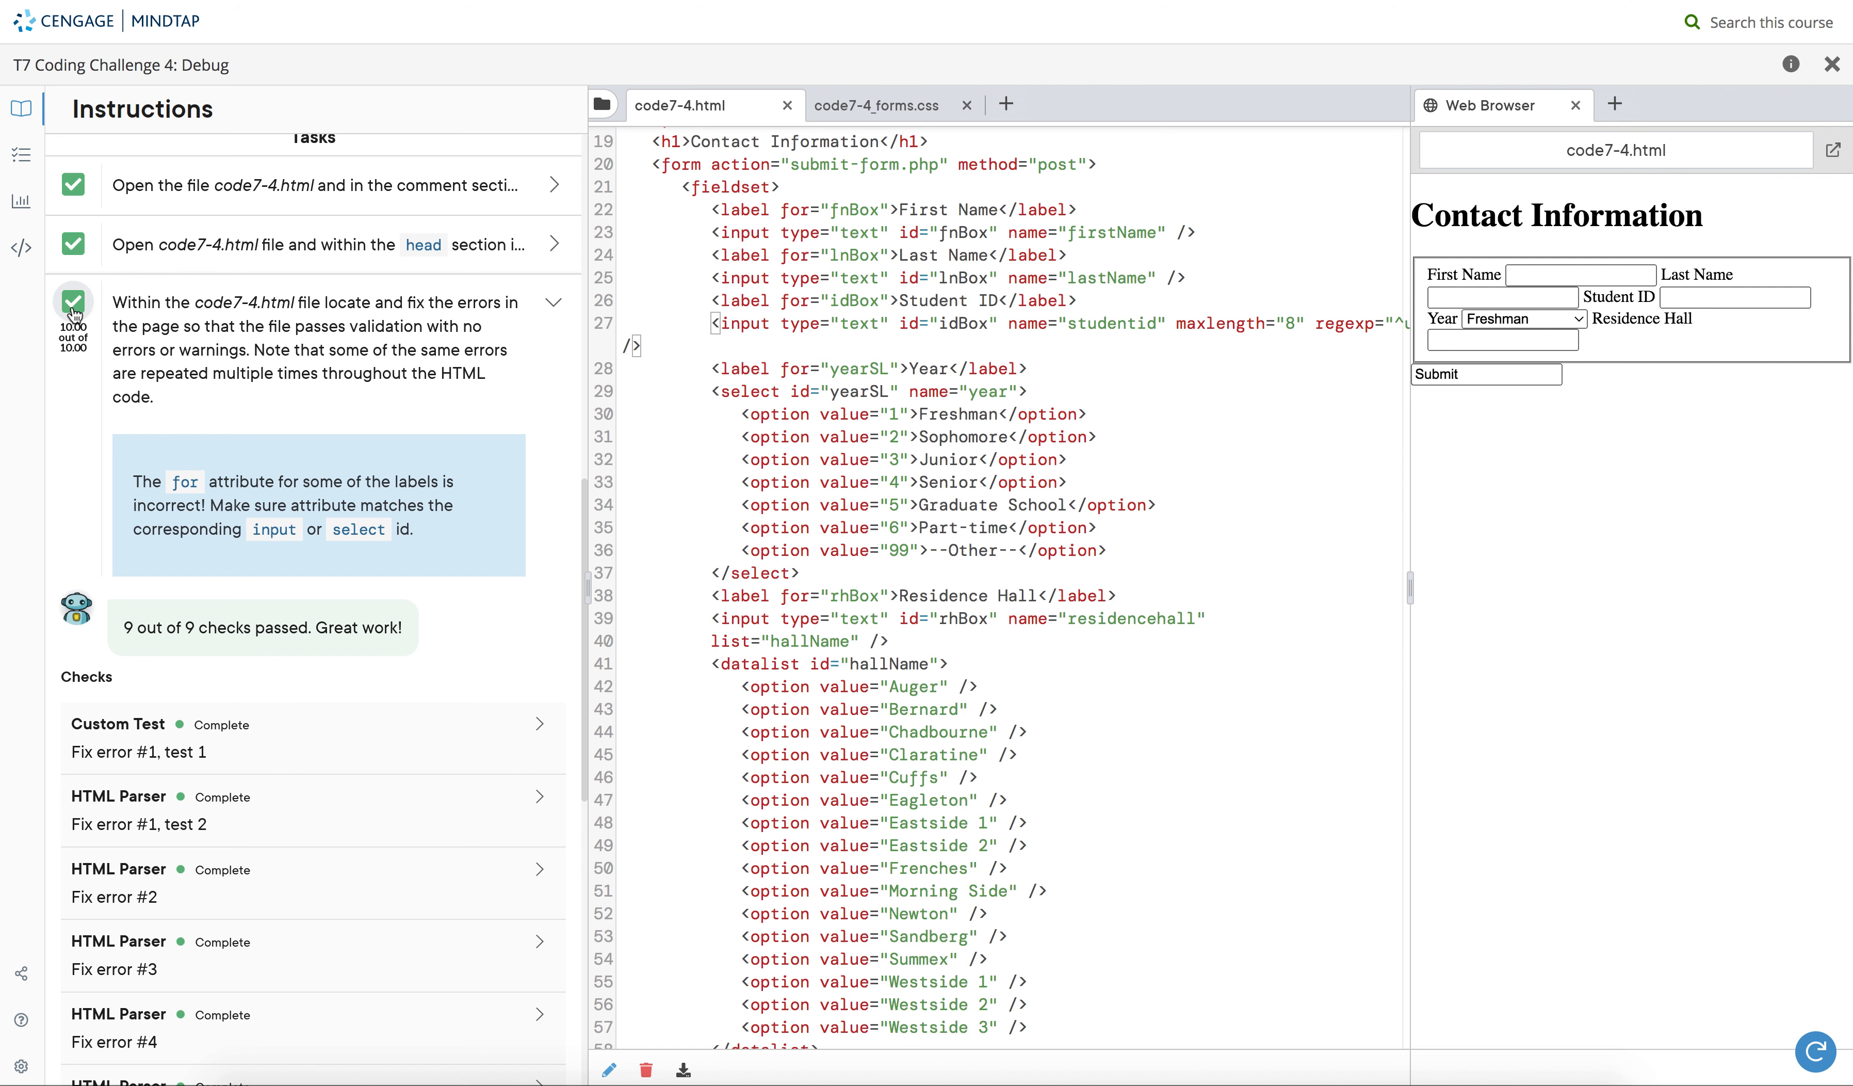
{"action": "scroll", "scroll_direction": "down", "scroll_amount": 3}
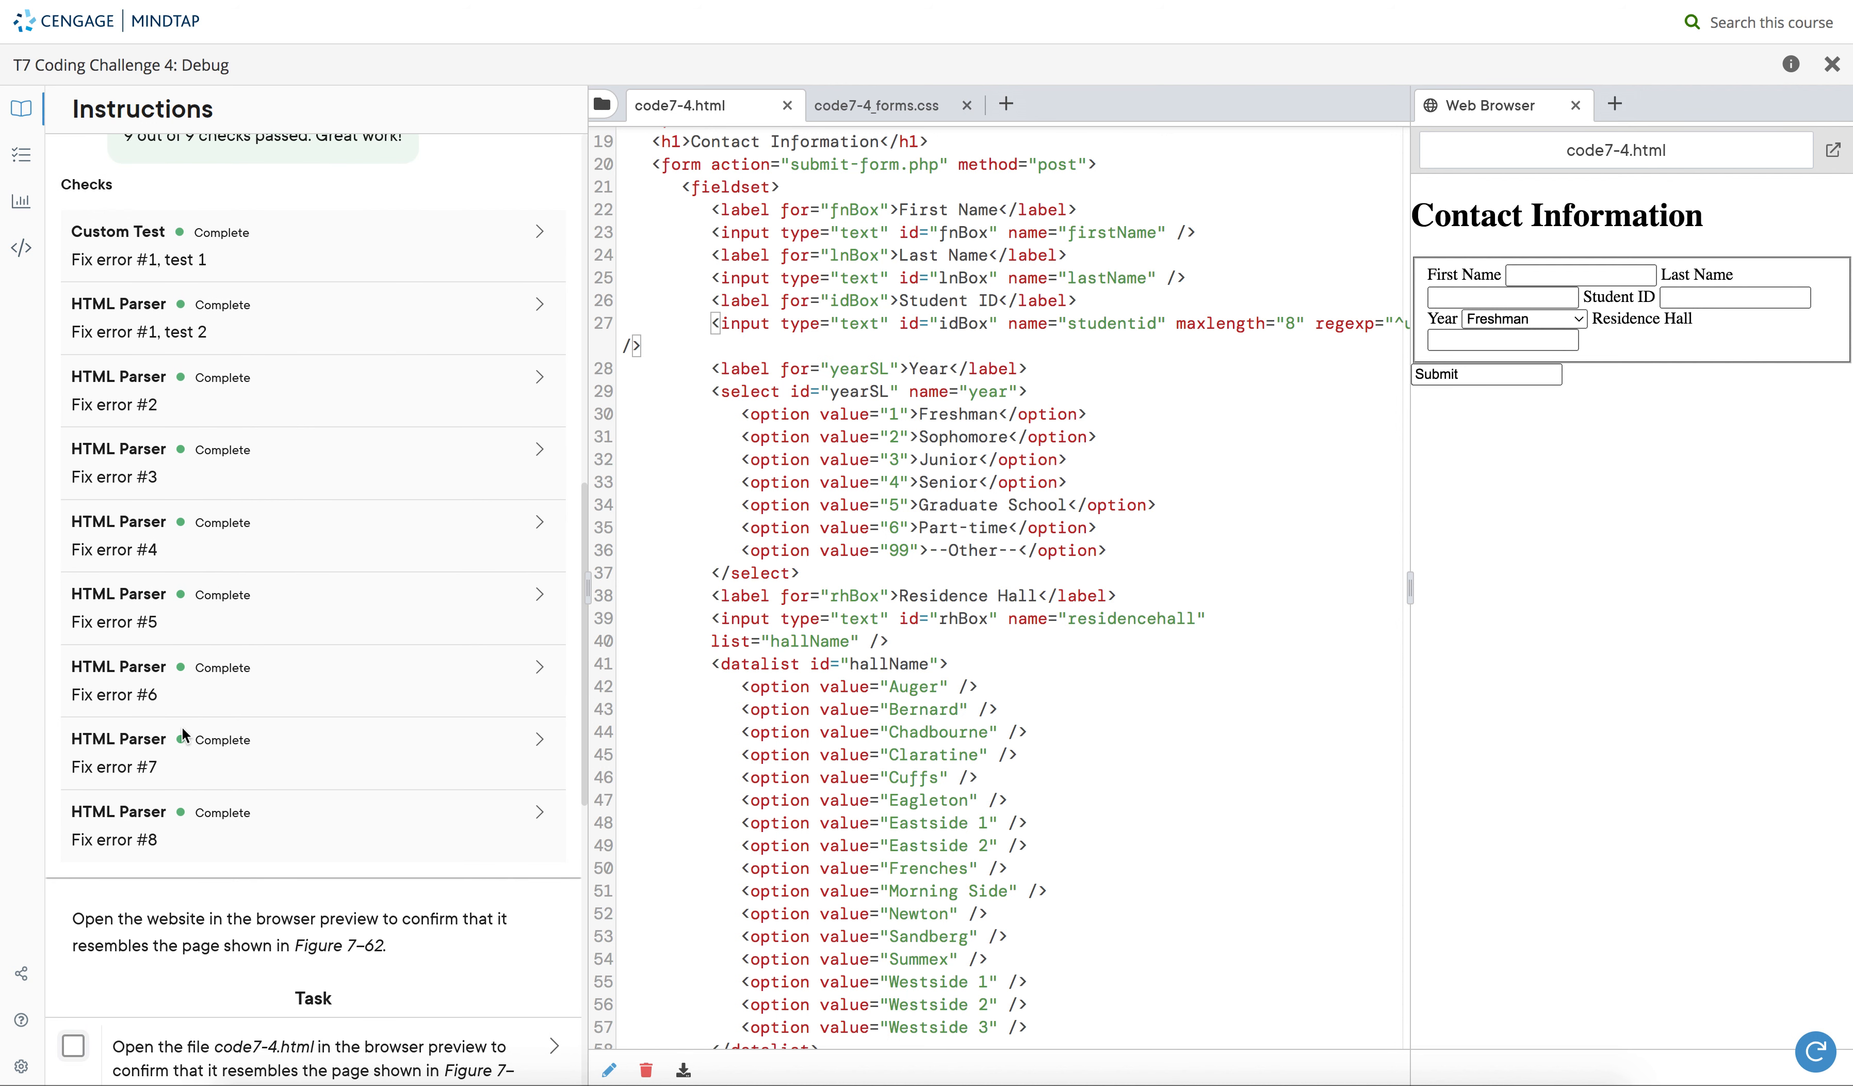
{"action": "scroll", "scroll_direction": "down", "scroll_amount": 3}
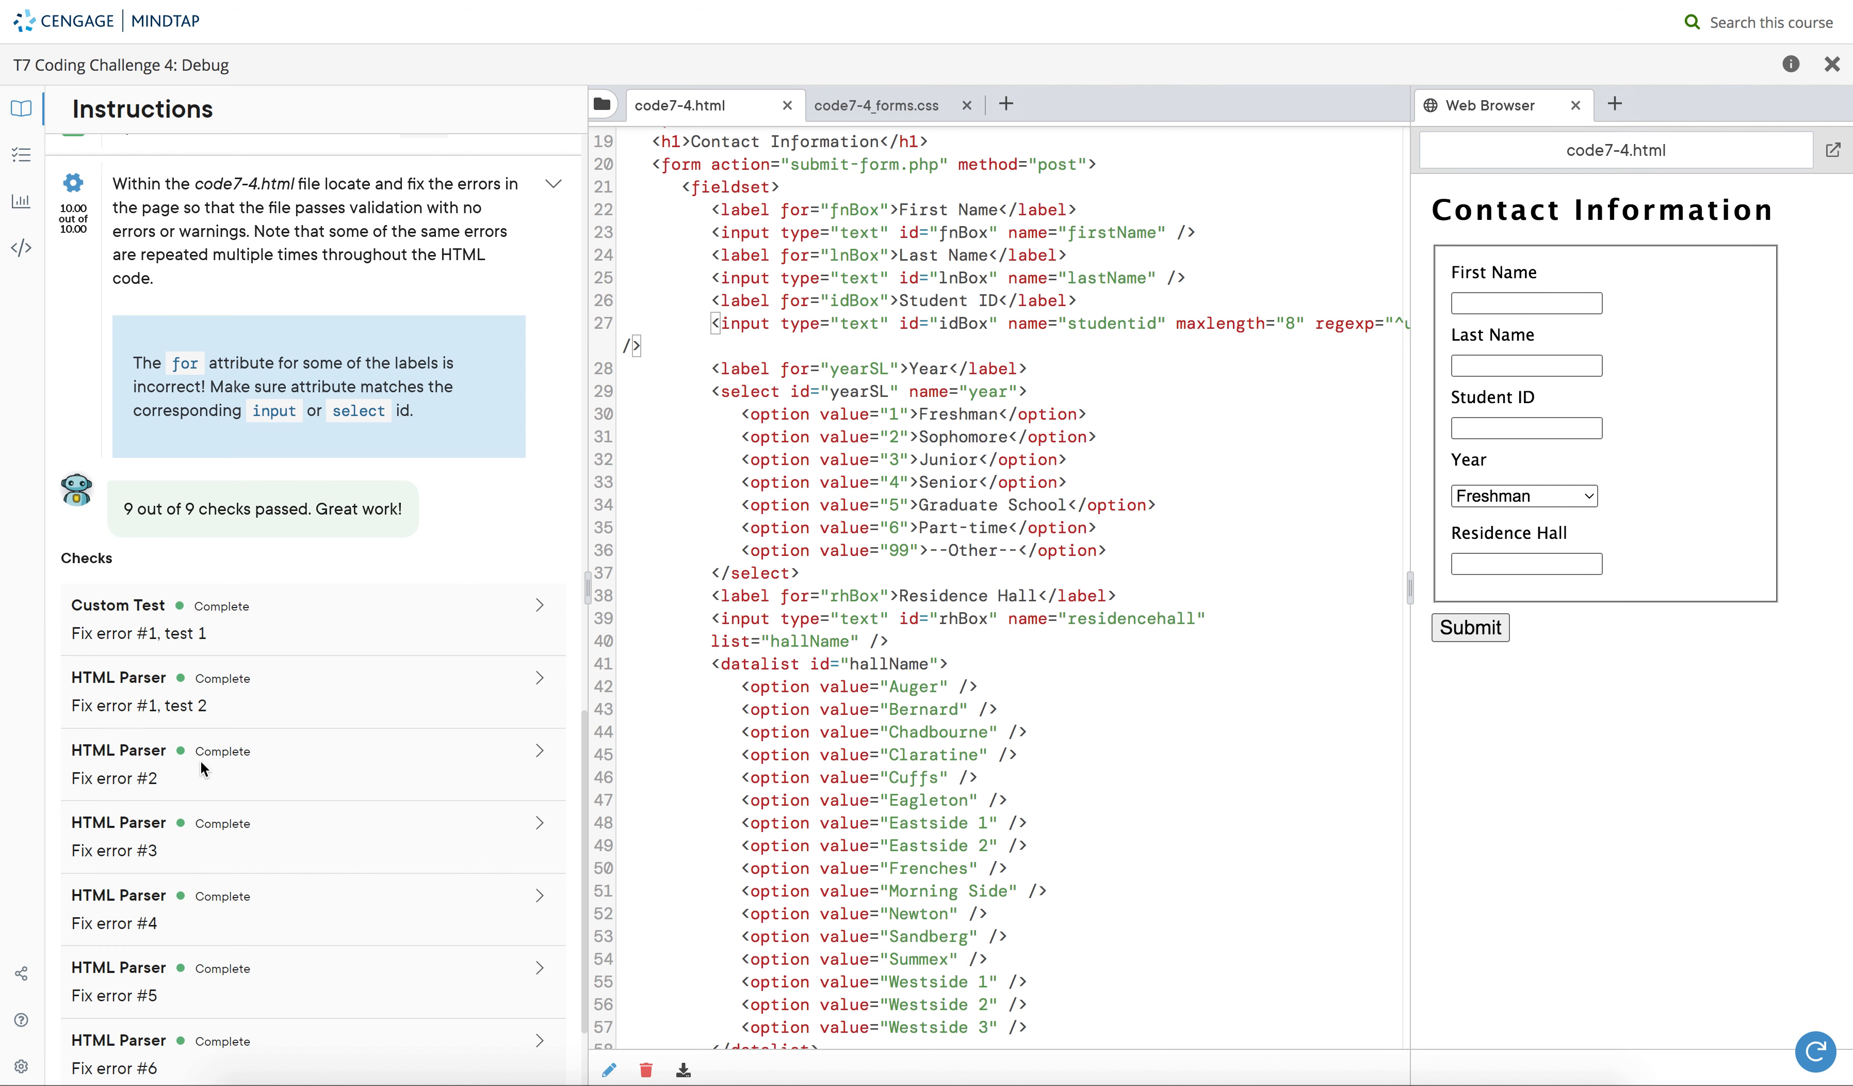
- Scroll the Instructions panel to compare the form preview against Figure 7-62
{"action": "scroll", "scroll_direction": "up", "scroll_amount": 3}
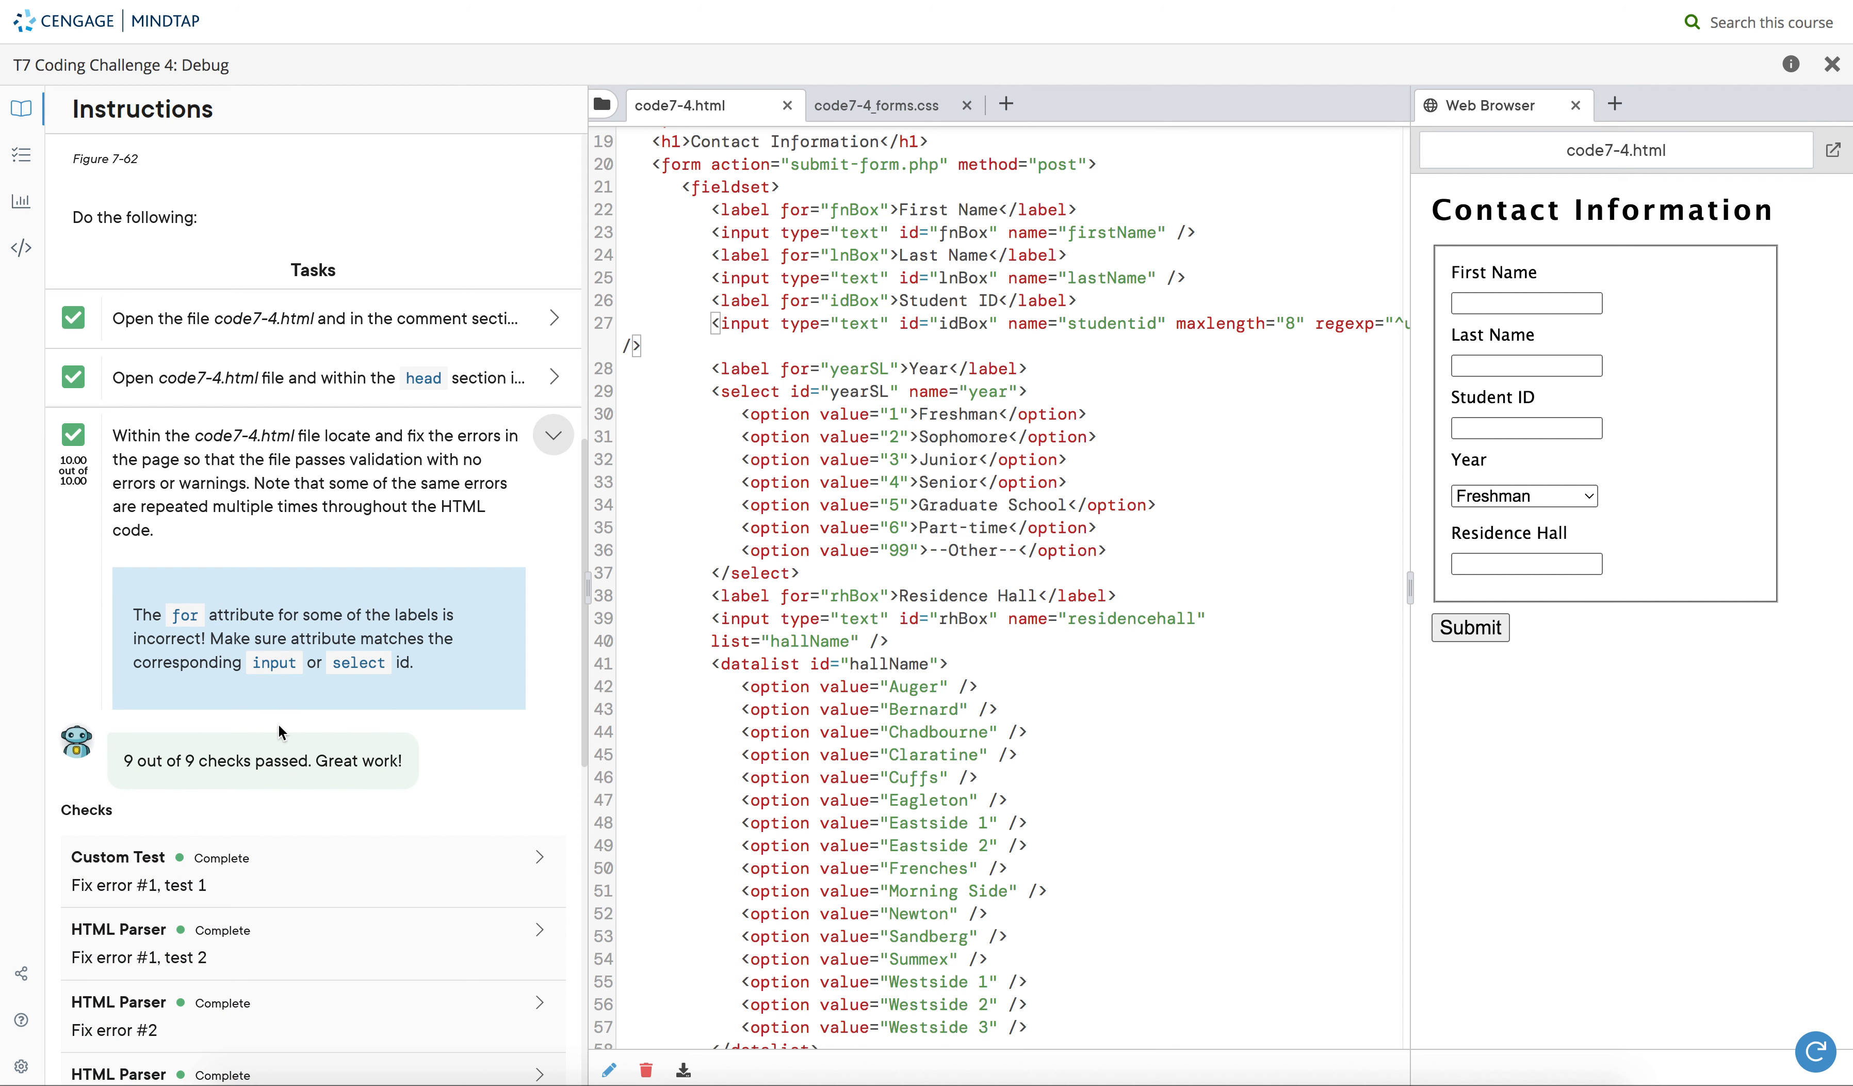
{"action": "mouse_move", "coordinate": [220, 720]}
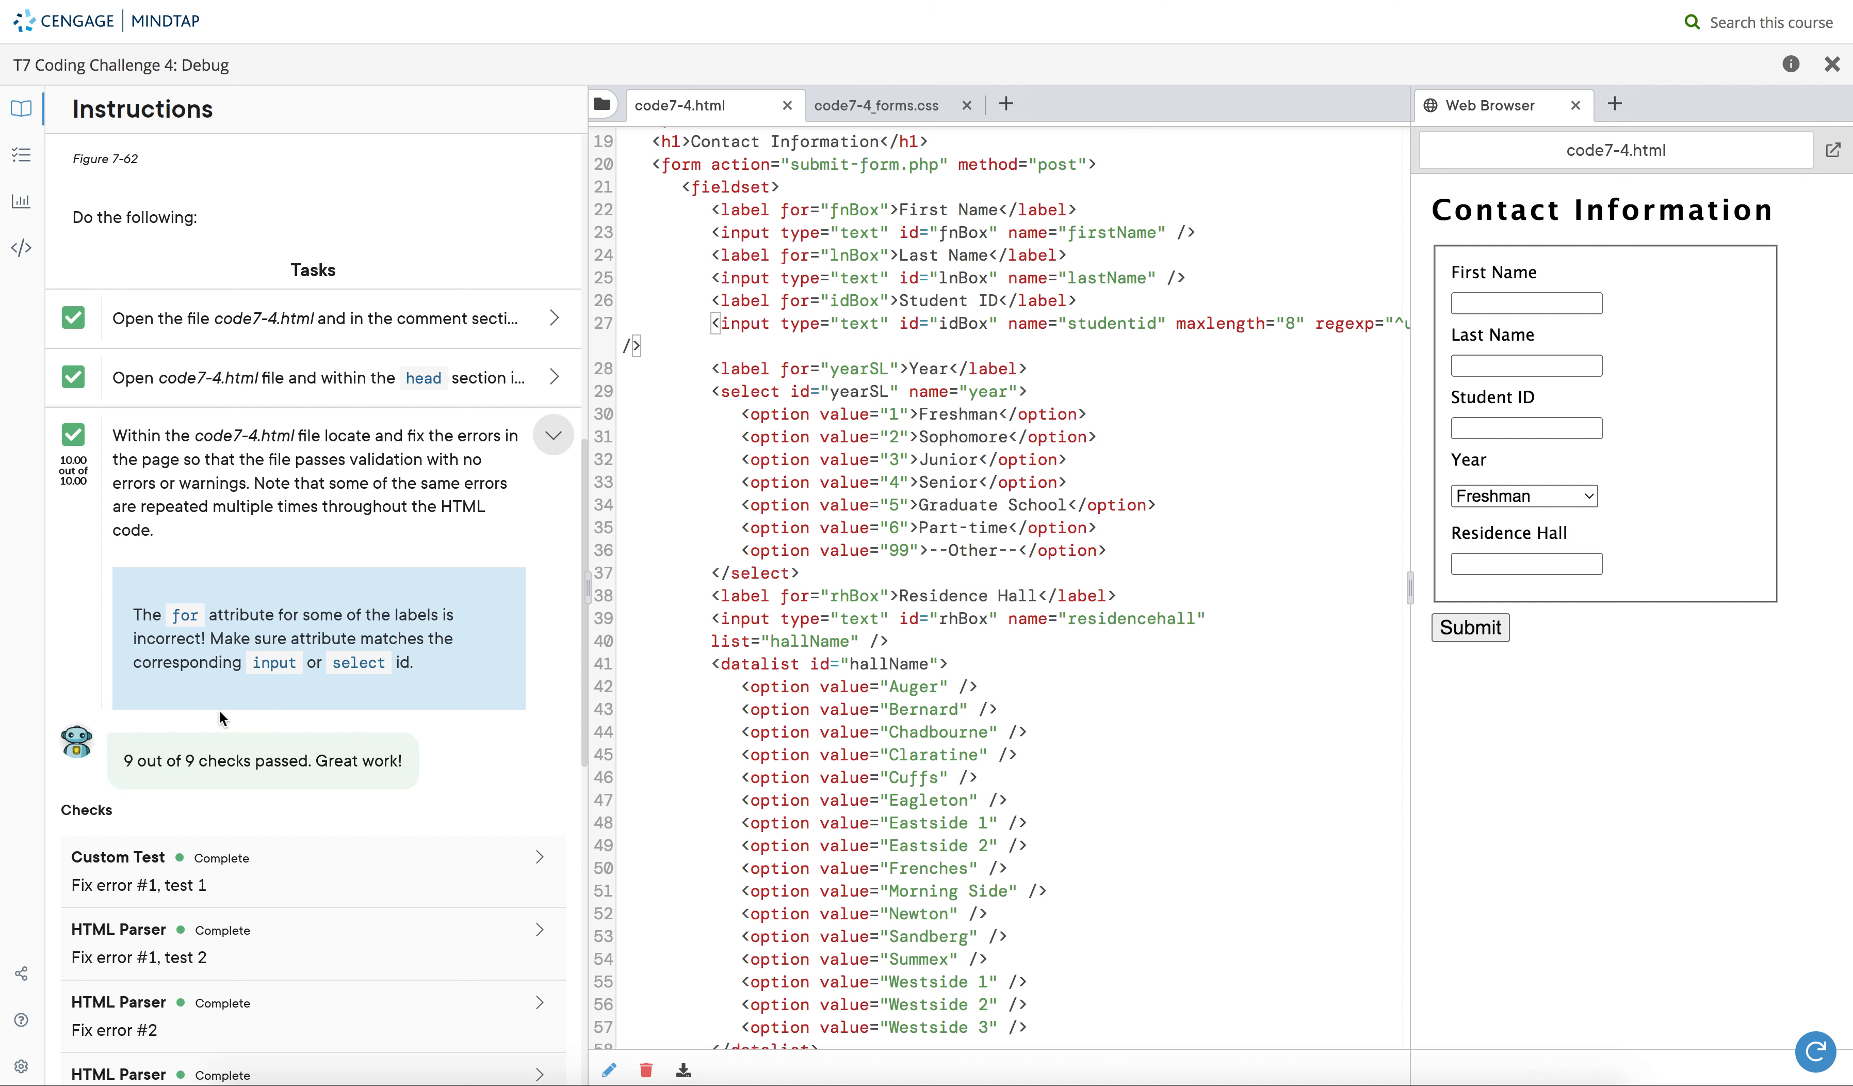
{"action": "scroll", "scroll_direction": "down", "scroll_amount": 3}
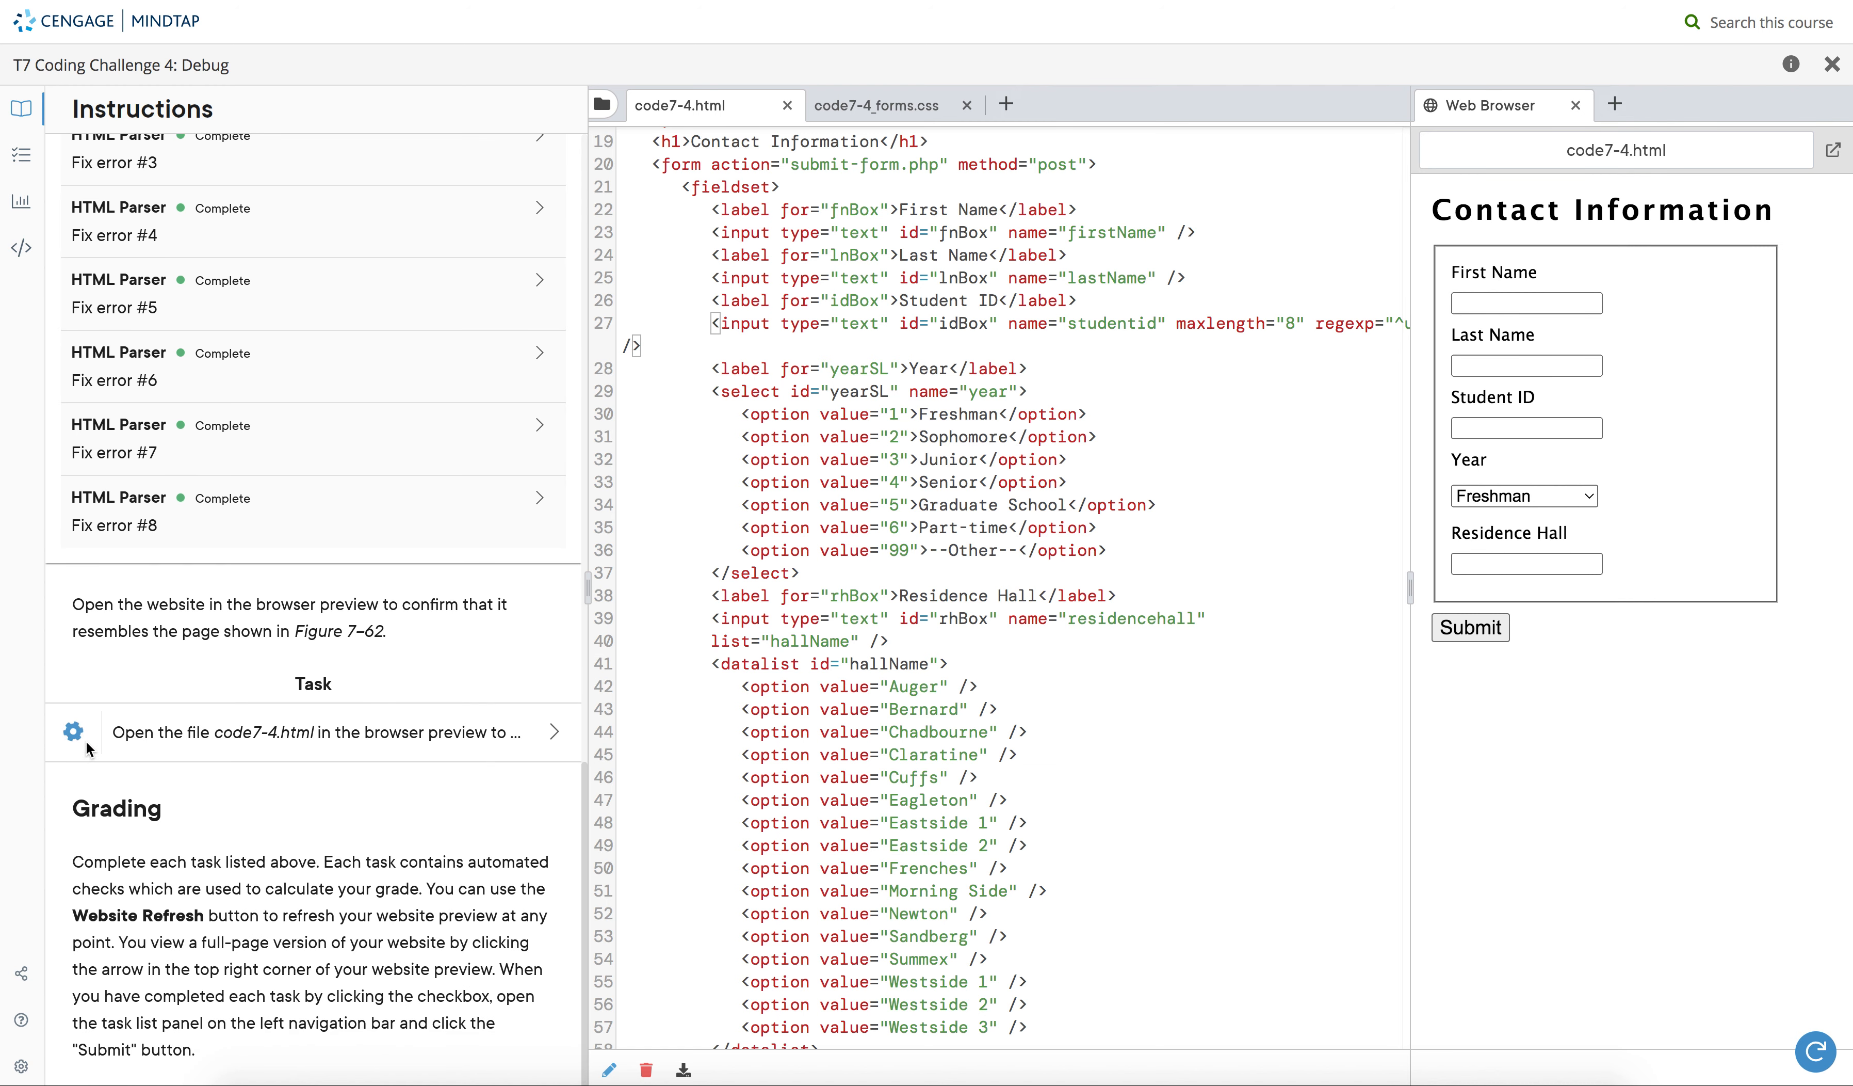
{"action": "scroll", "scroll_direction": "up", "scroll_amount": 3}
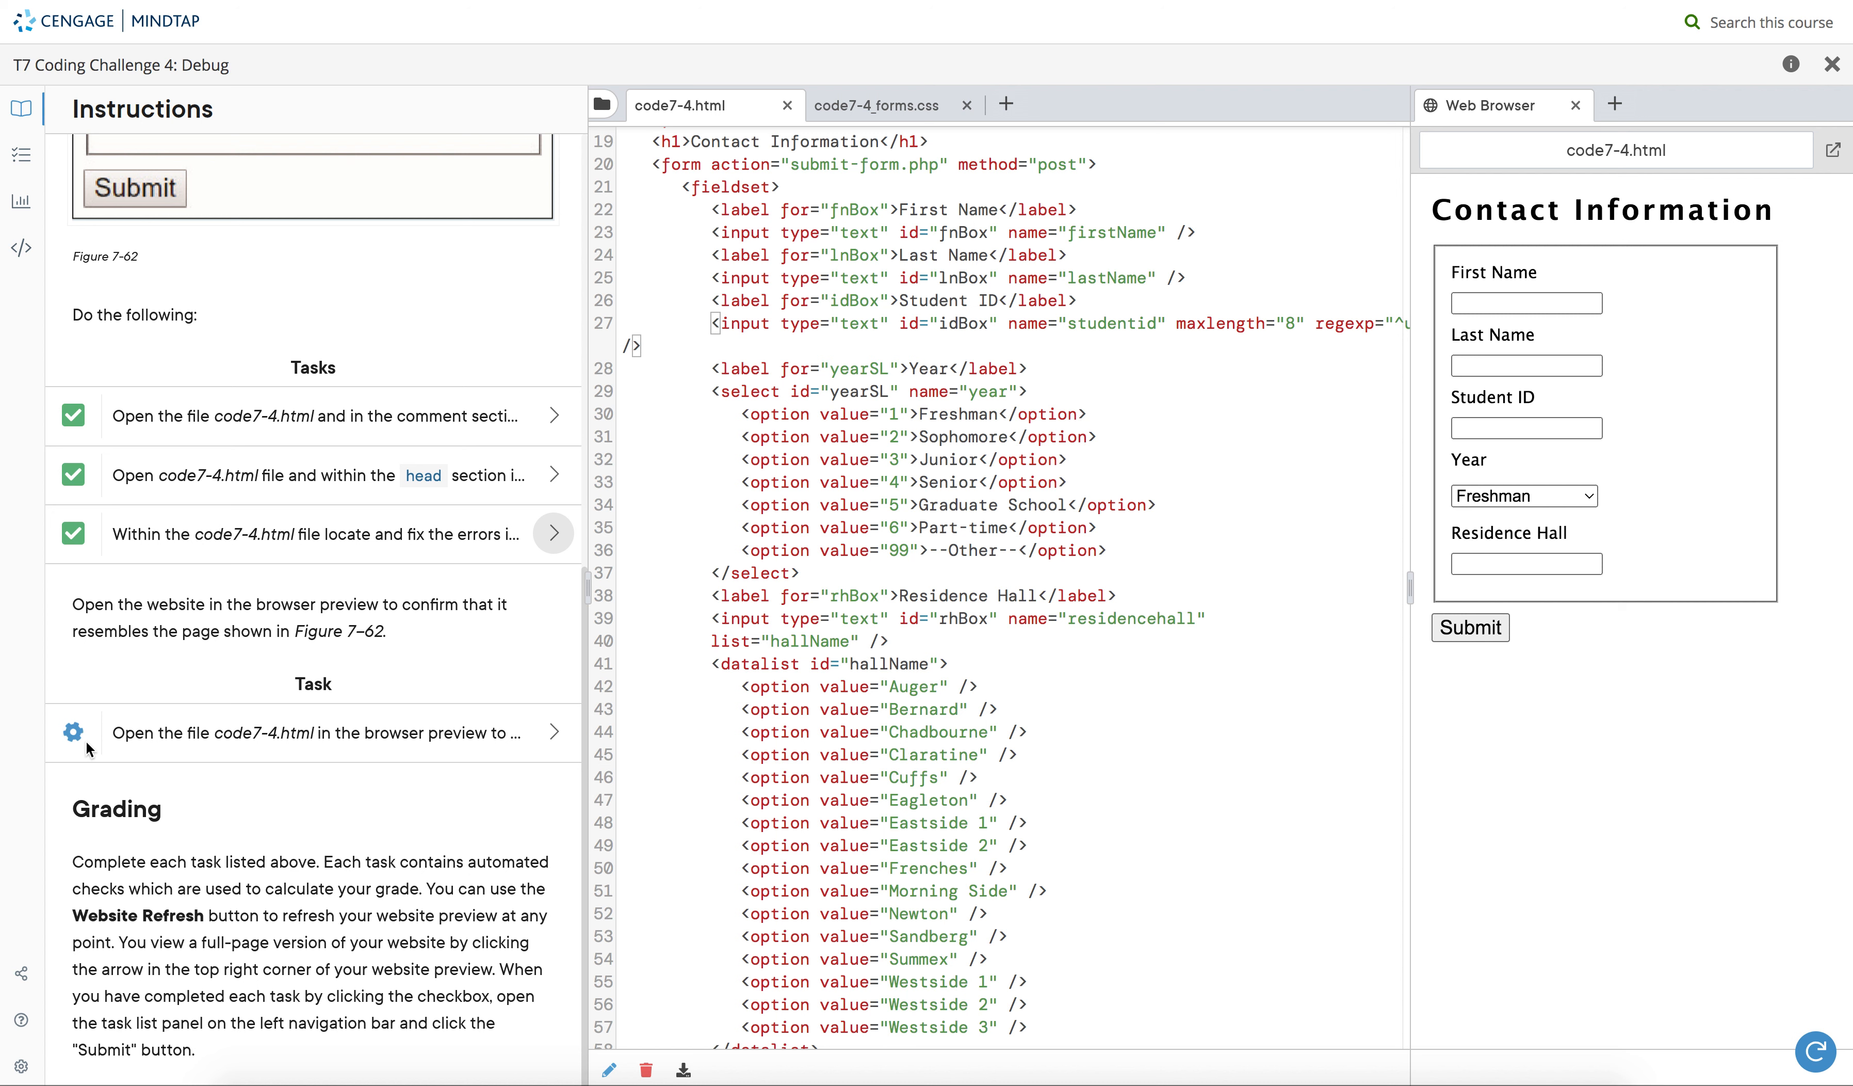
{"action": "mouse_move", "coordinate": [186, 754]}
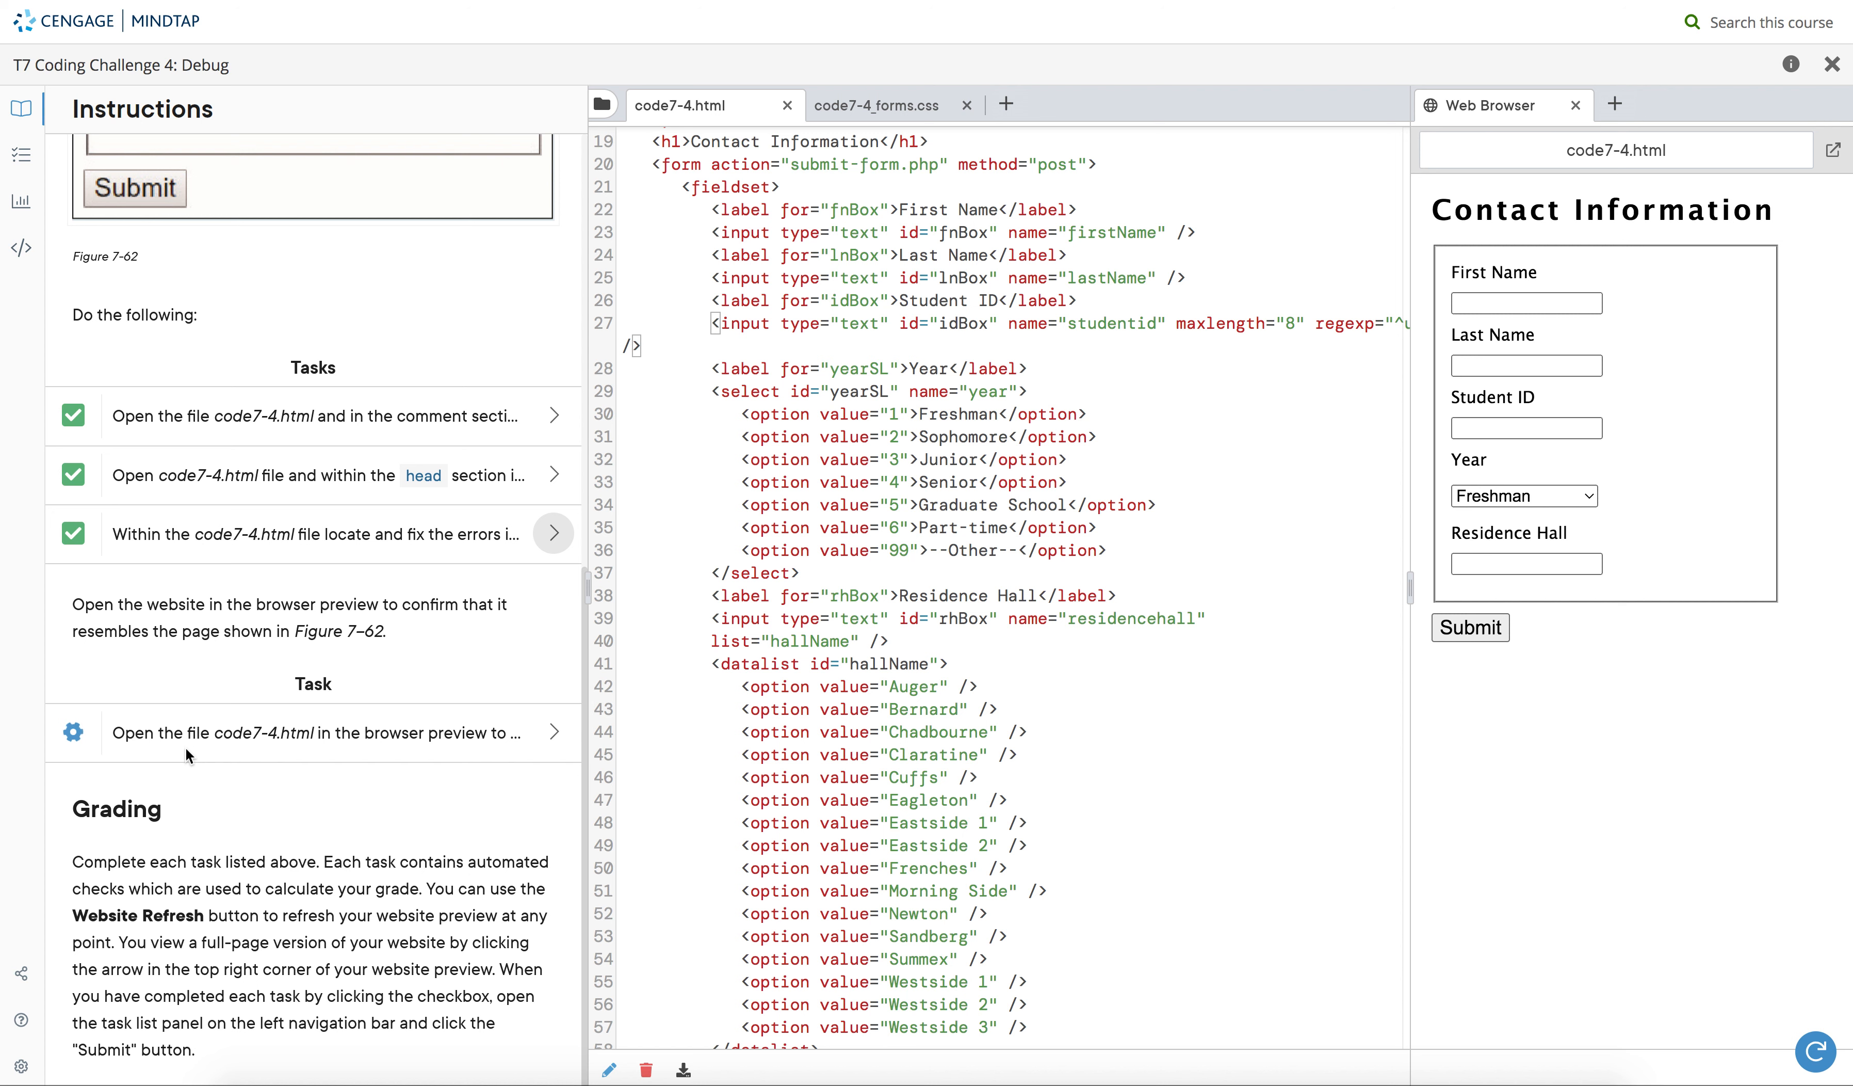
{"action": "mouse_move", "coordinate": [100, 753]}
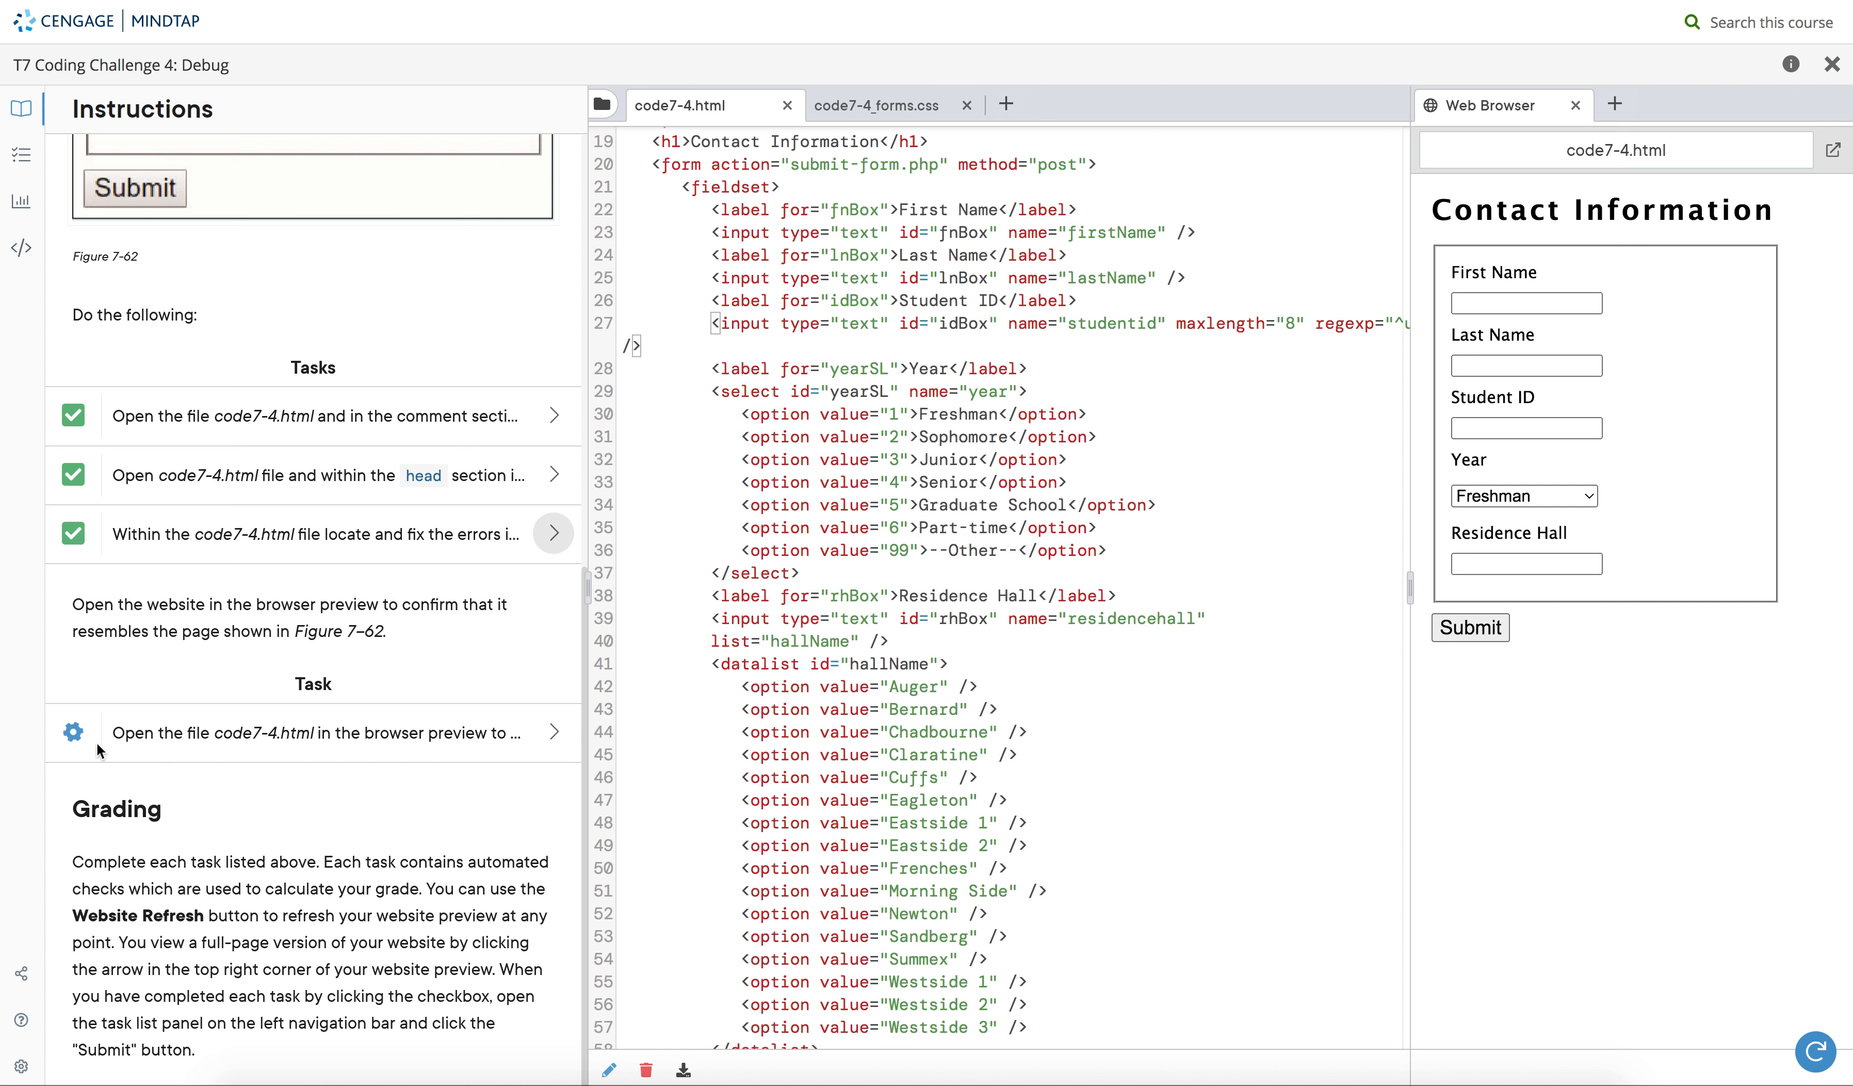
{"action": "mouse_move", "coordinate": [639, 775]}
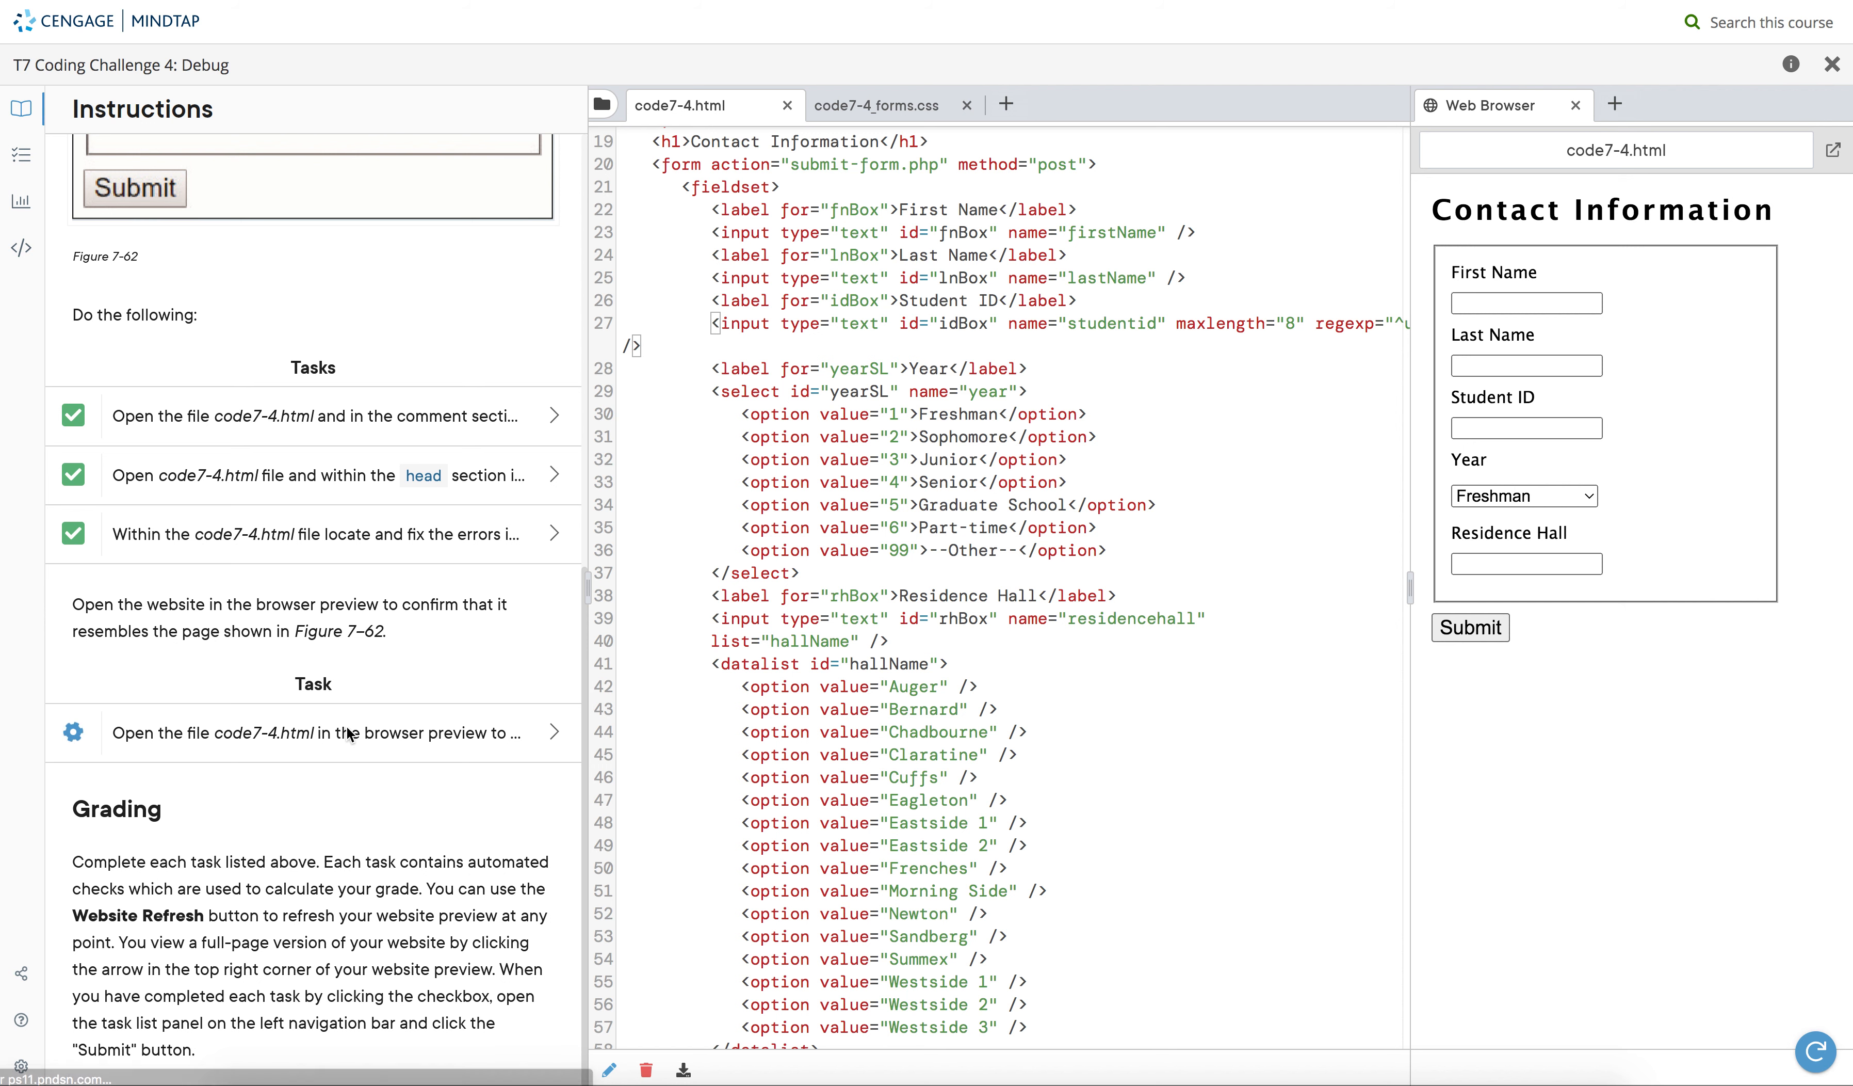
{"action": "mouse_move", "coordinate": [547, 623]}
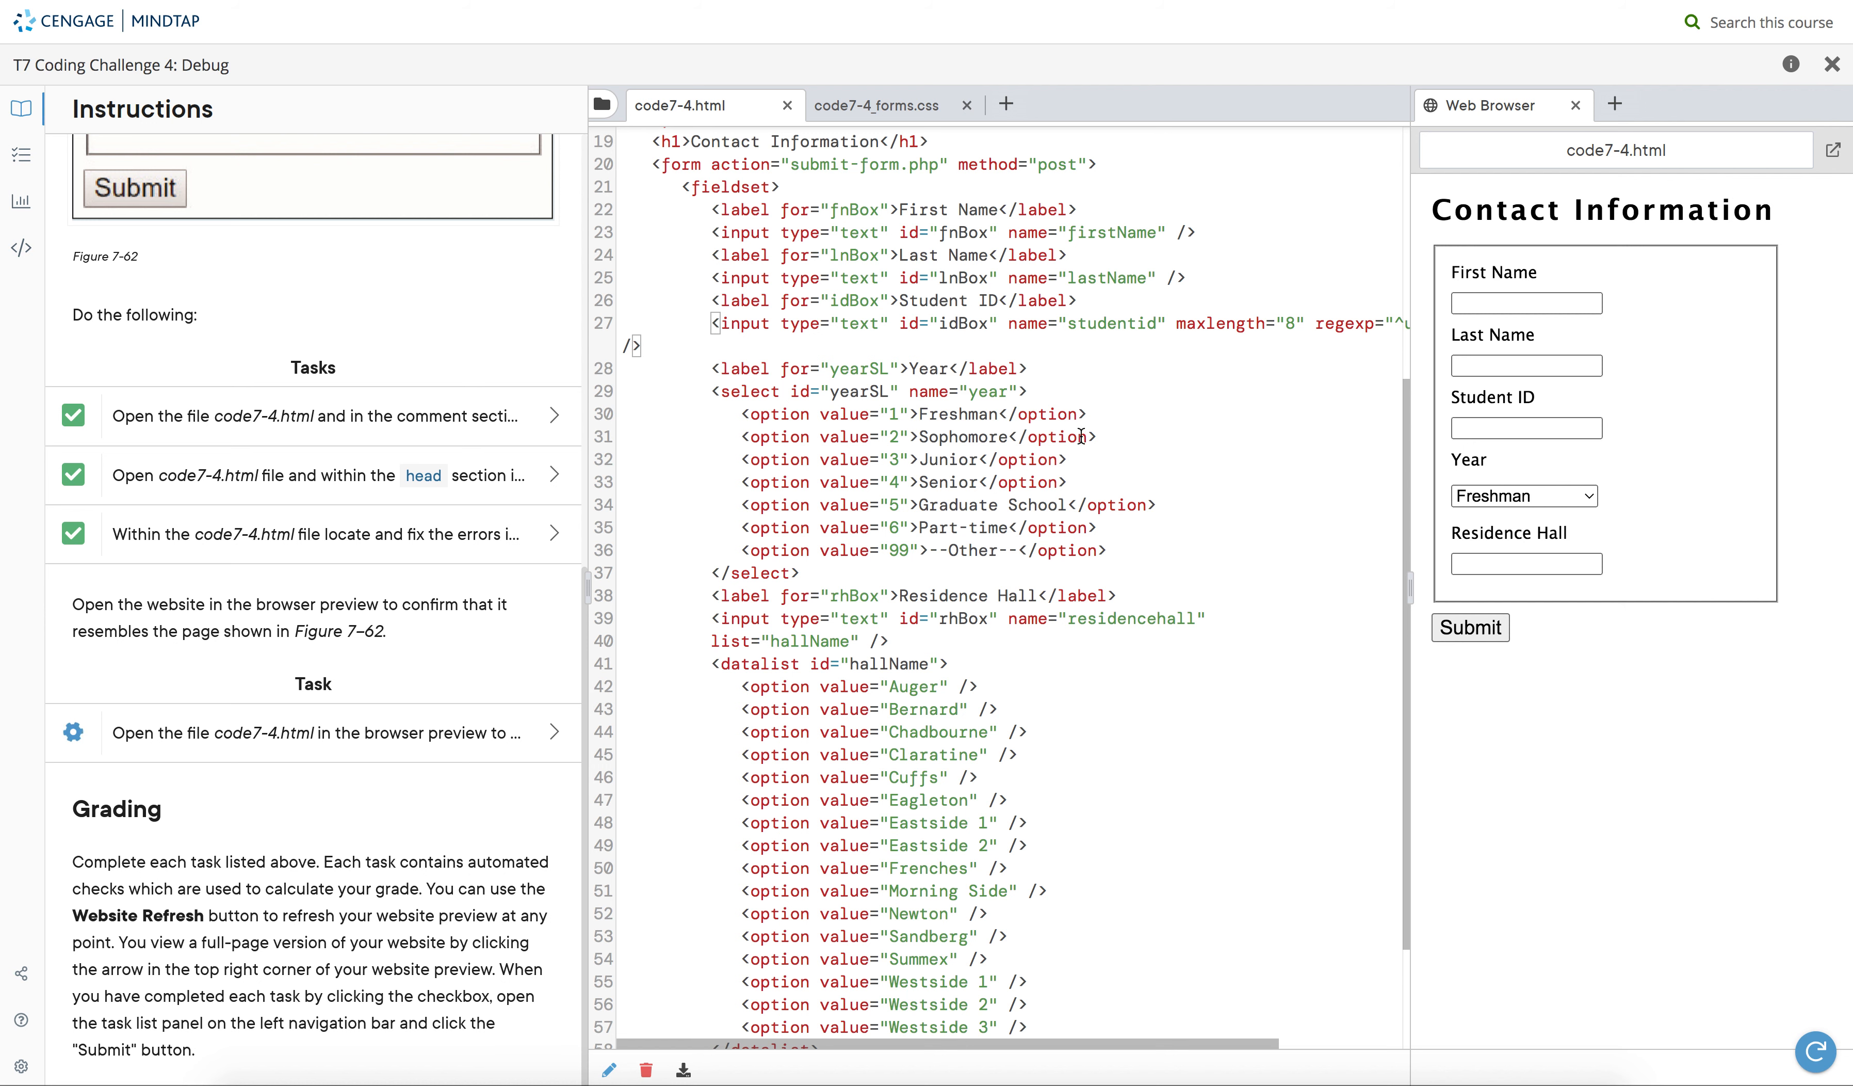
{"action": "scroll", "scroll_direction": "down", "scroll_amount": 3}
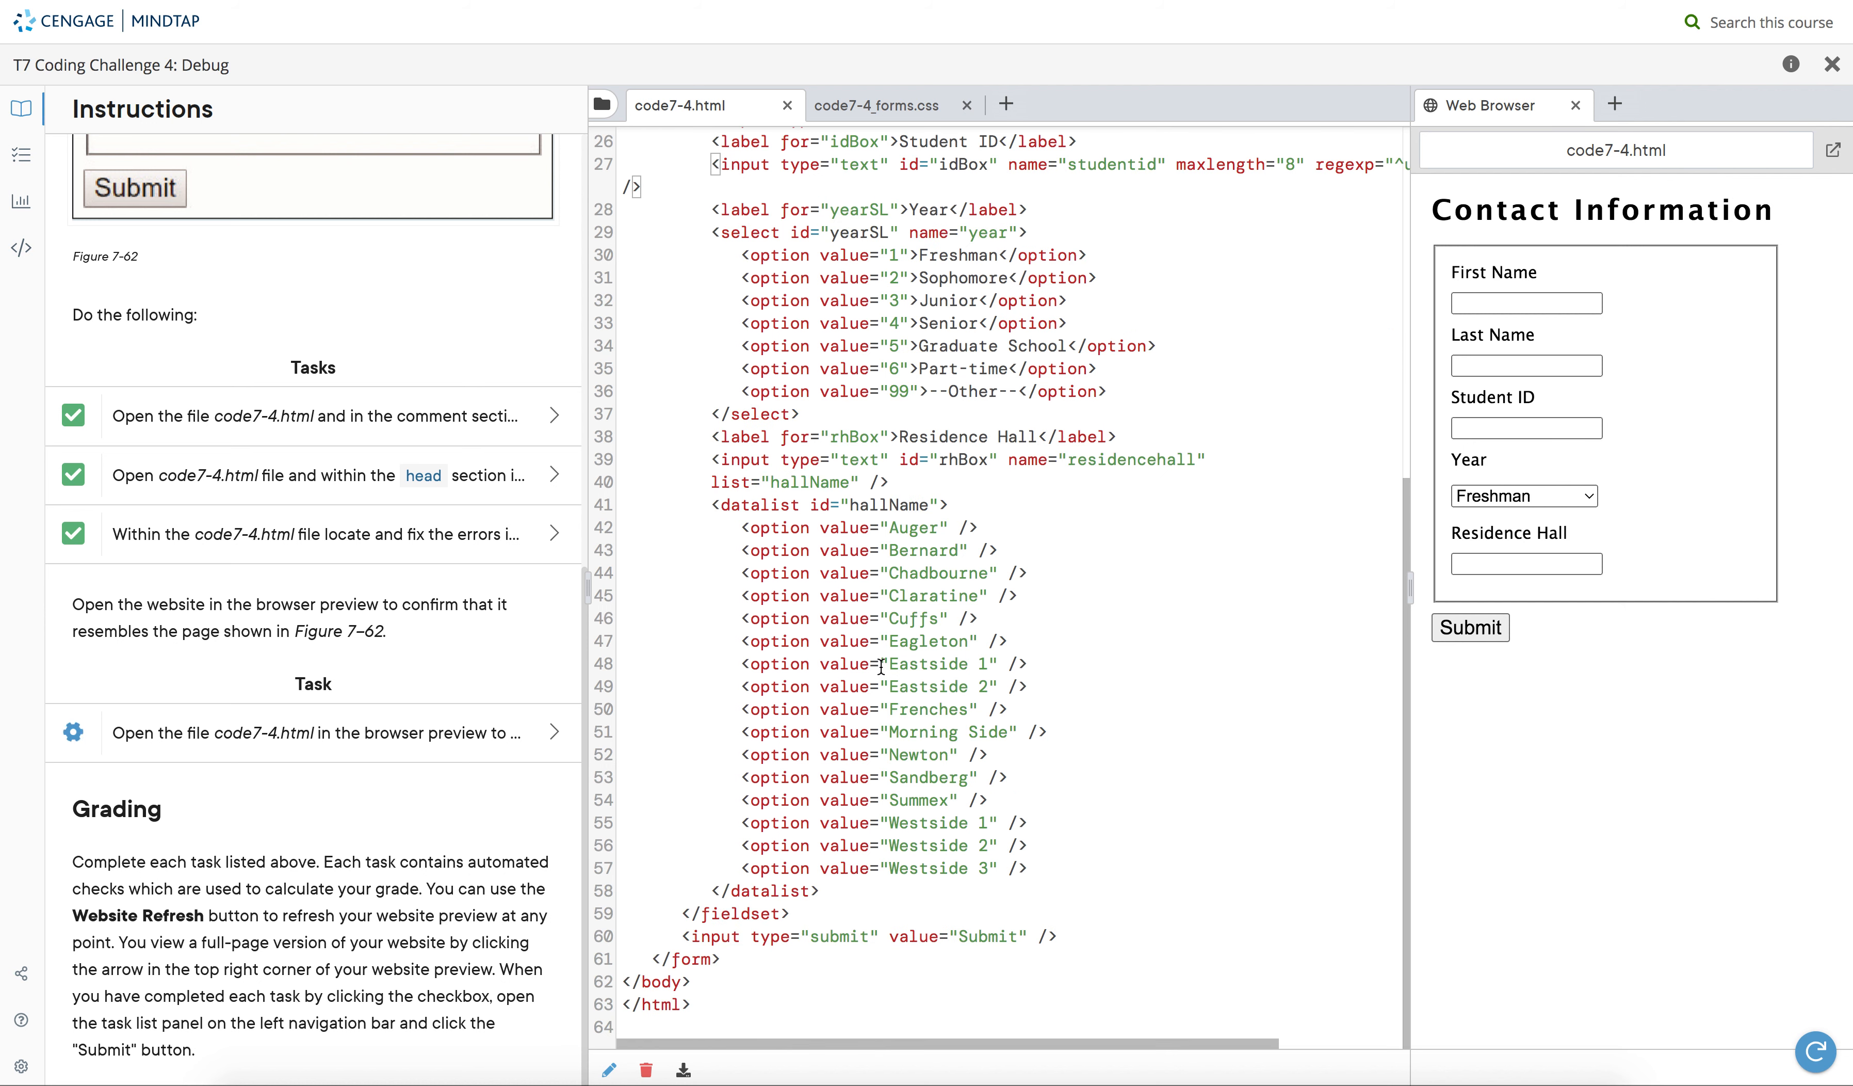
{"action": "scroll", "scroll_direction": "up", "scroll_amount": 3}
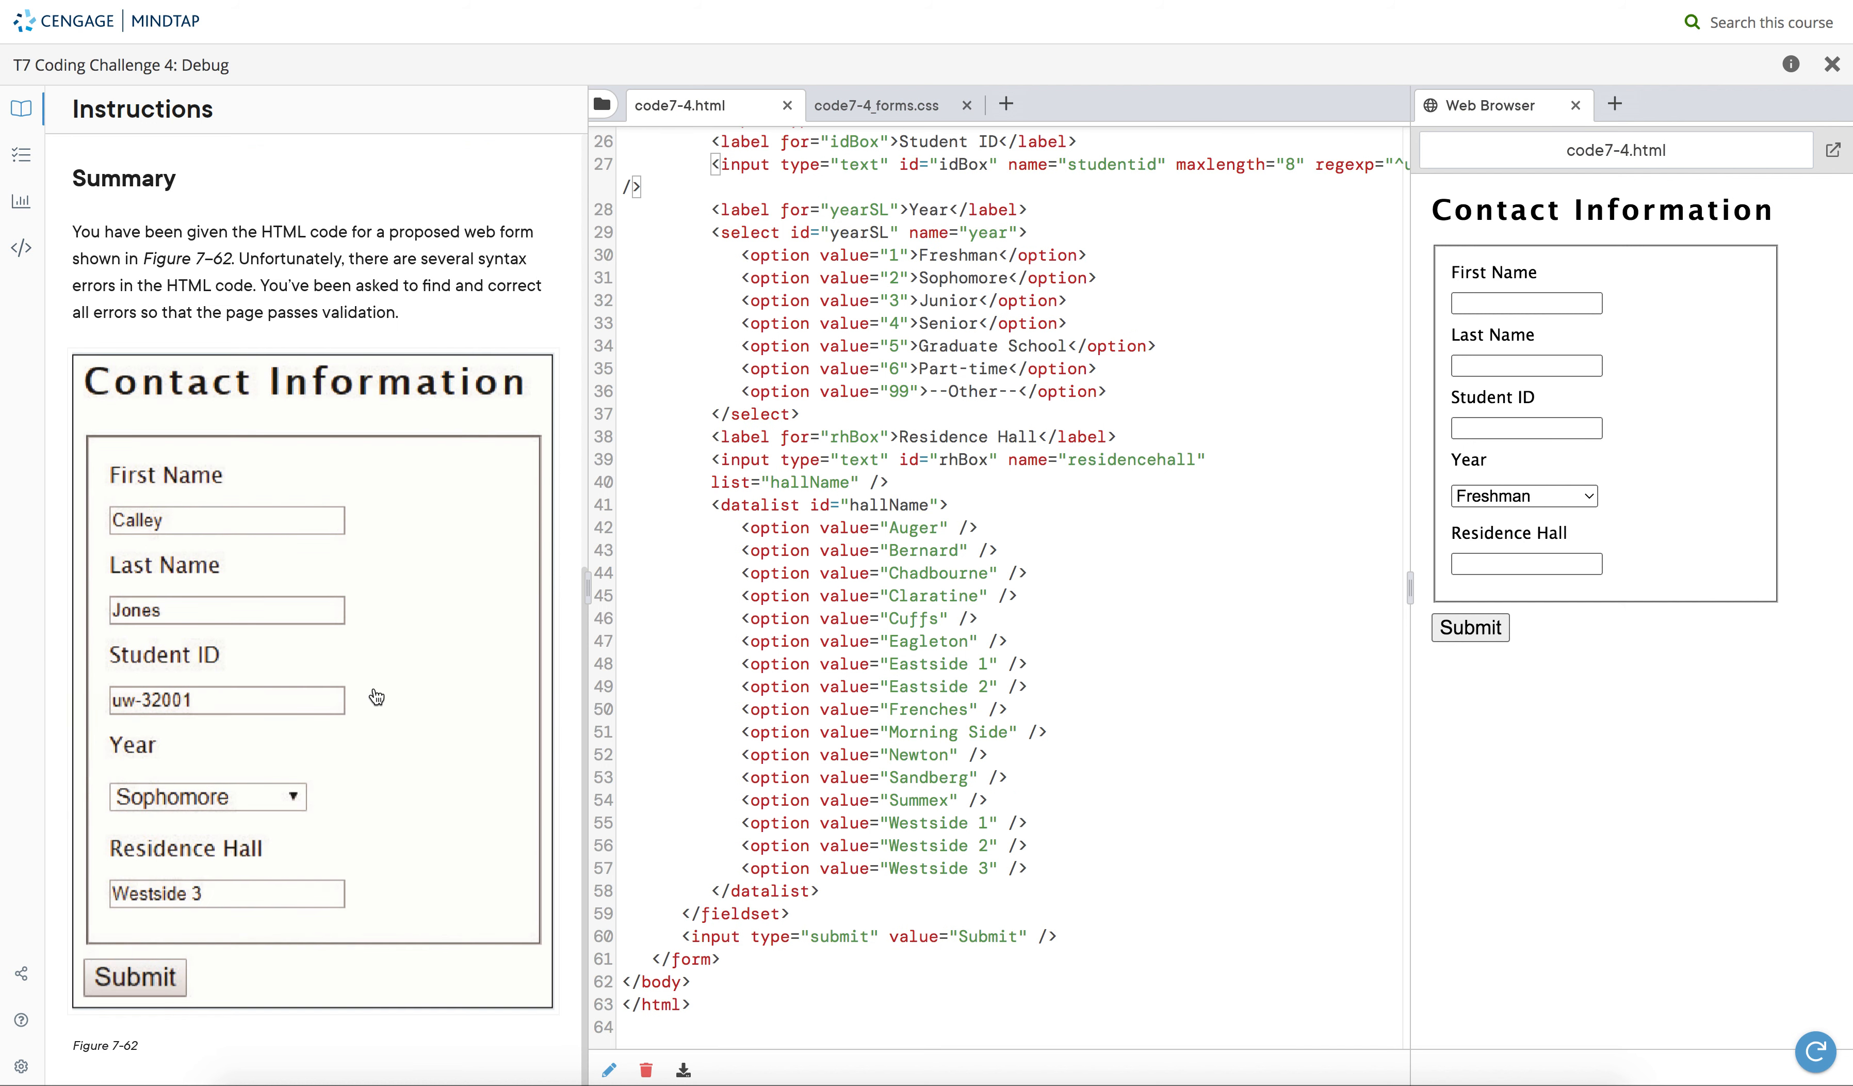
{"action": "scroll", "scroll_direction": "down", "scroll_amount": 3}
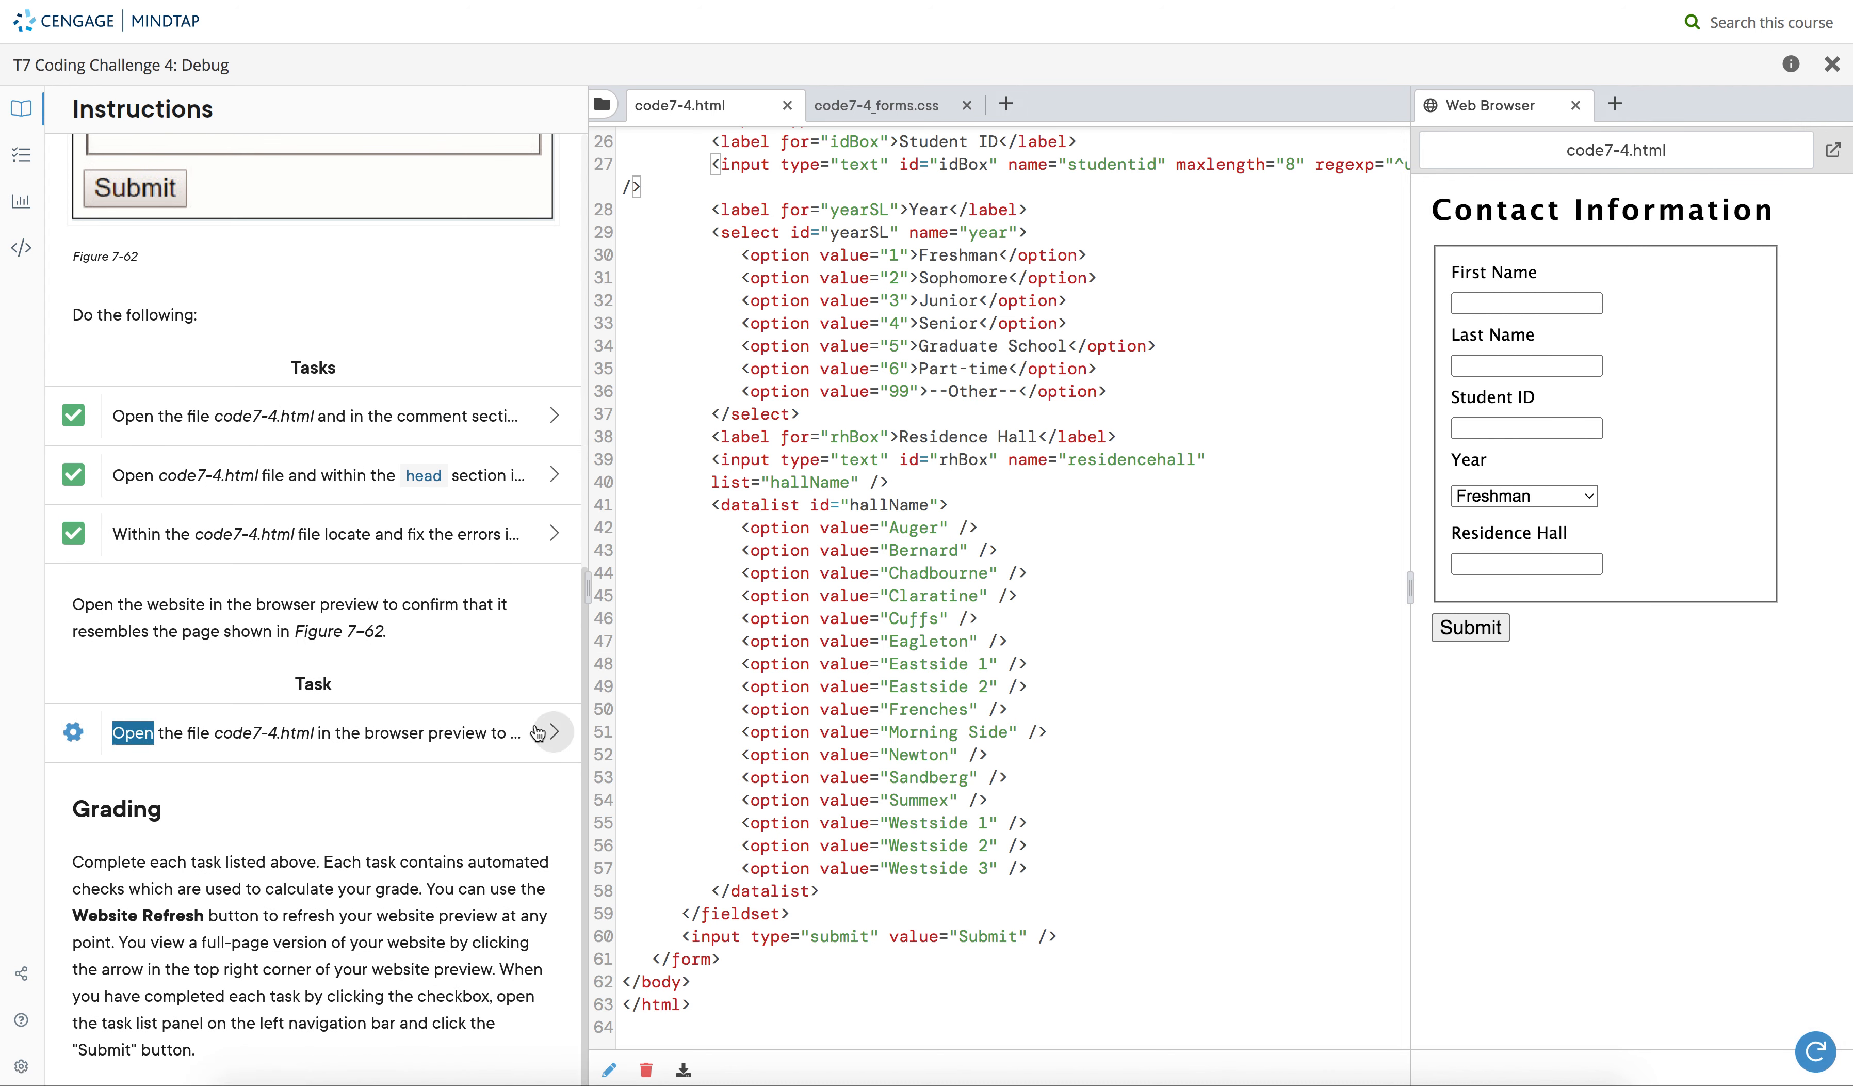
- Check off the browser-preview task, 1 of 1 passing, and submit the assignment
{"action": "left_click", "coordinate": [552, 731]}
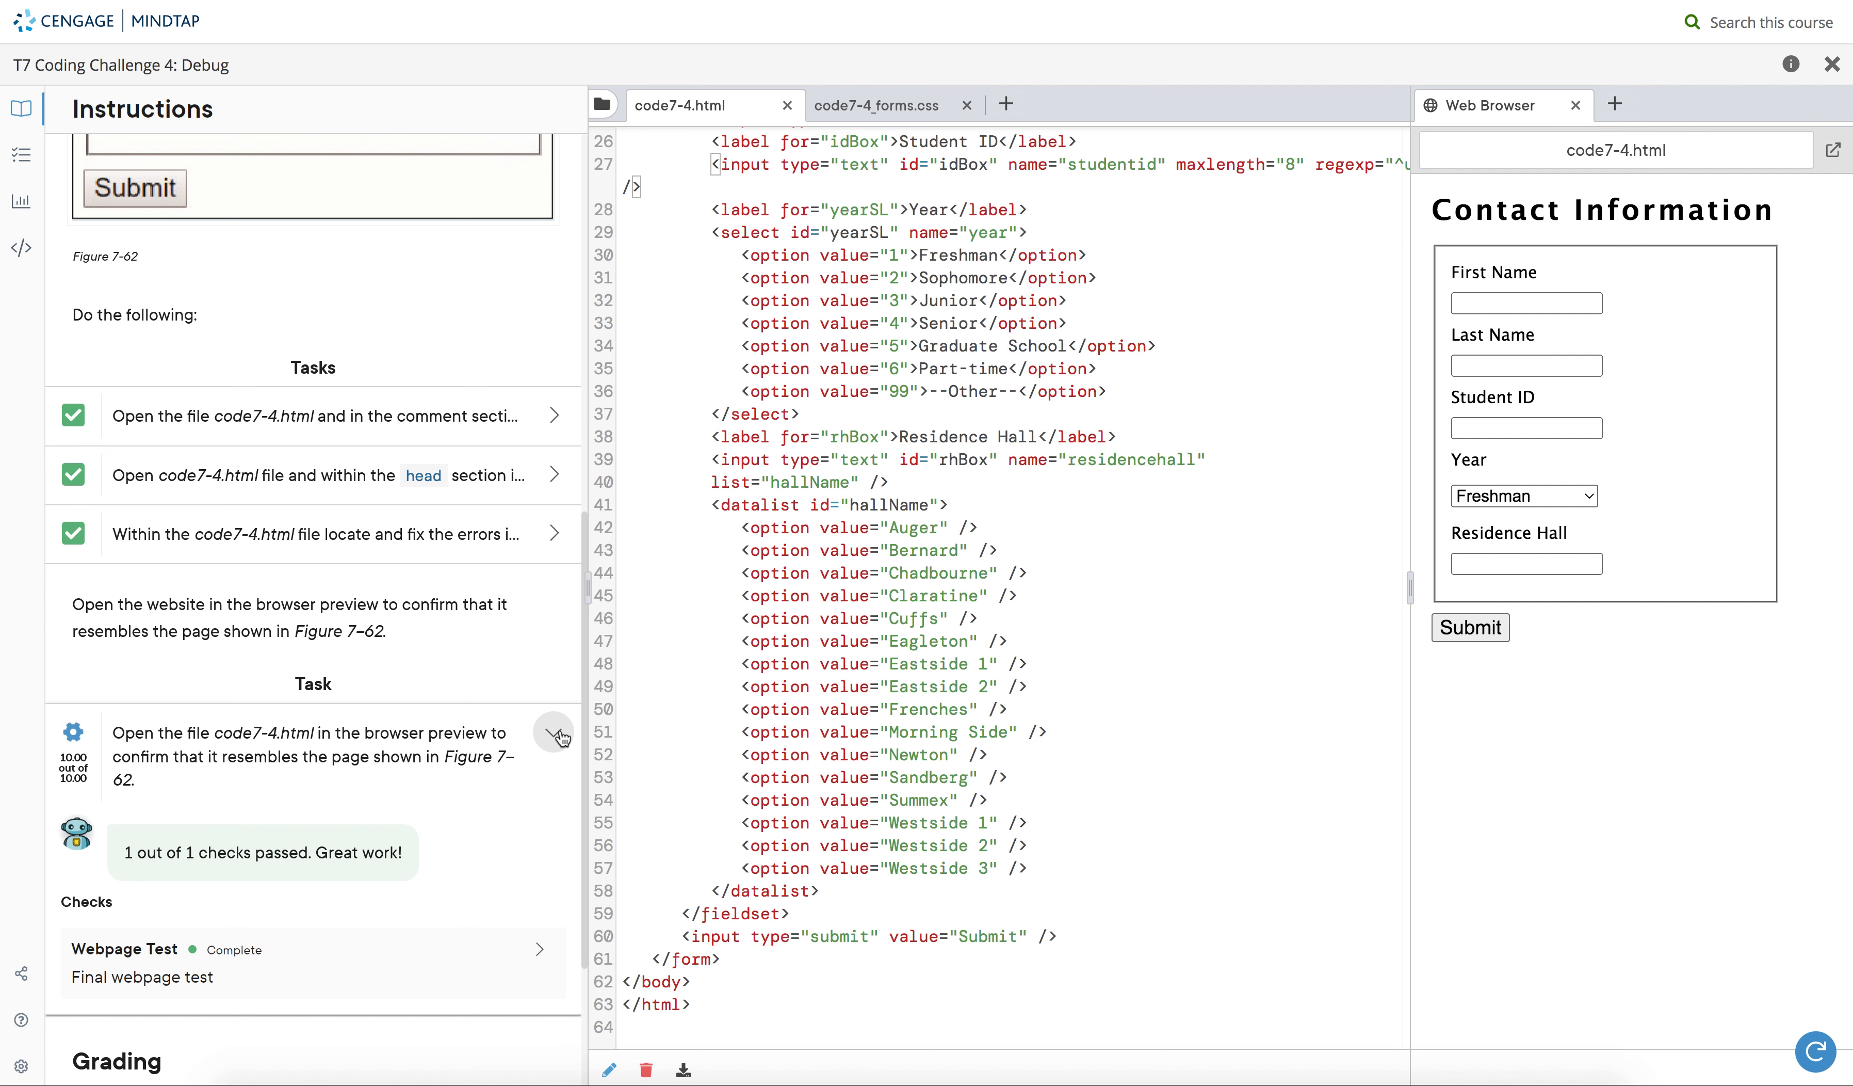
{"action": "scroll", "scroll_direction": "down", "scroll_amount": 3}
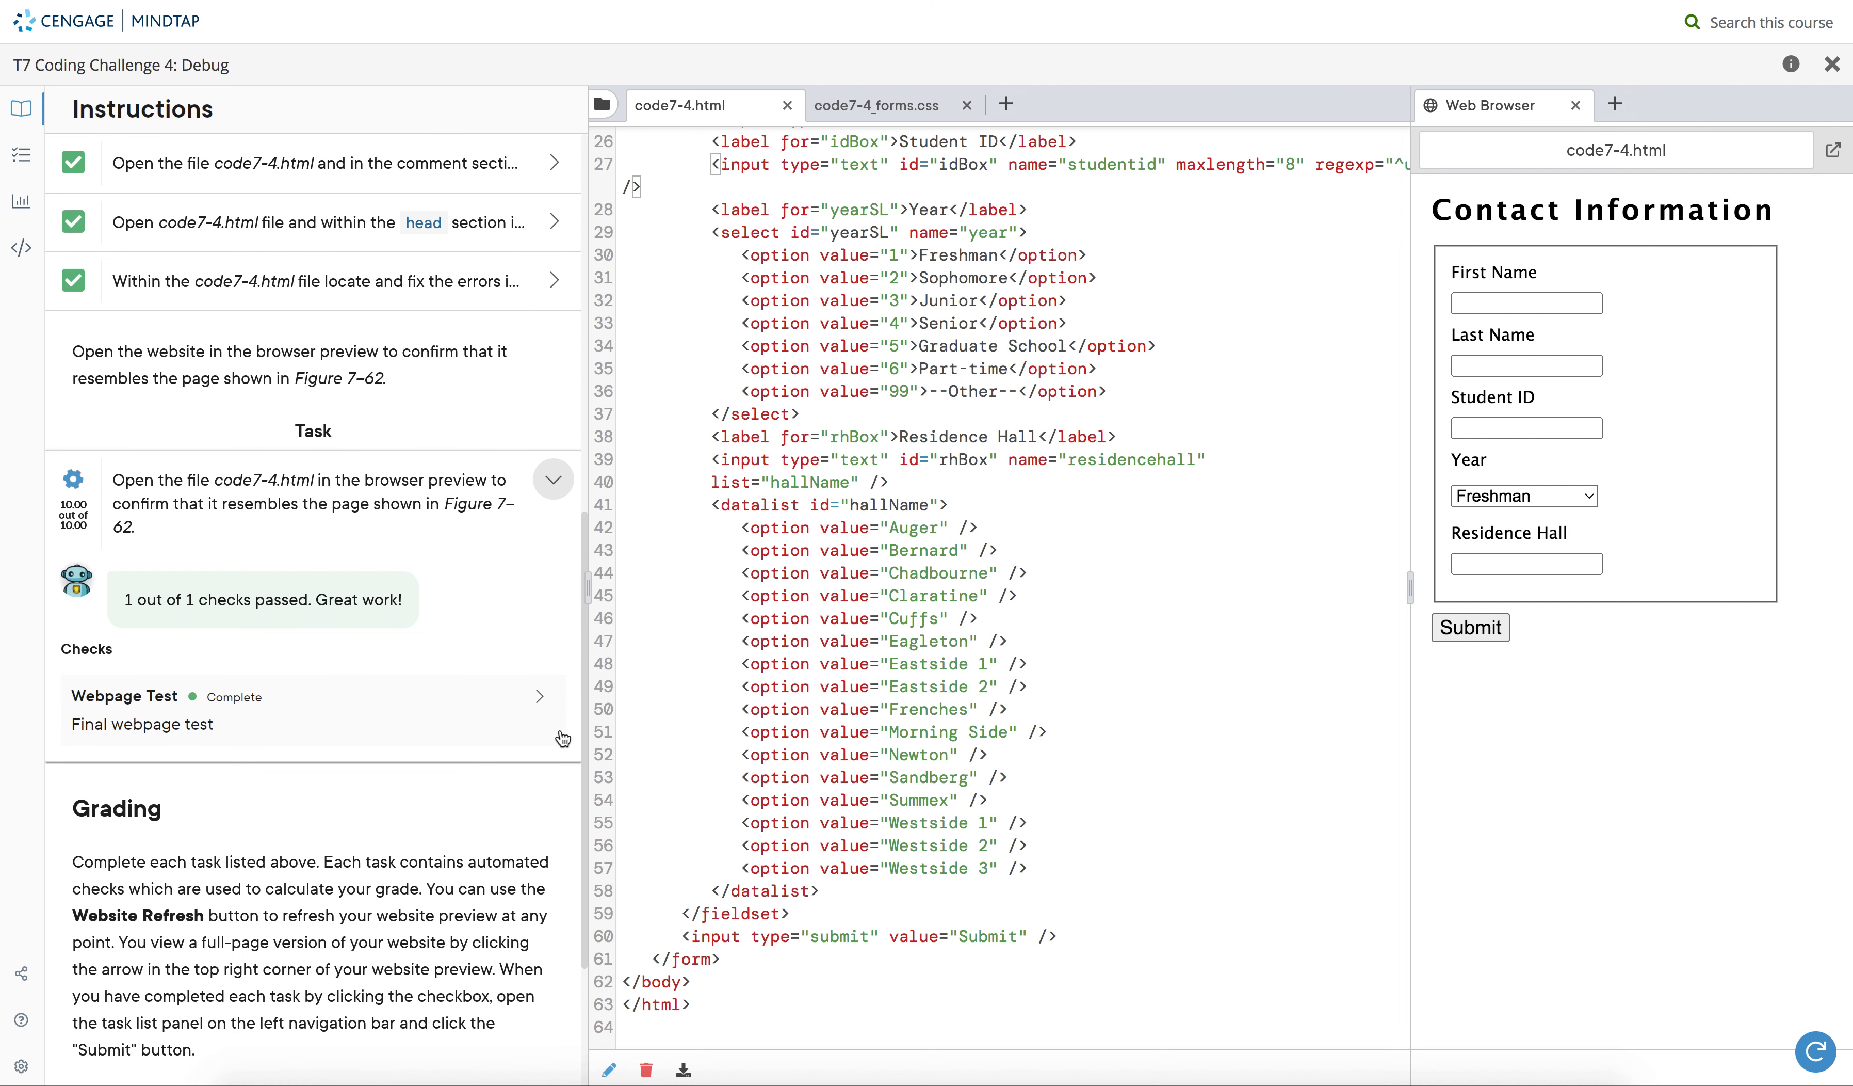
{"action": "scroll", "scroll_direction": "up", "scroll_amount": 3}
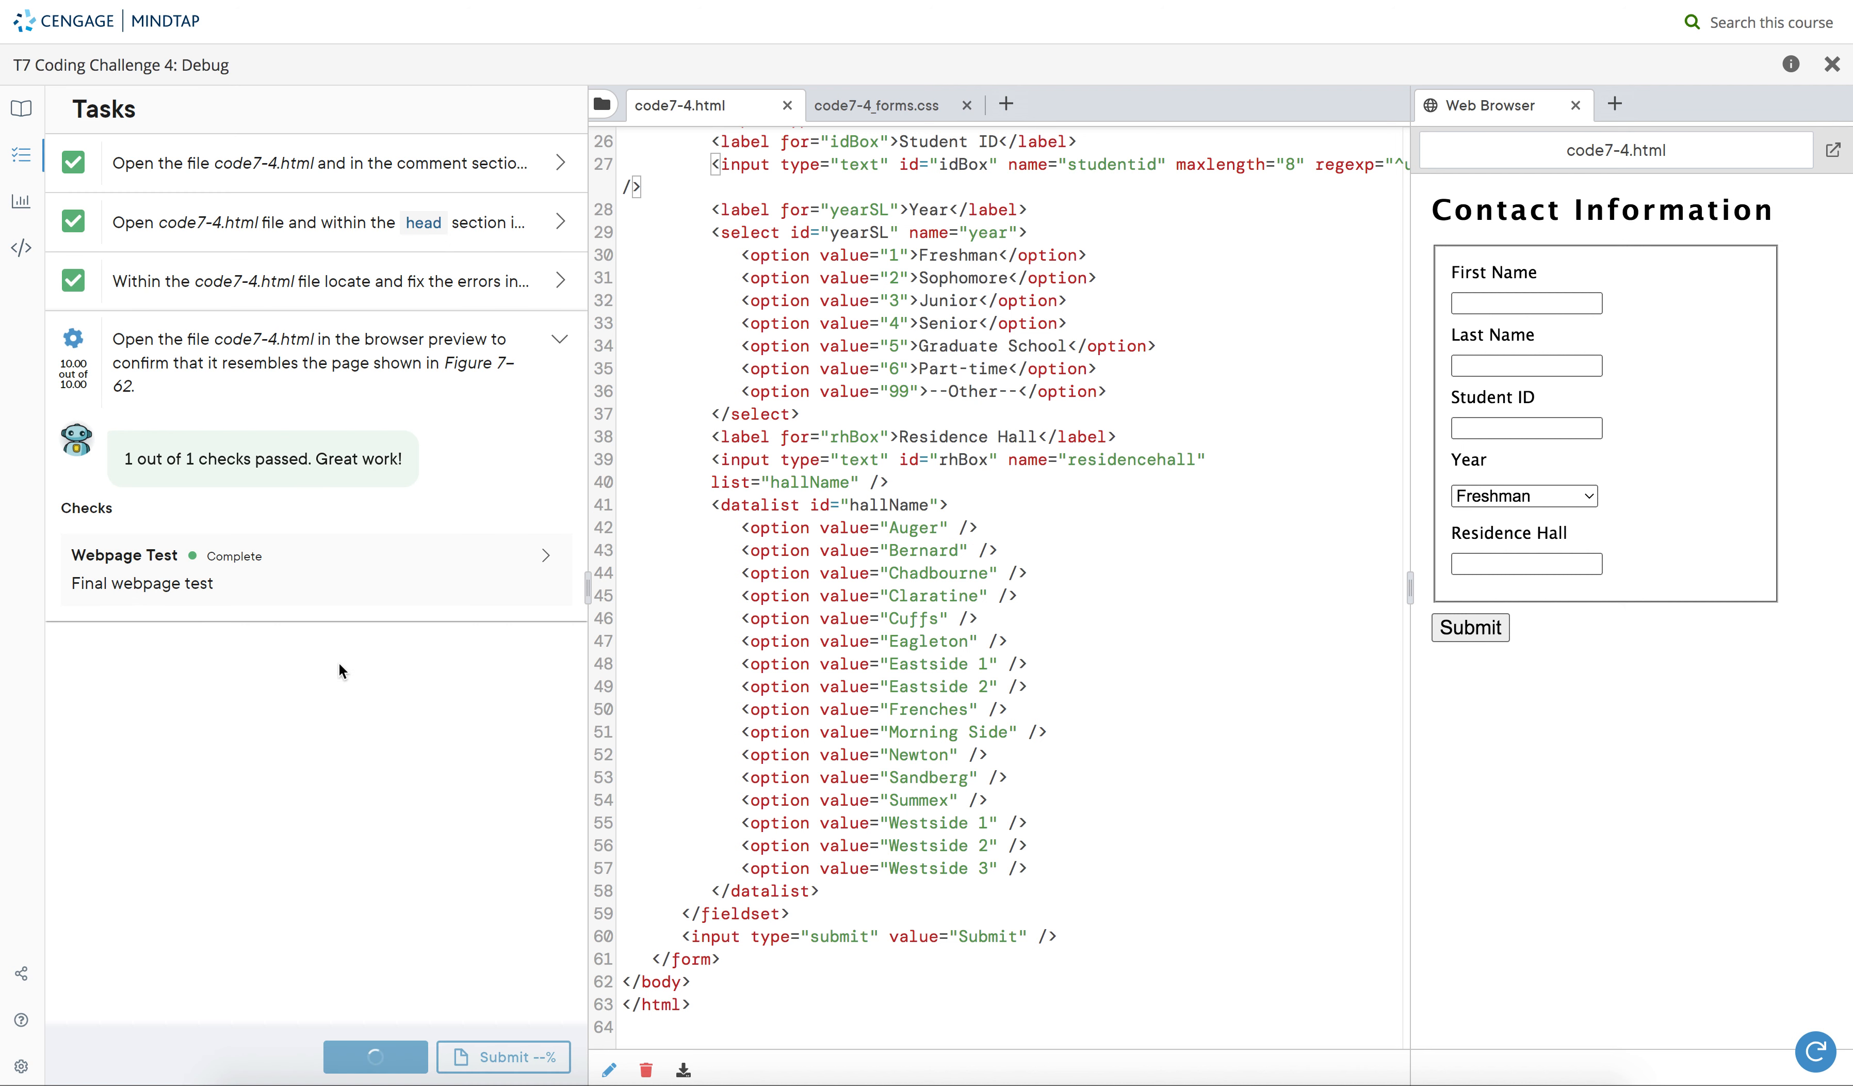
{"action": "left_click", "coordinate": [562, 340]}
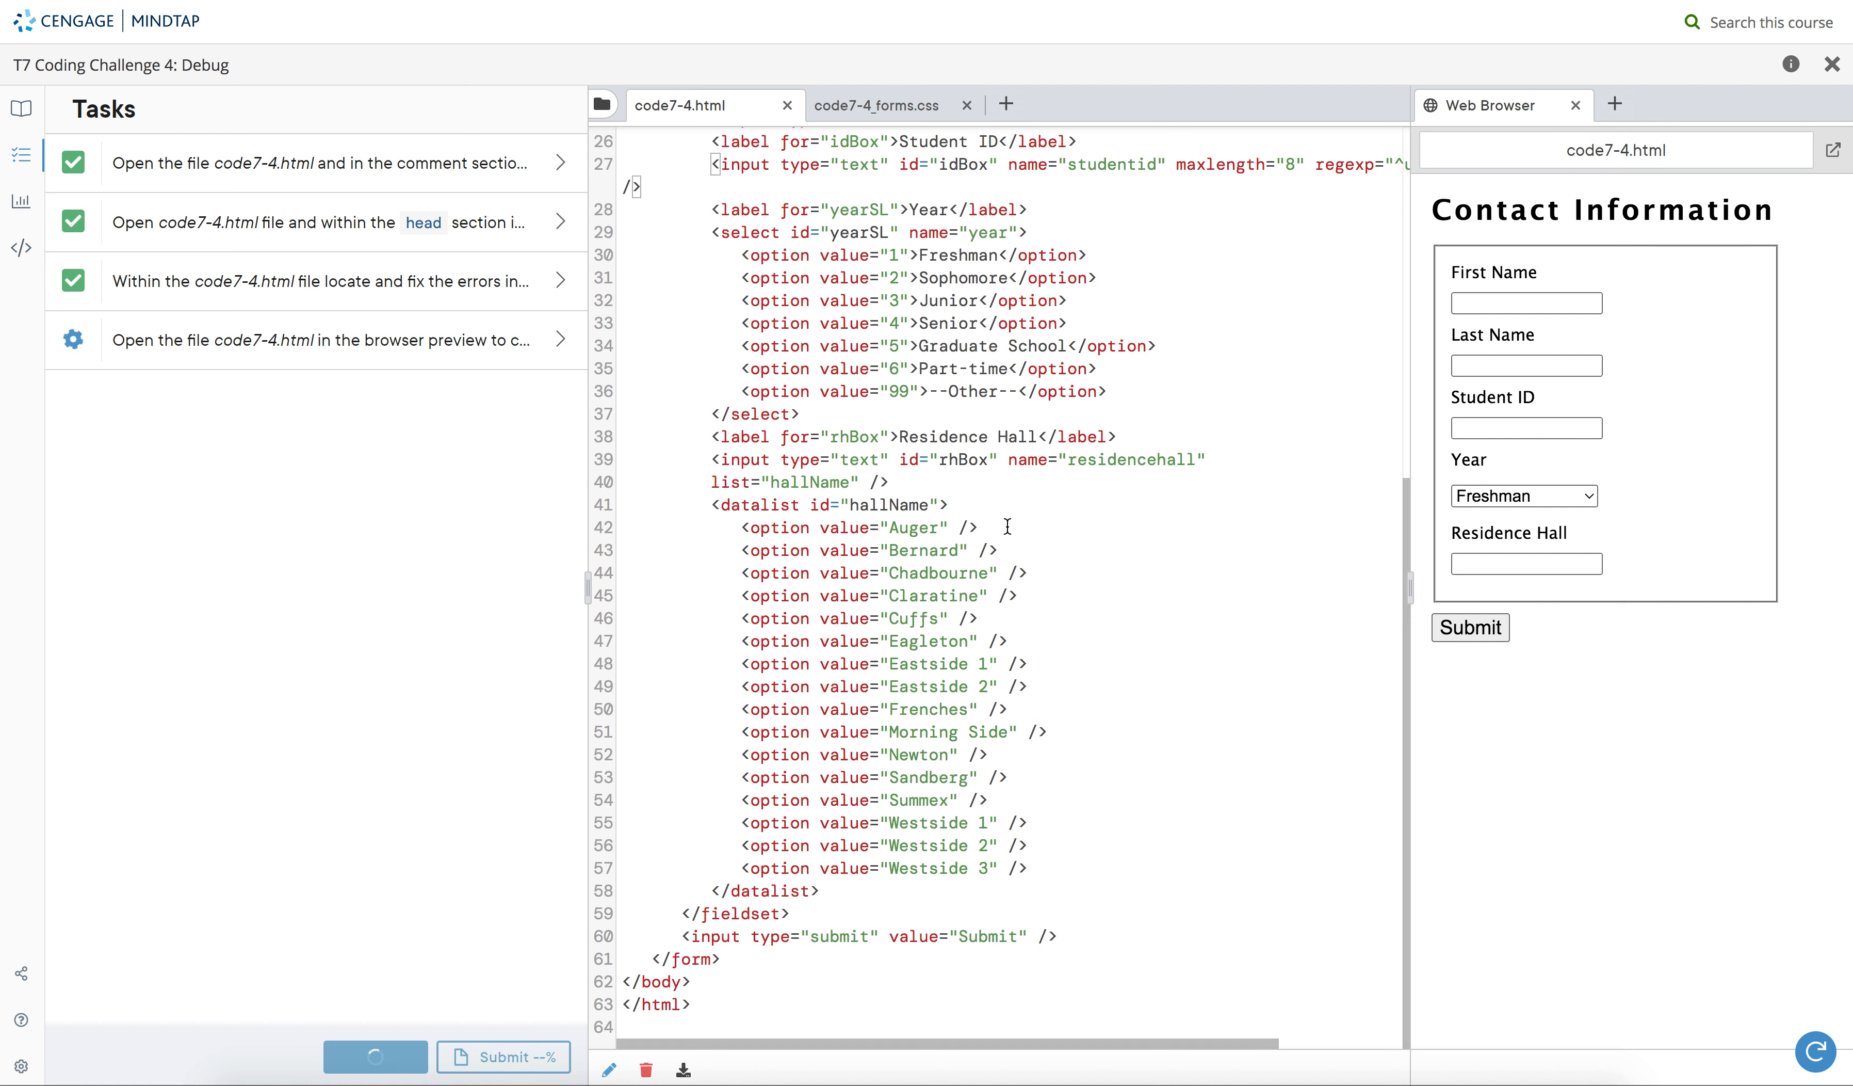
{"action": "mouse_move", "coordinate": [1311, 107]}
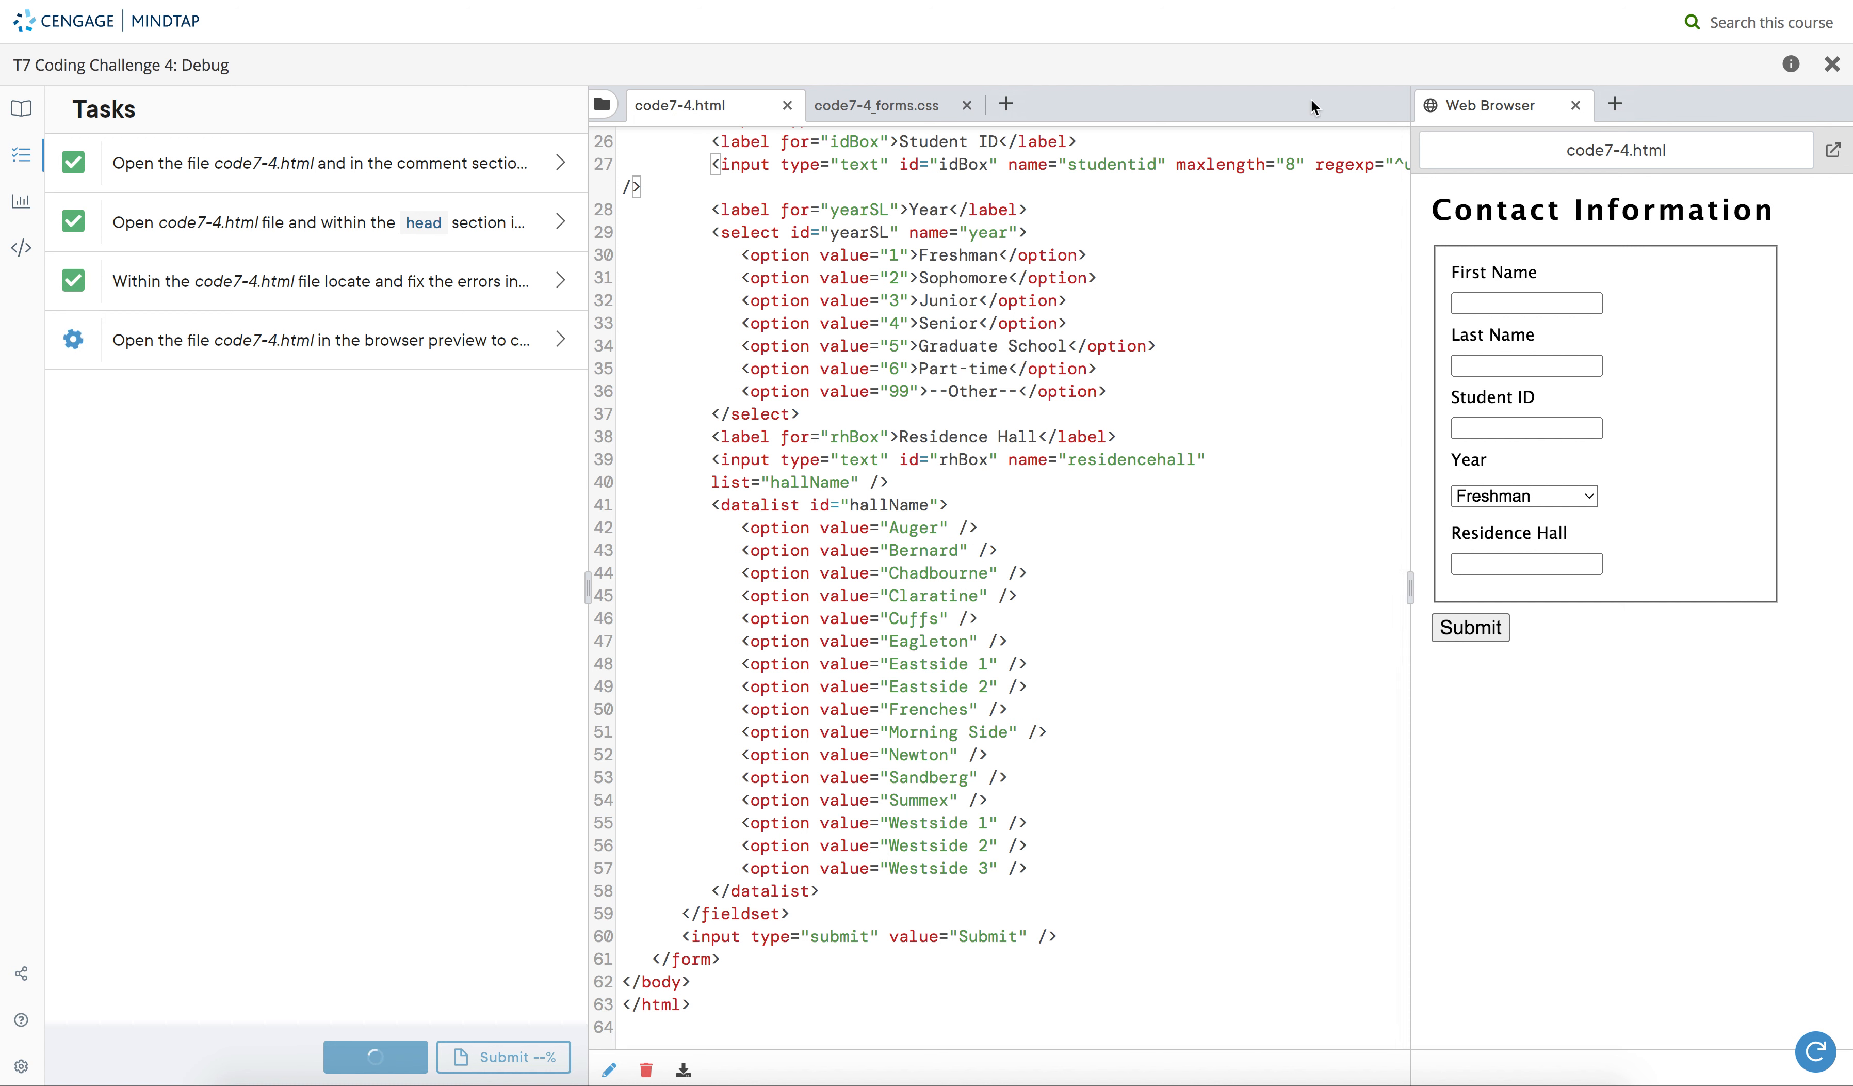